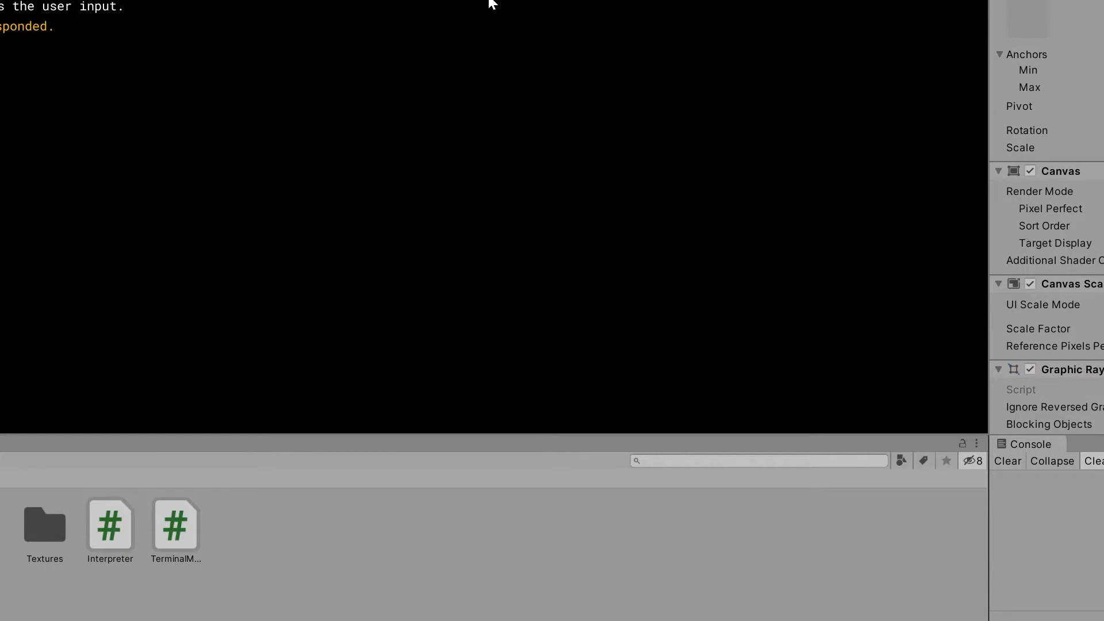
mouse_move(290, 316)
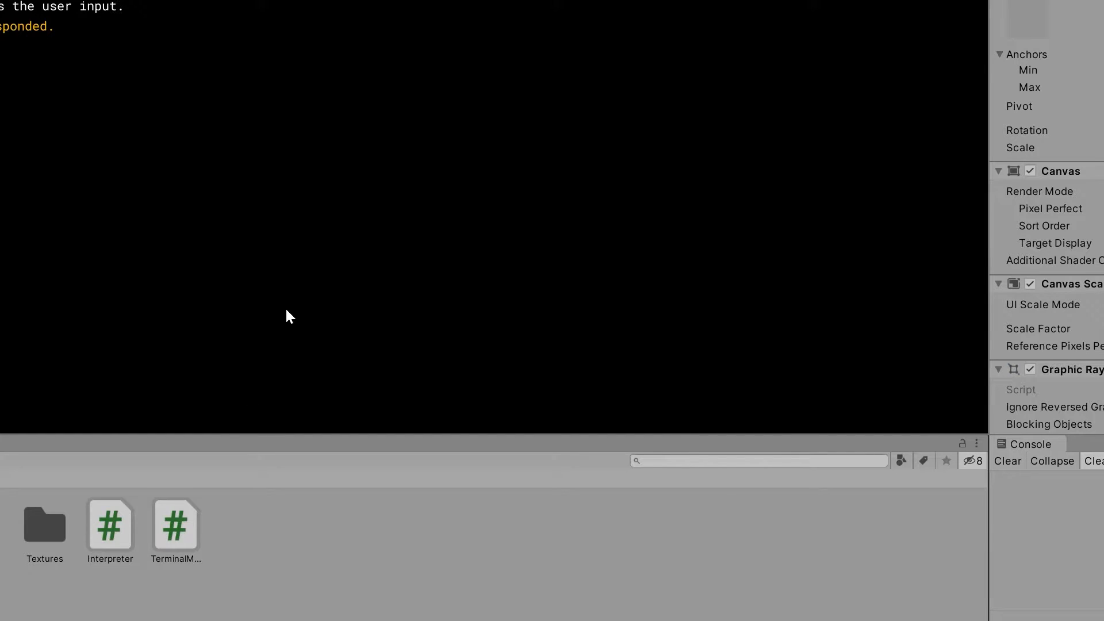
mouse_move(292, 311)
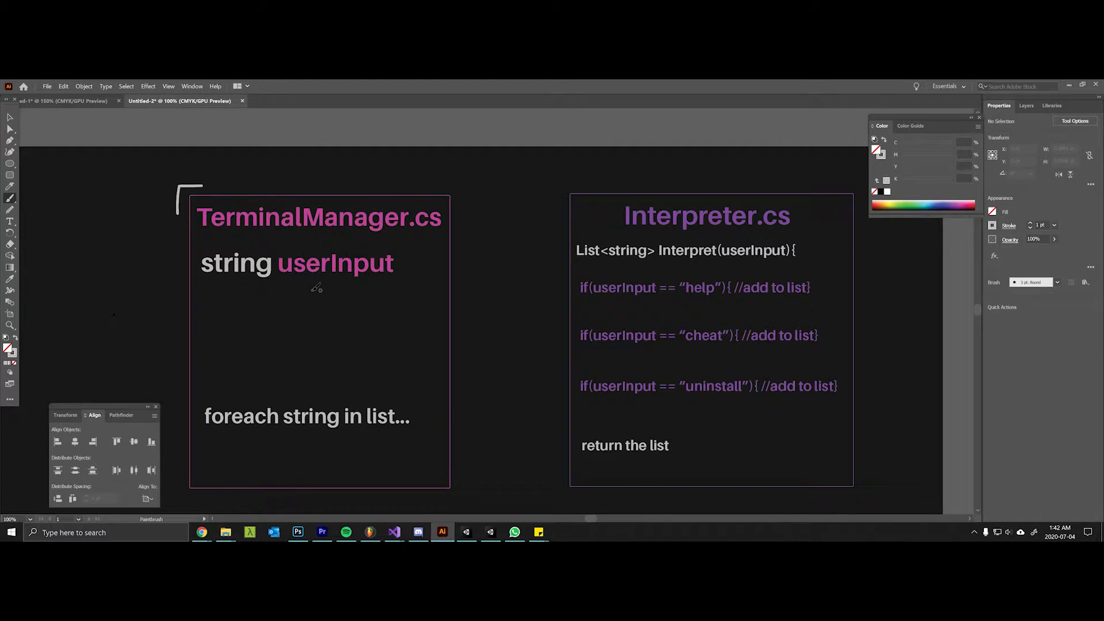
mouse_move(317, 286)
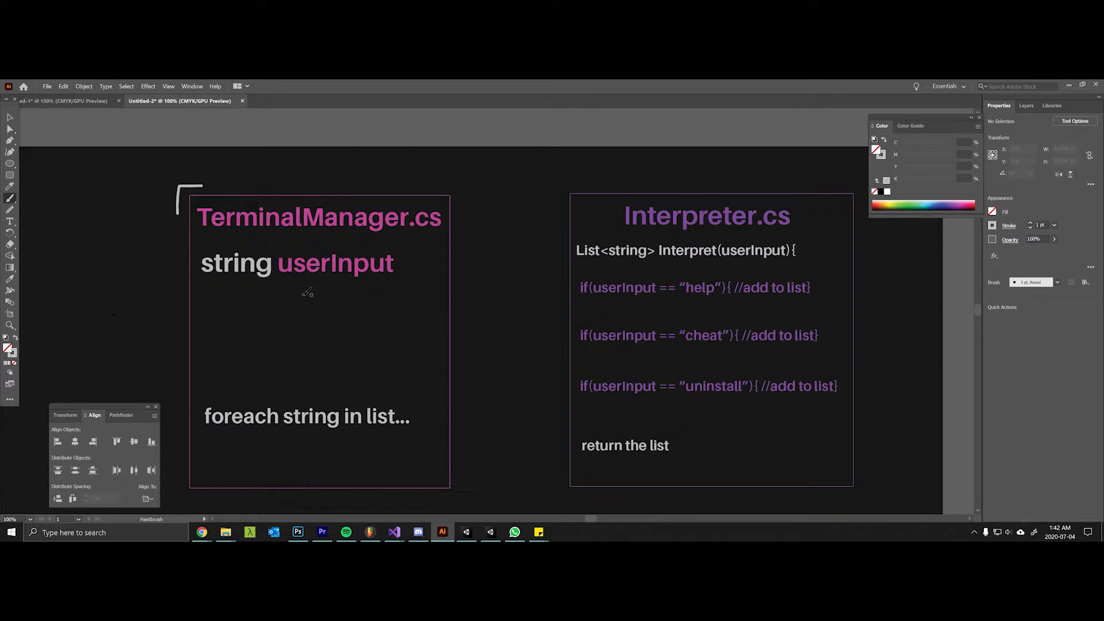
Sketch a brace under userInput, underline the help condition, and arrow the returned list back to foreach.
drag(285, 294, 313, 285)
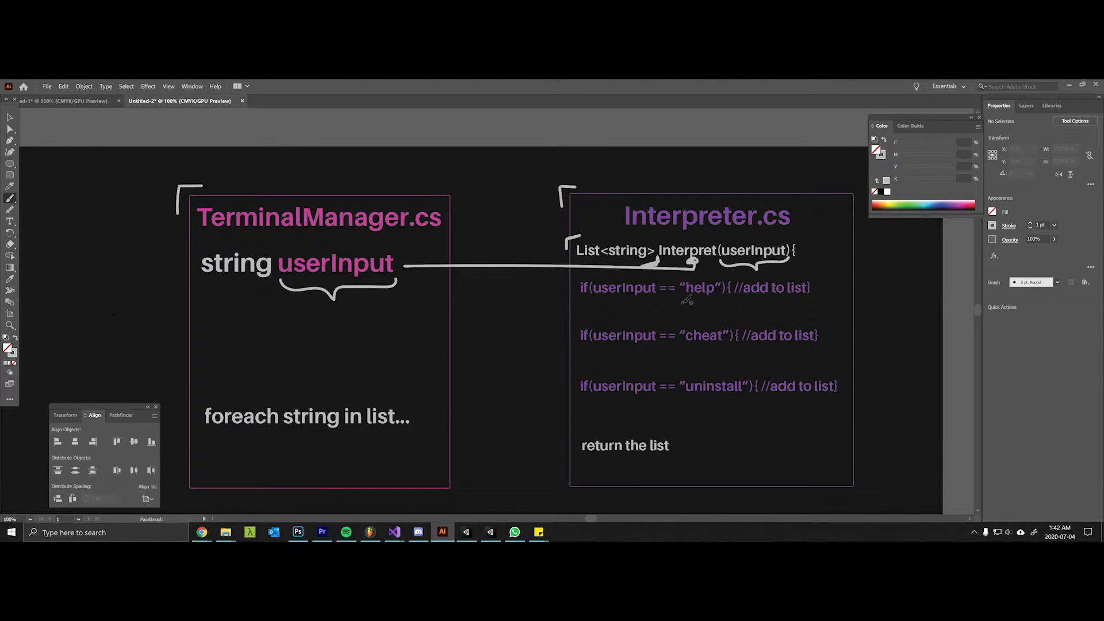
drag(687, 299, 722, 306)
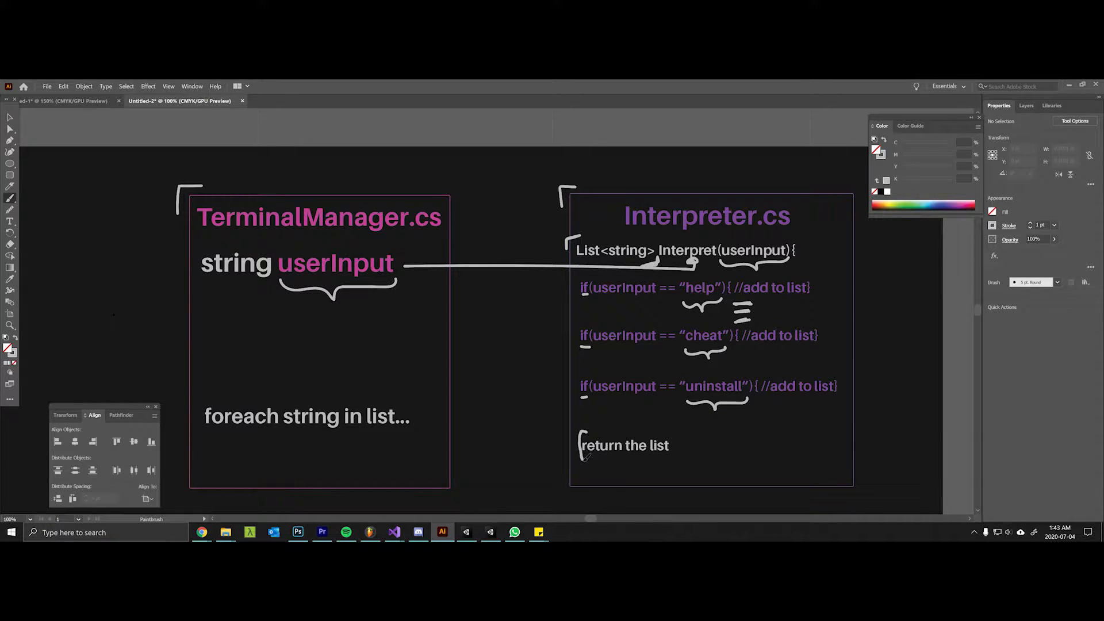
drag(441, 482, 588, 464)
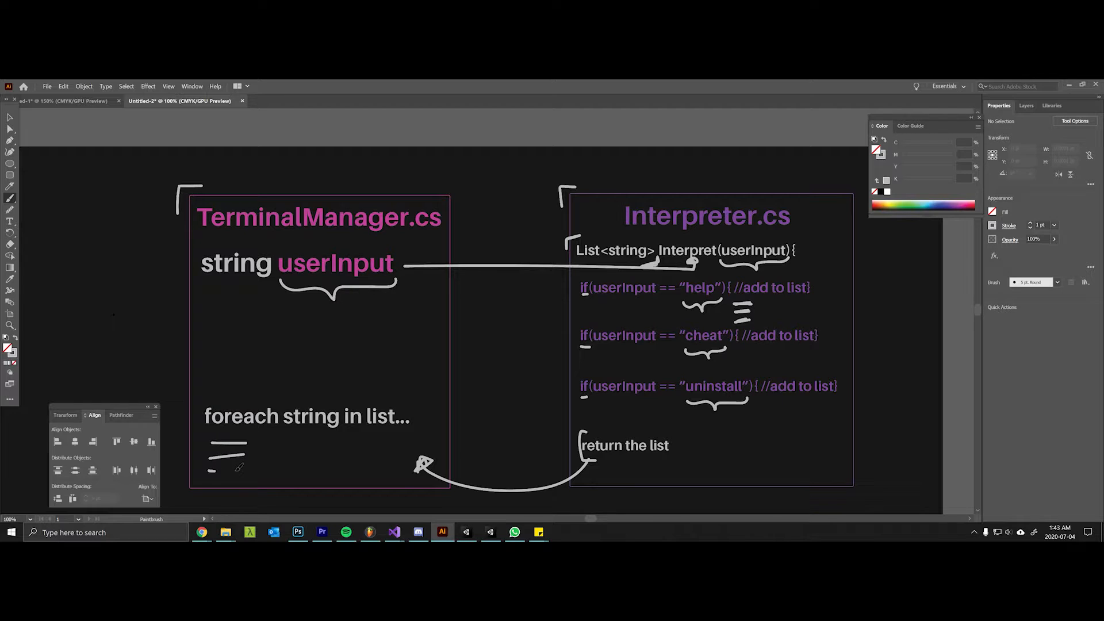
drag(212, 458, 253, 479)
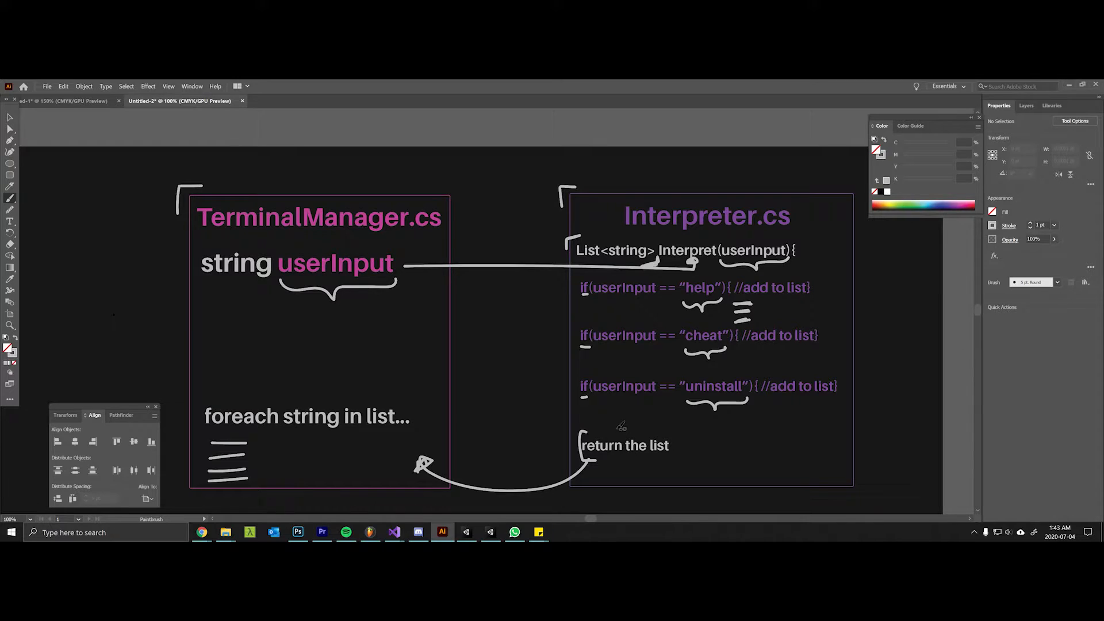
click(466, 533)
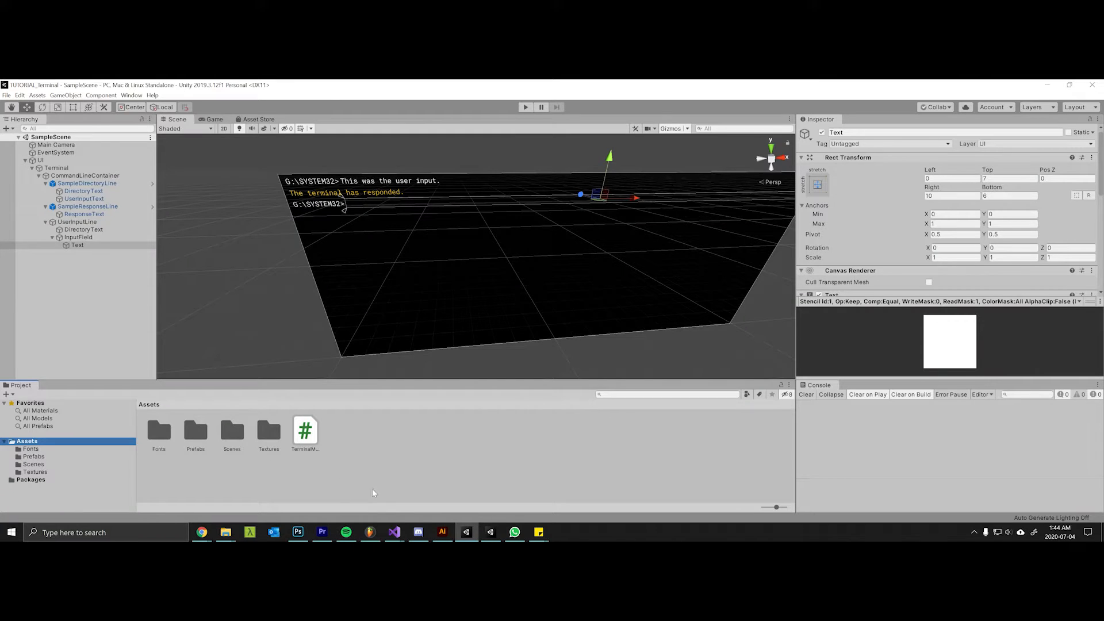
Create a C# script named Interpreter in the Project Assets panel.
right_click(372, 479)
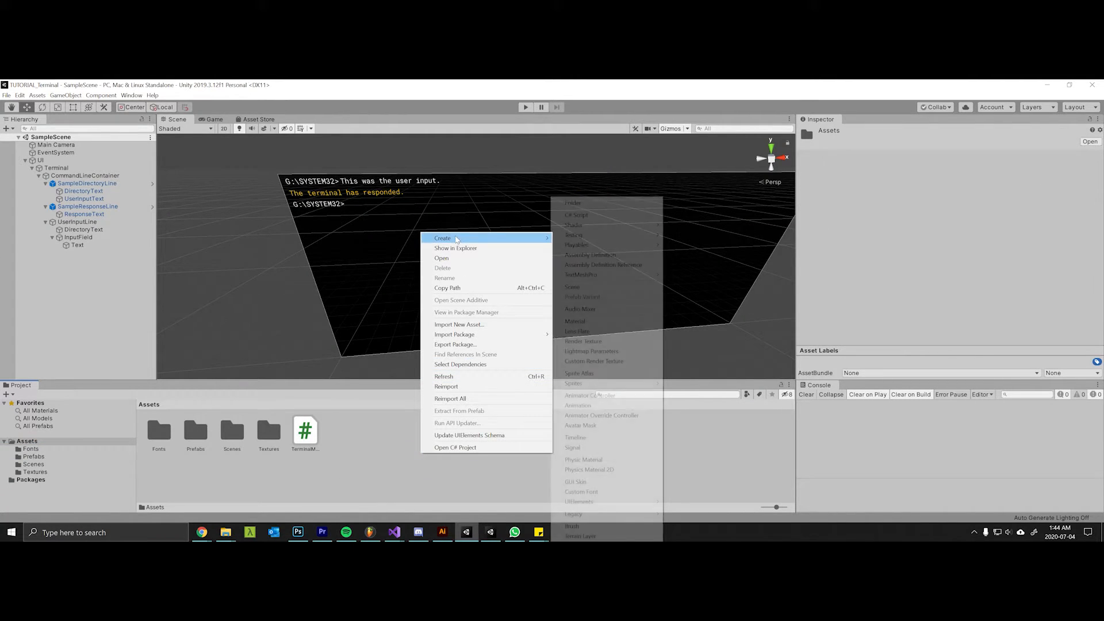
click(574, 215)
text(Interpreter)
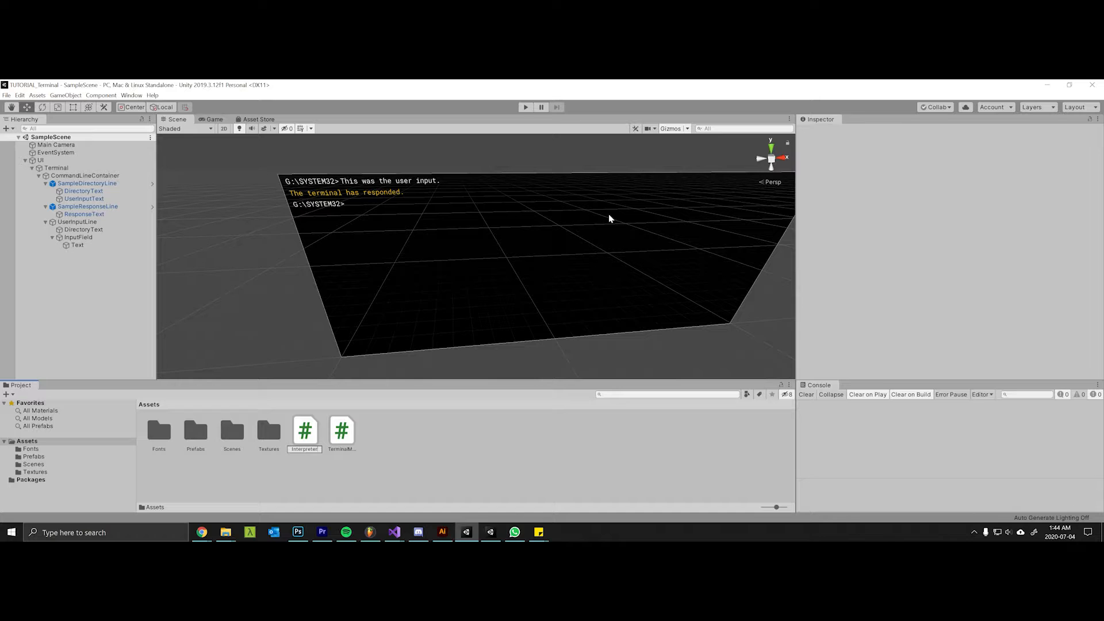
click(393, 531)
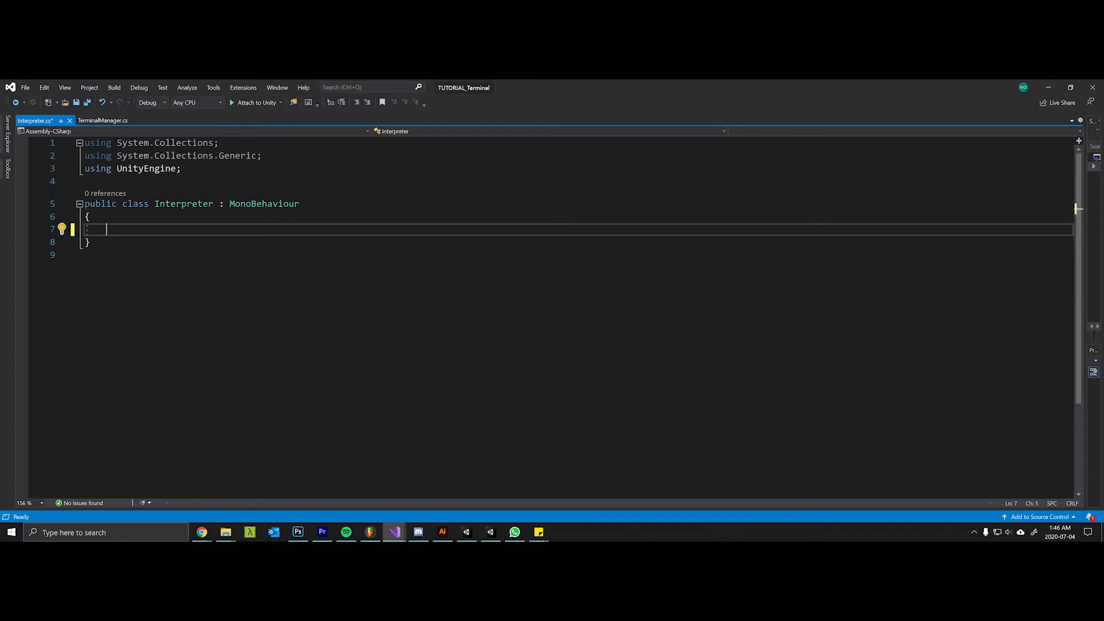
Declare public List<string> Interpret(string userInput) in the Interpreter class.
text(public)
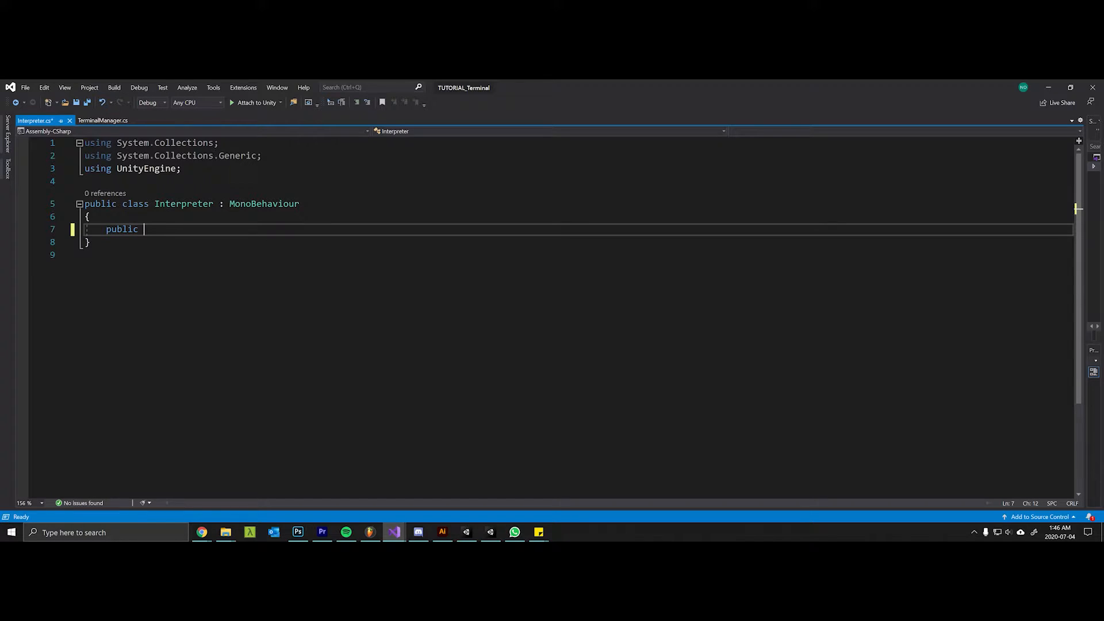
text(List<string>)
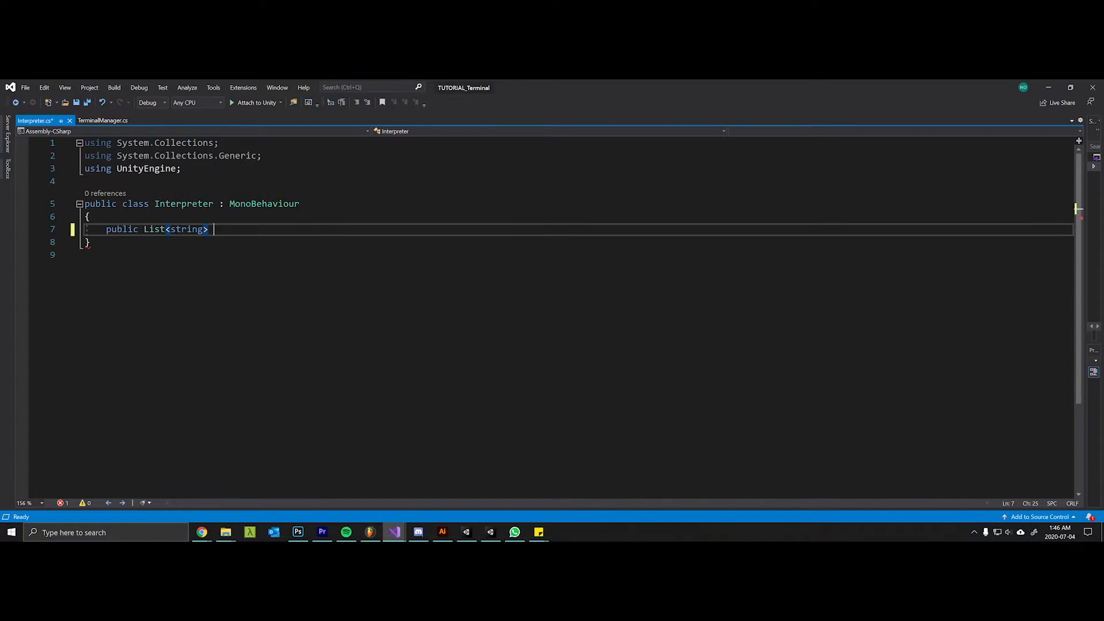
text(Interpret)
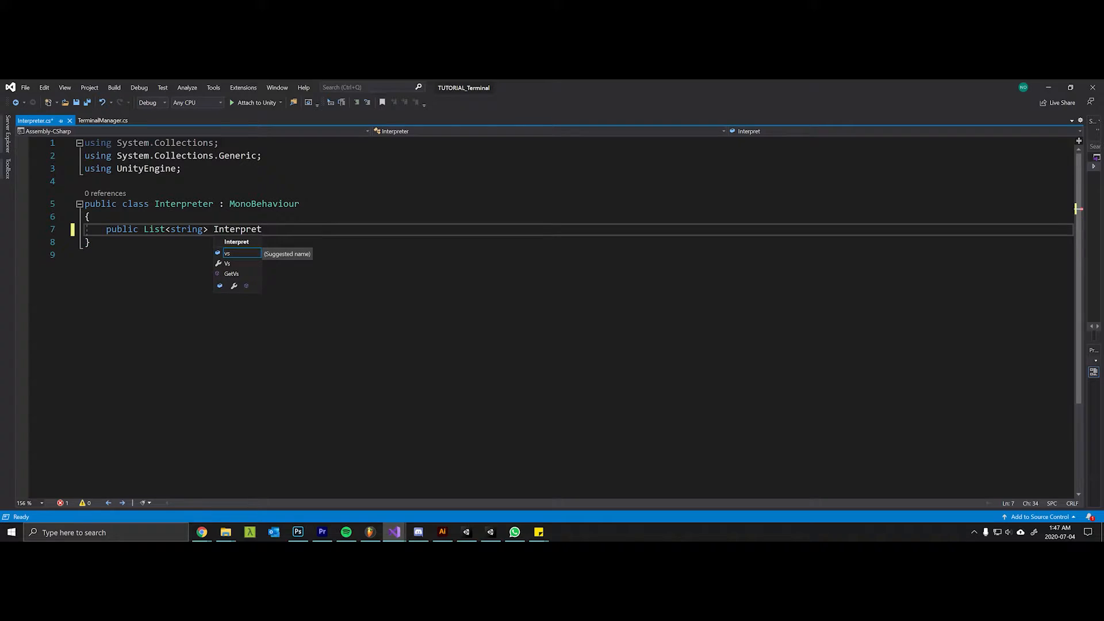
text((string in)
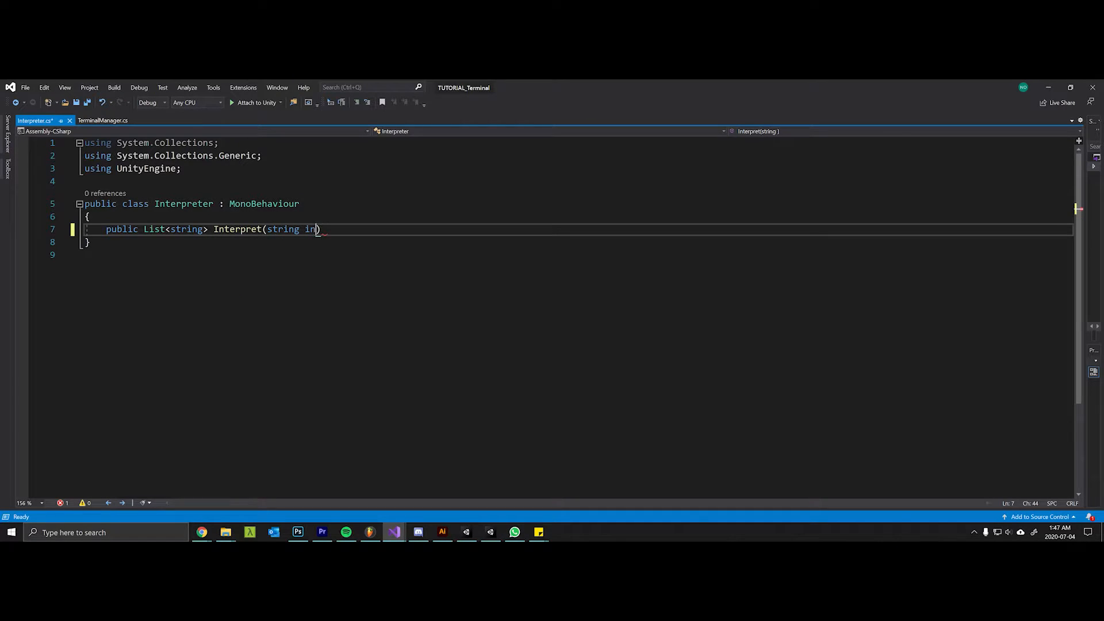
text(put)
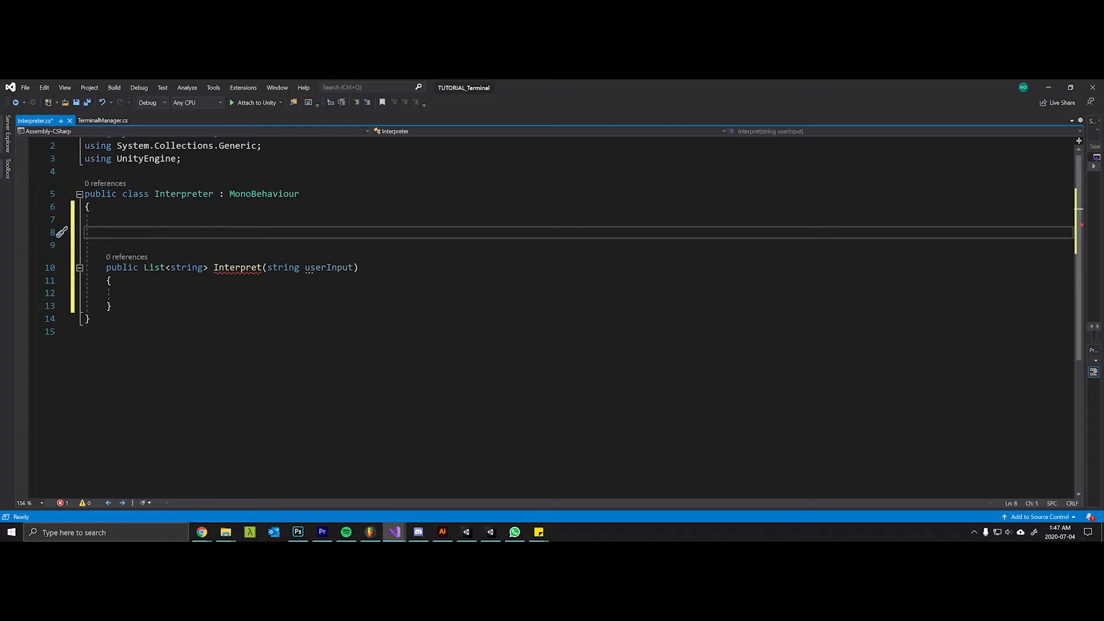
Add a List<string> response field and call response.Clear() inside Interpret.
text(List<string>)
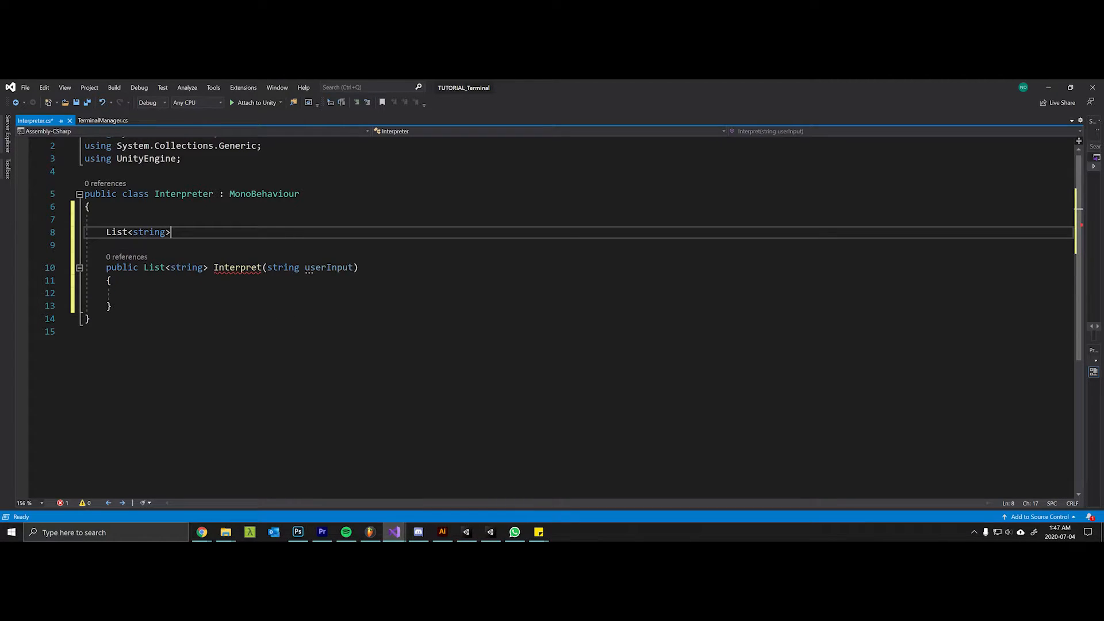
text(r)
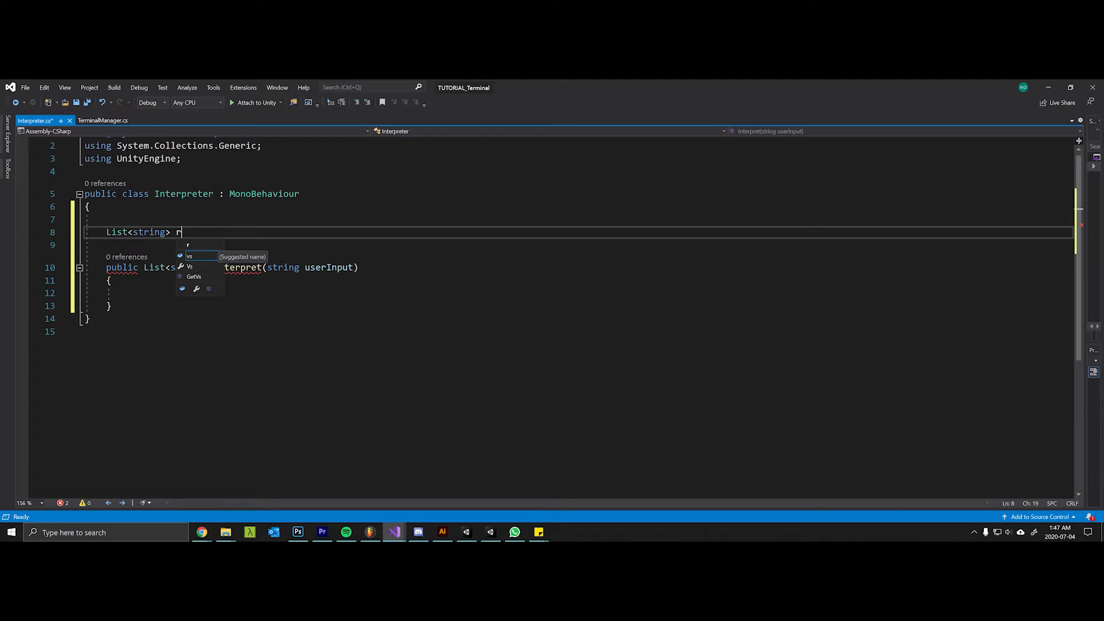
text(esponse;)
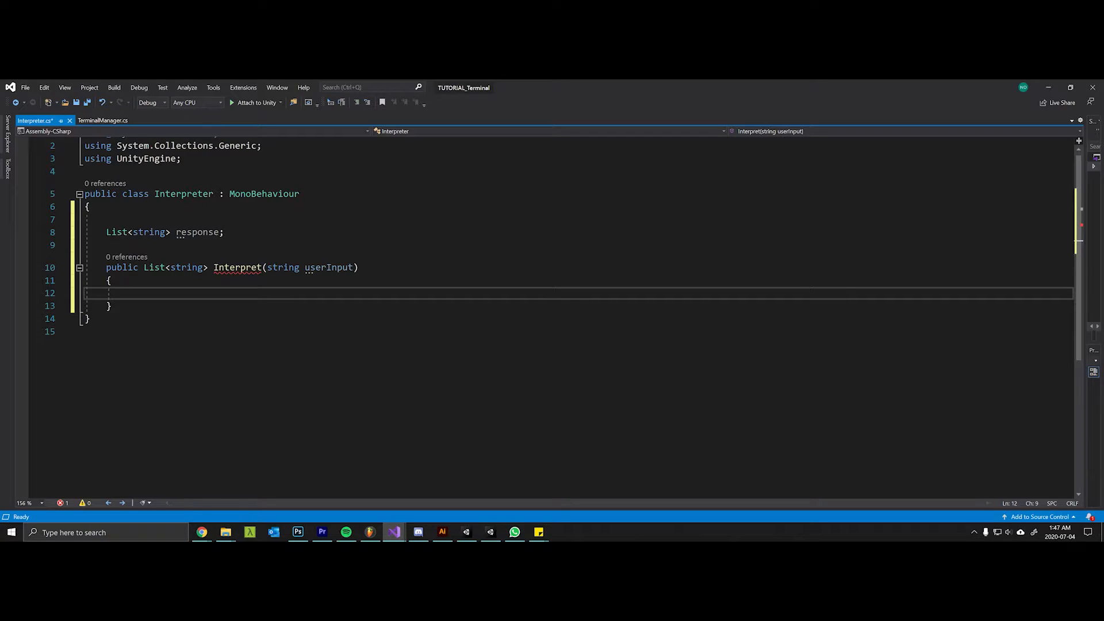
text(response.Clear()
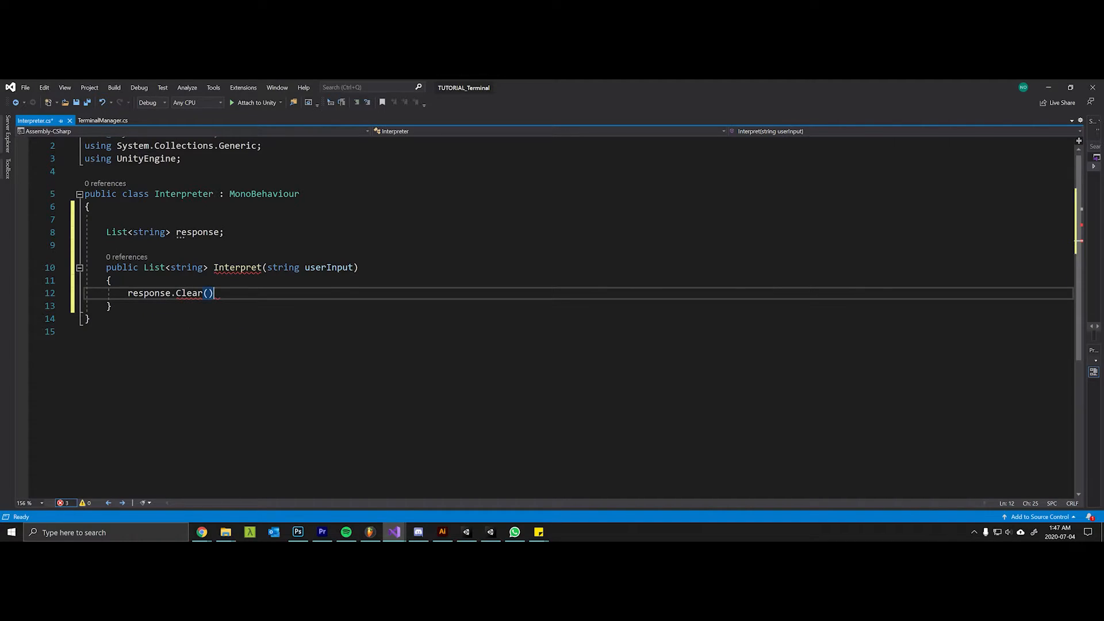
text(;)
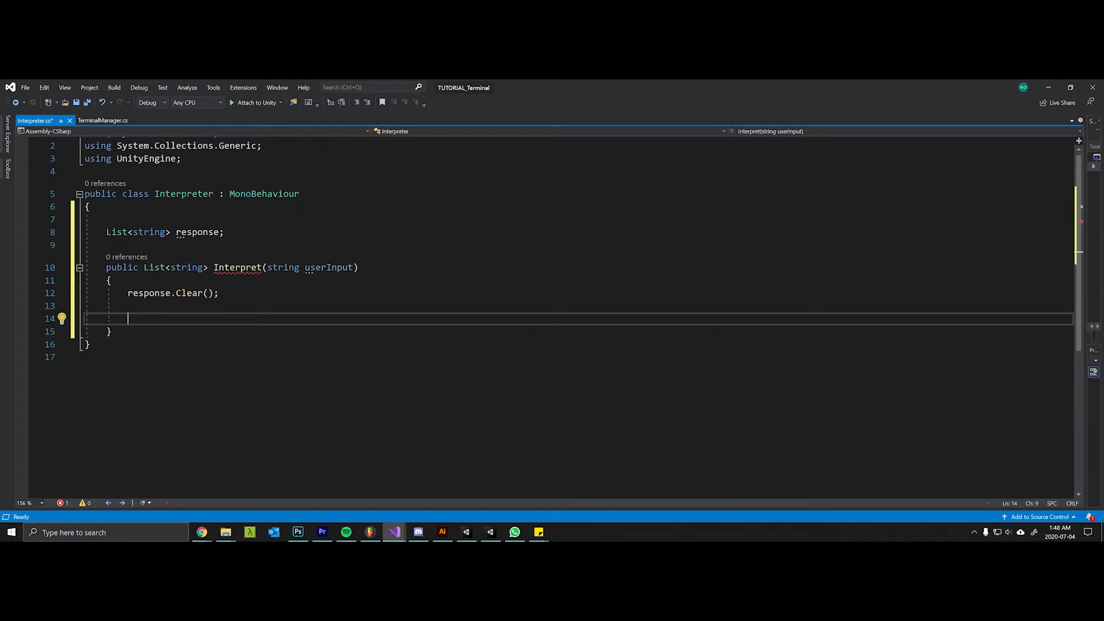
Write a '//help -- commands' comment, then delete it.
text(//help)
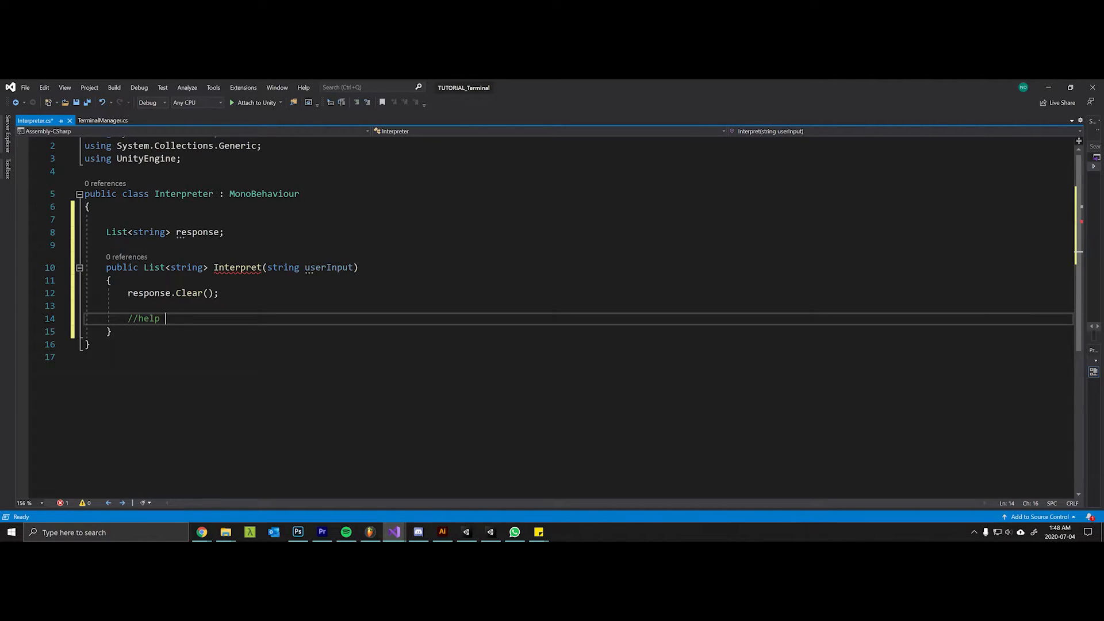
text(--)
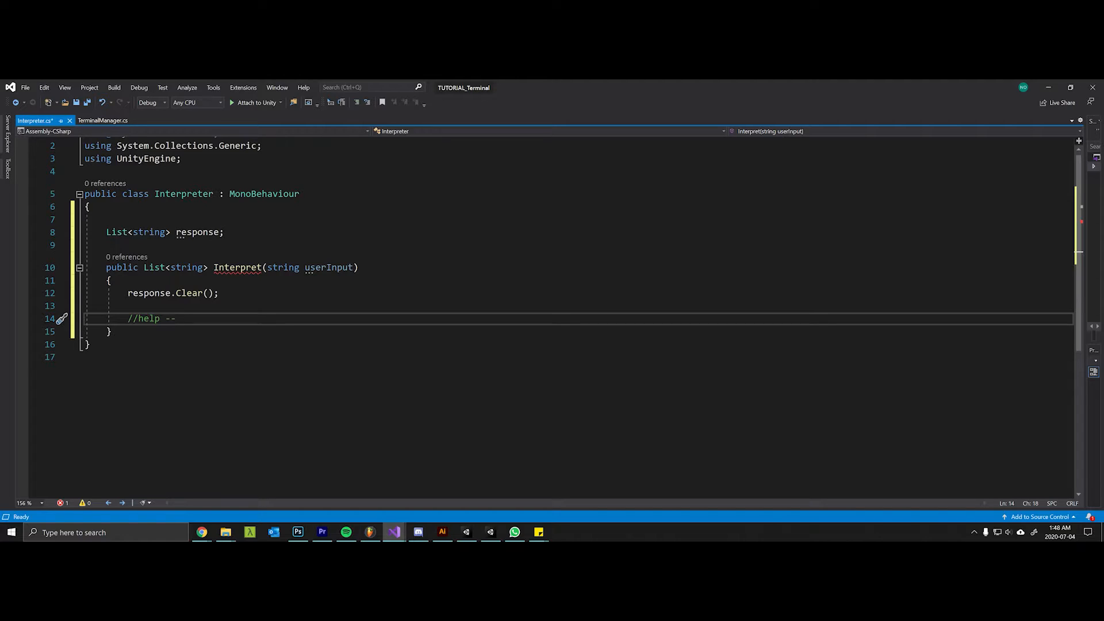
text(commands)
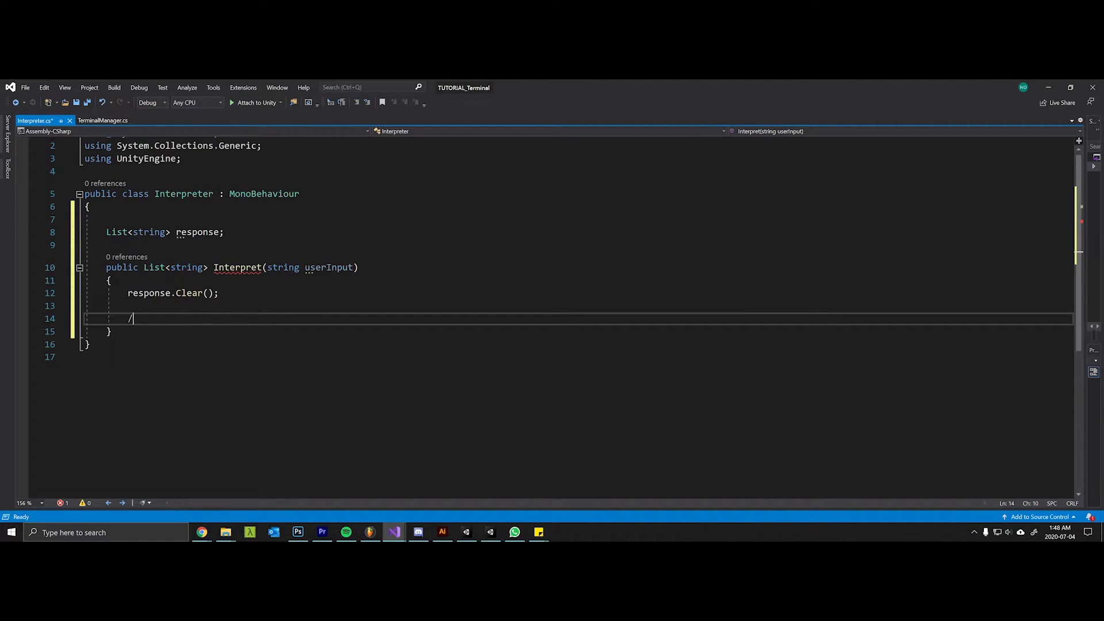
key(Backspace)
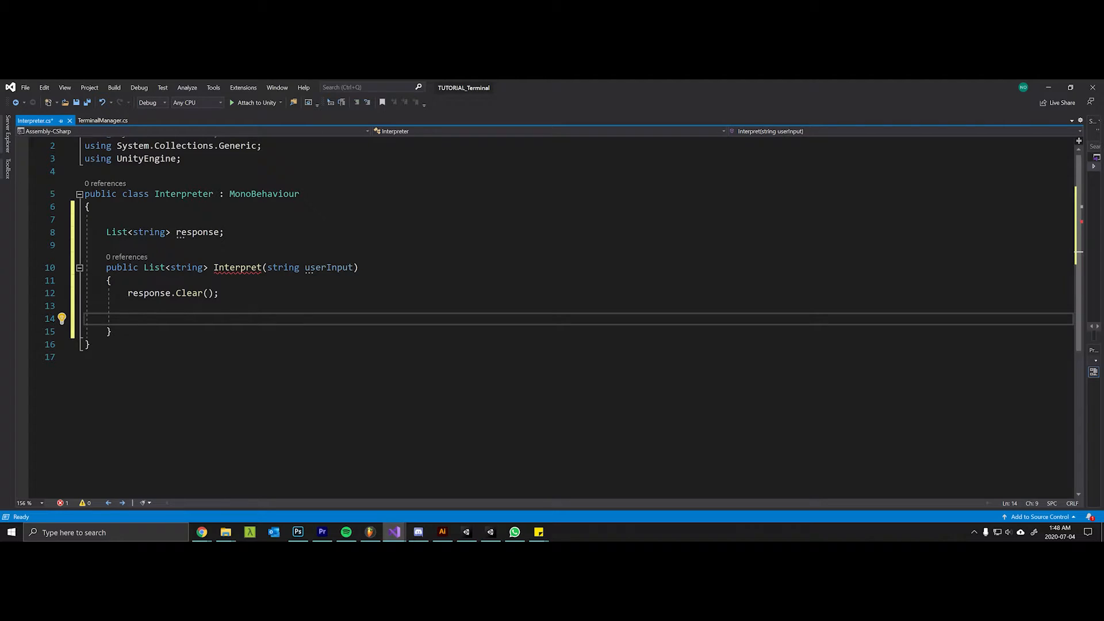
Declare string[] args = userInput.Split() and begin an if statement below it.
text(string[])
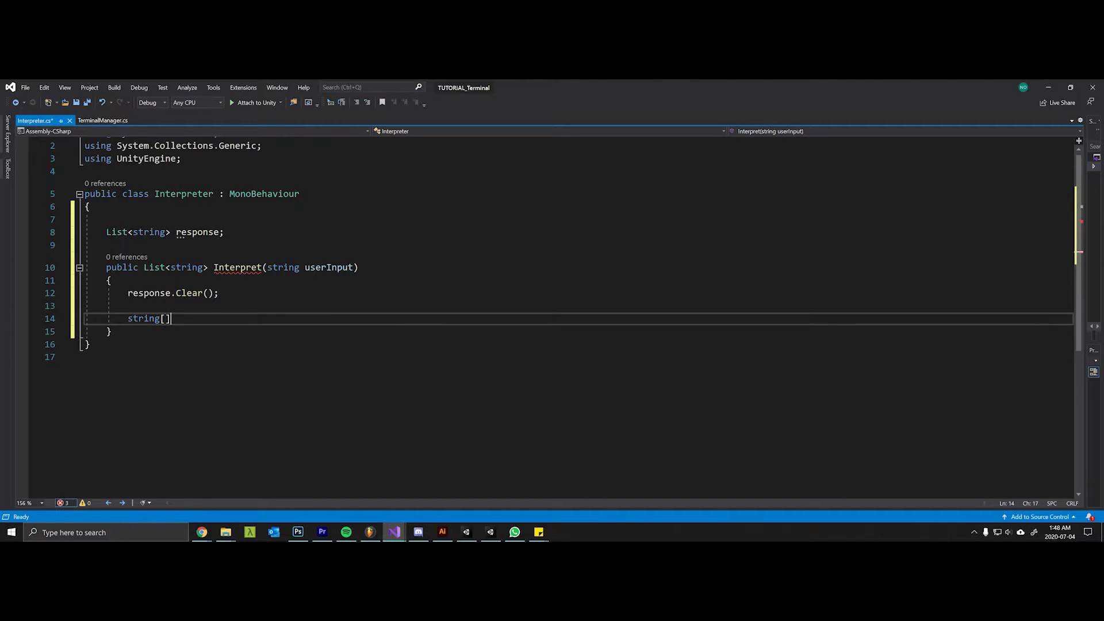
text(arg)
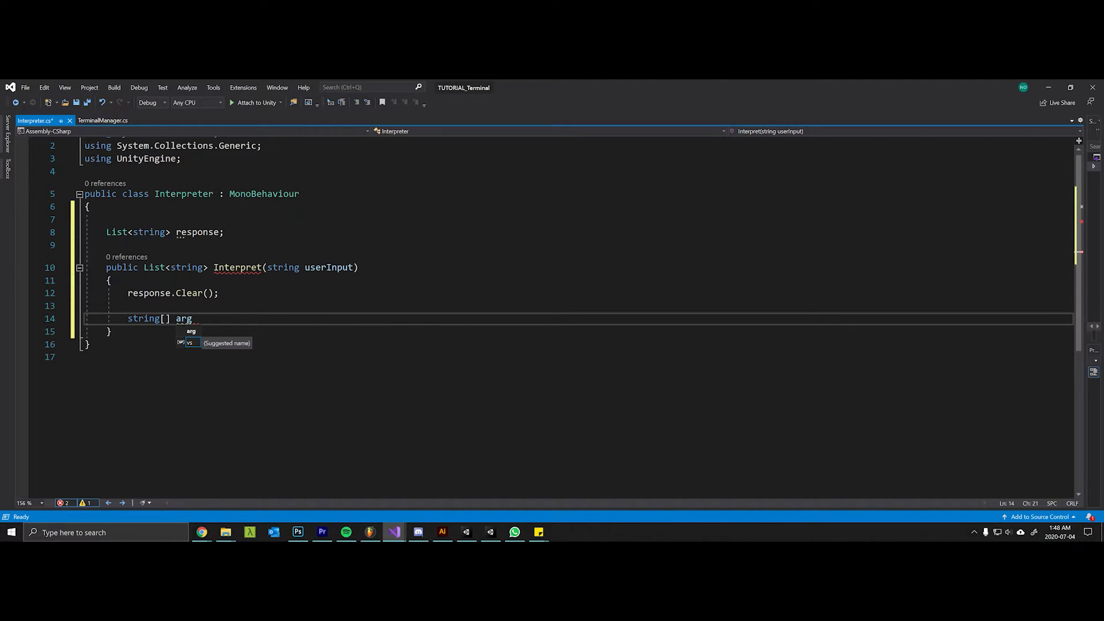
text(s = i)
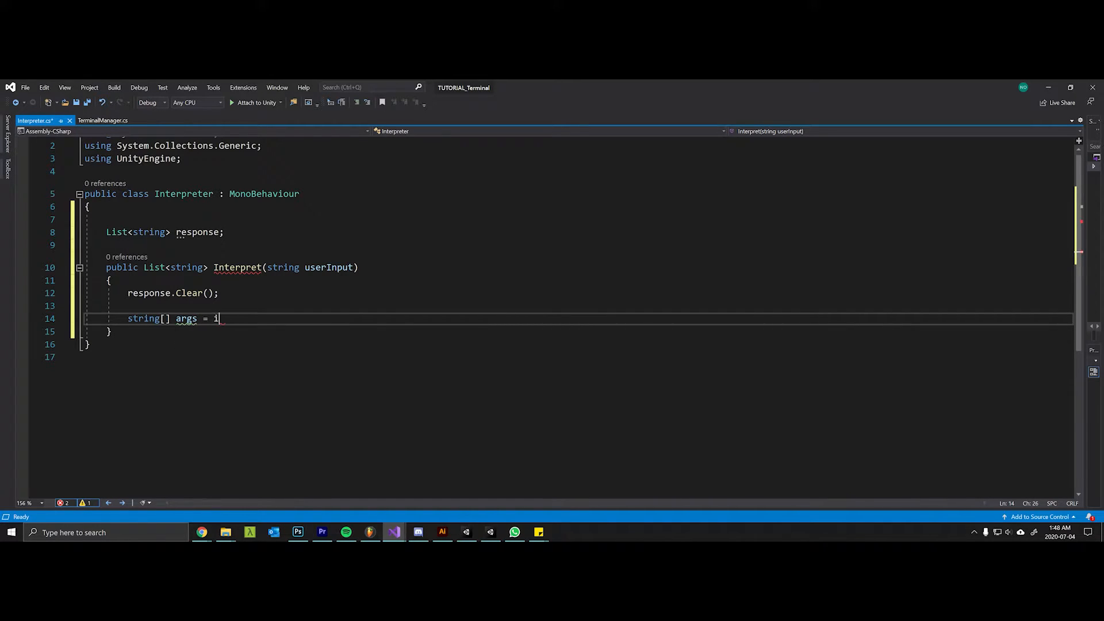
text(serInput.Split();)
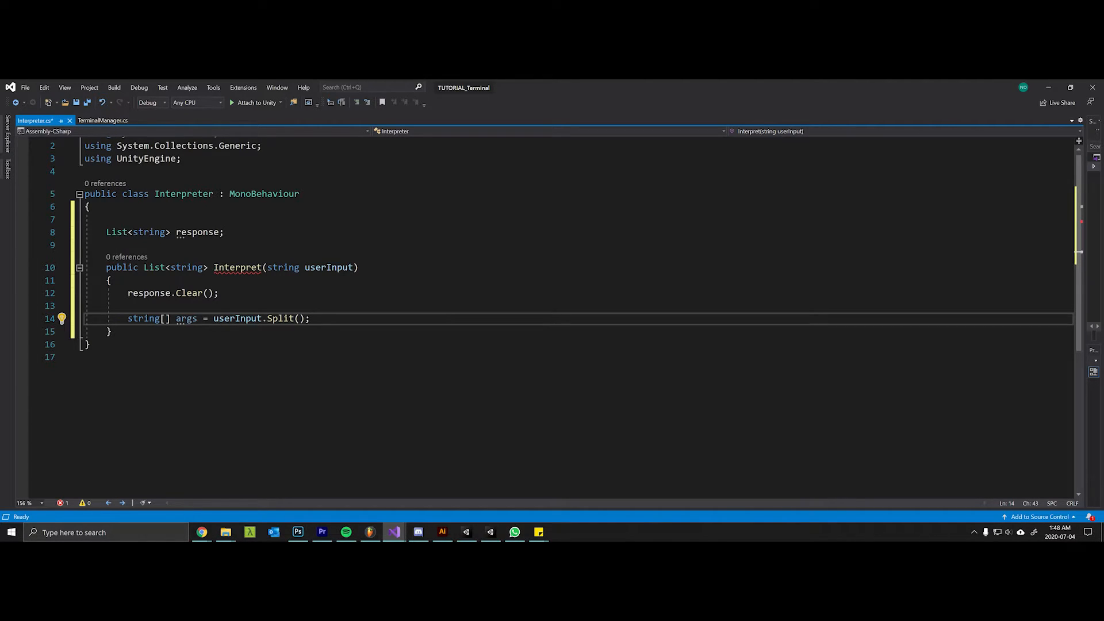
text(if()
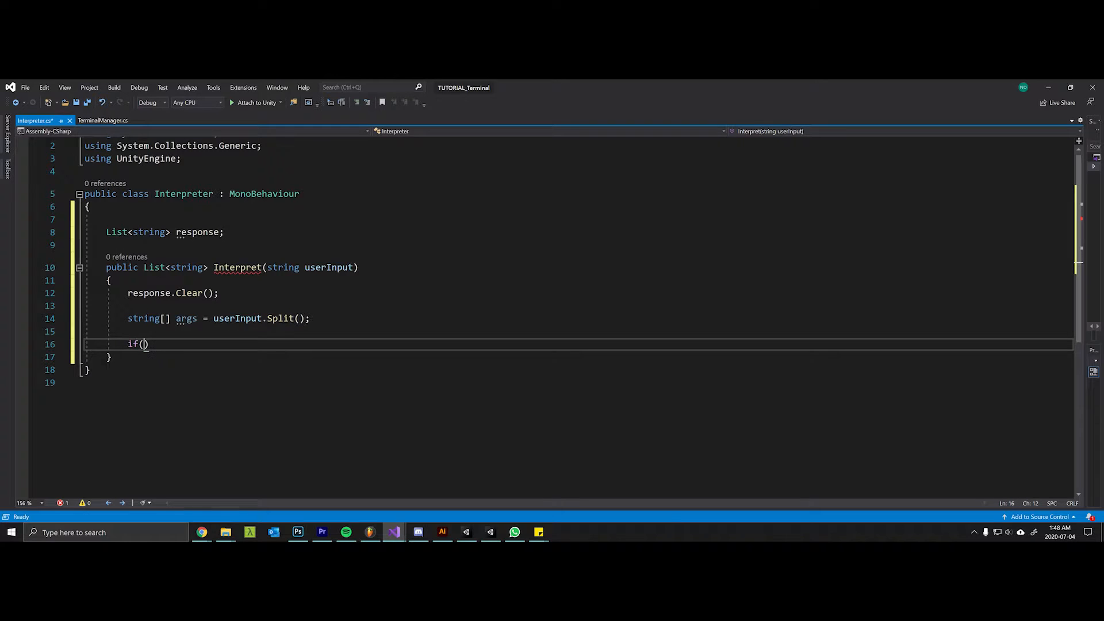
Write the if(args[0] == "help") branch with a comment and a first response.Add line mentioning boop.
text(args[0] == "help)
text({)
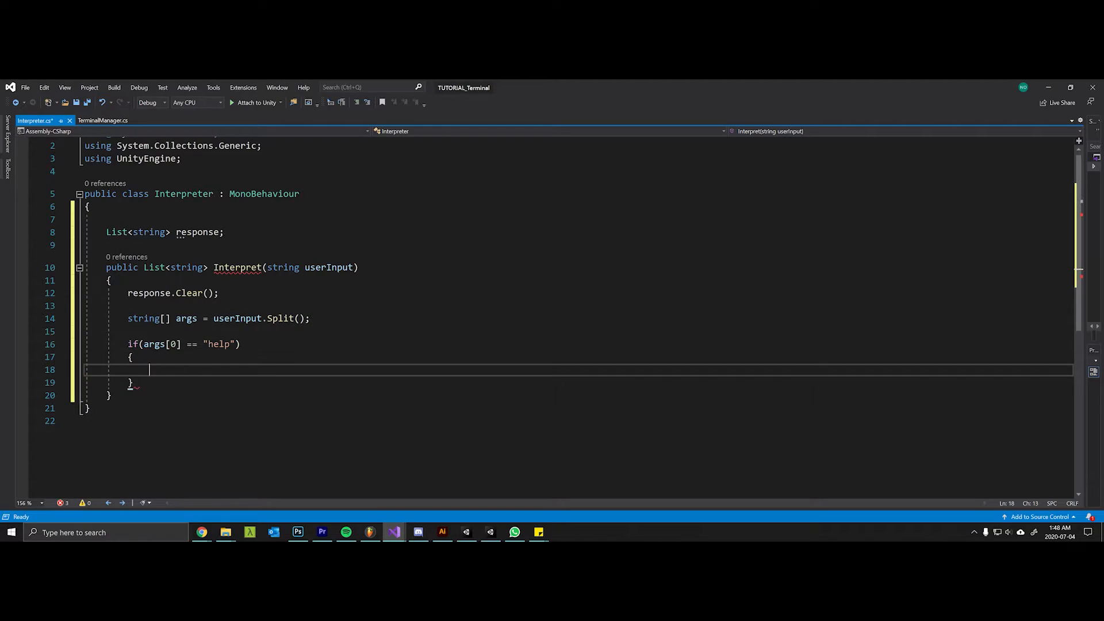
text(//Return some info)
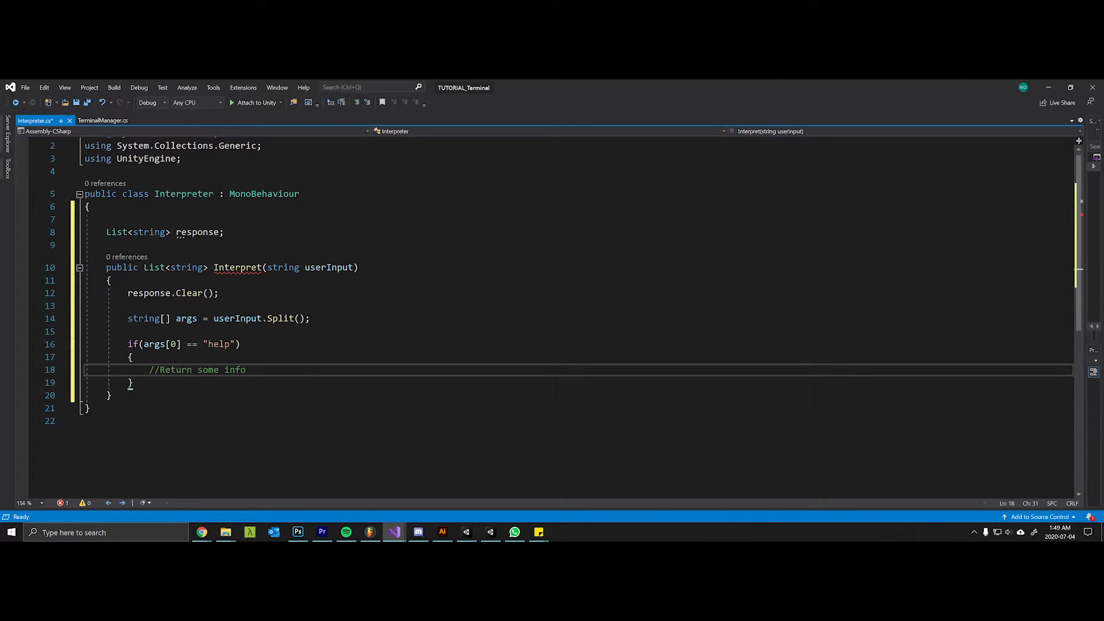
text(response.Add("If you want to use the terminal, type)
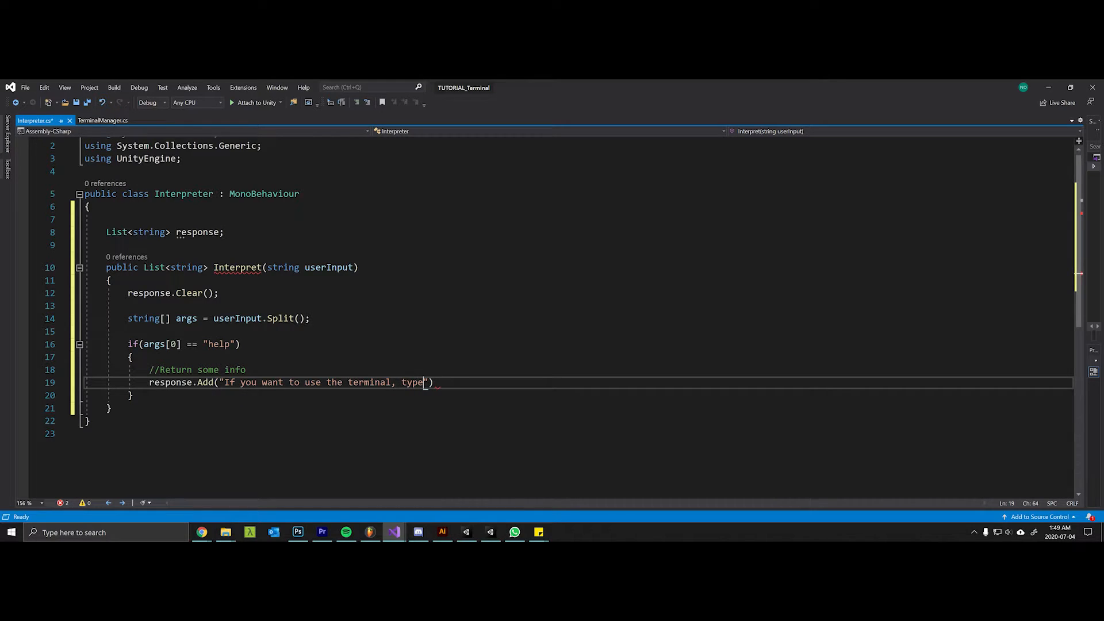
text(b)
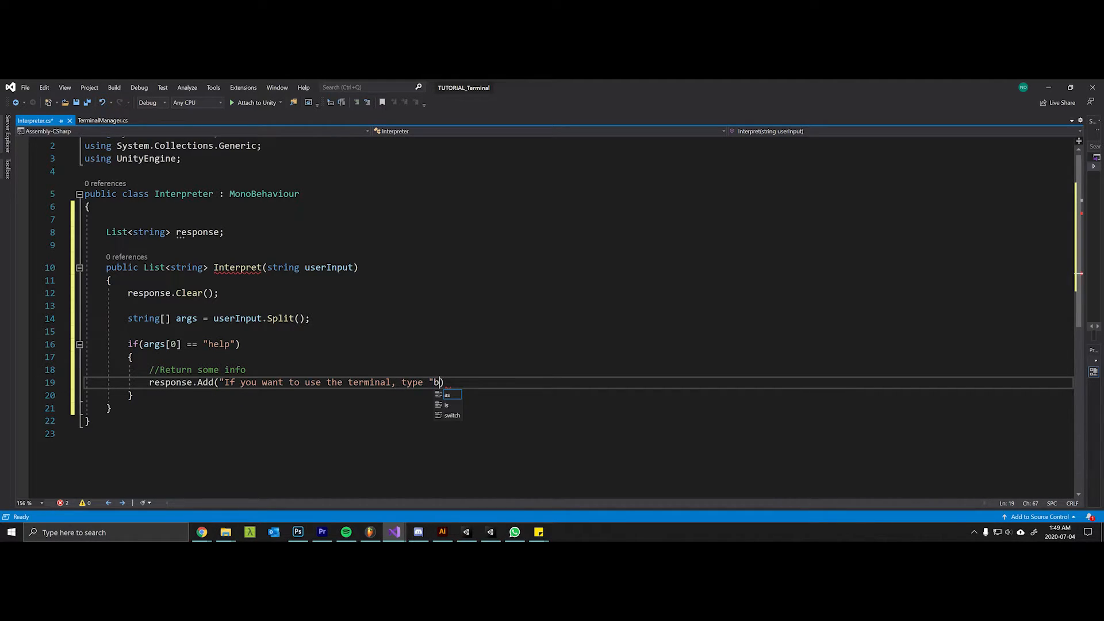
key(backspace)
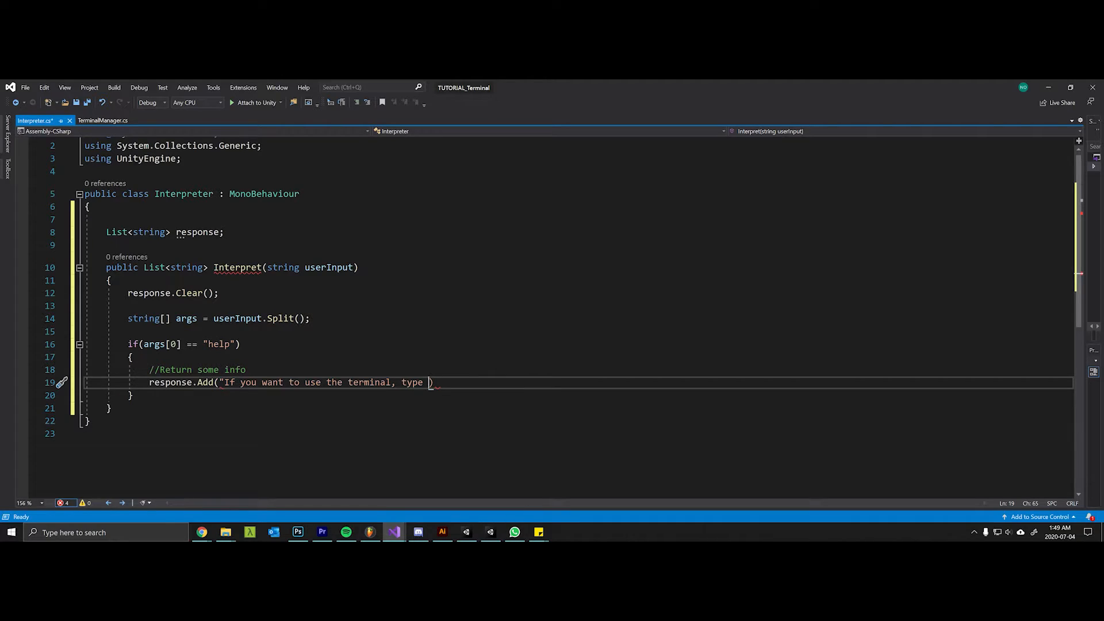
text(\"boop)
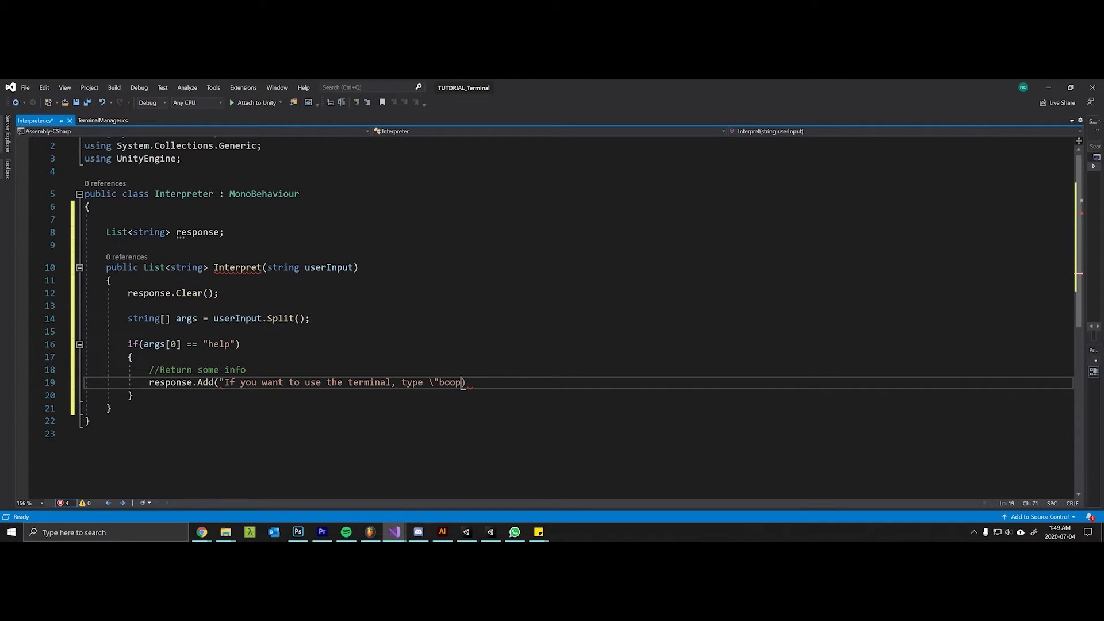
text(\")
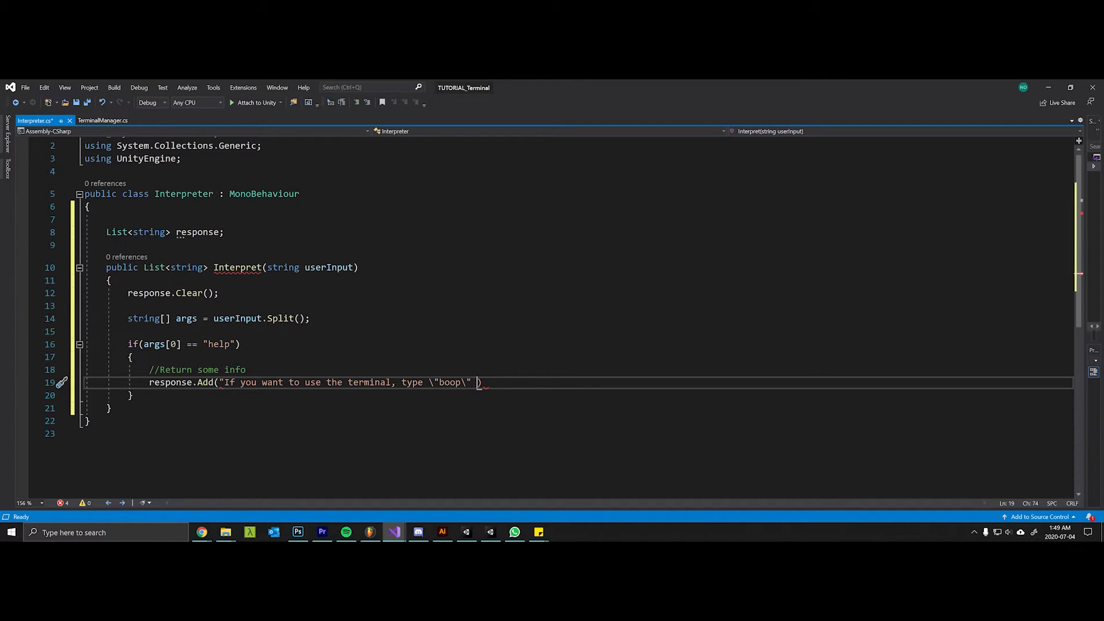
text(");)
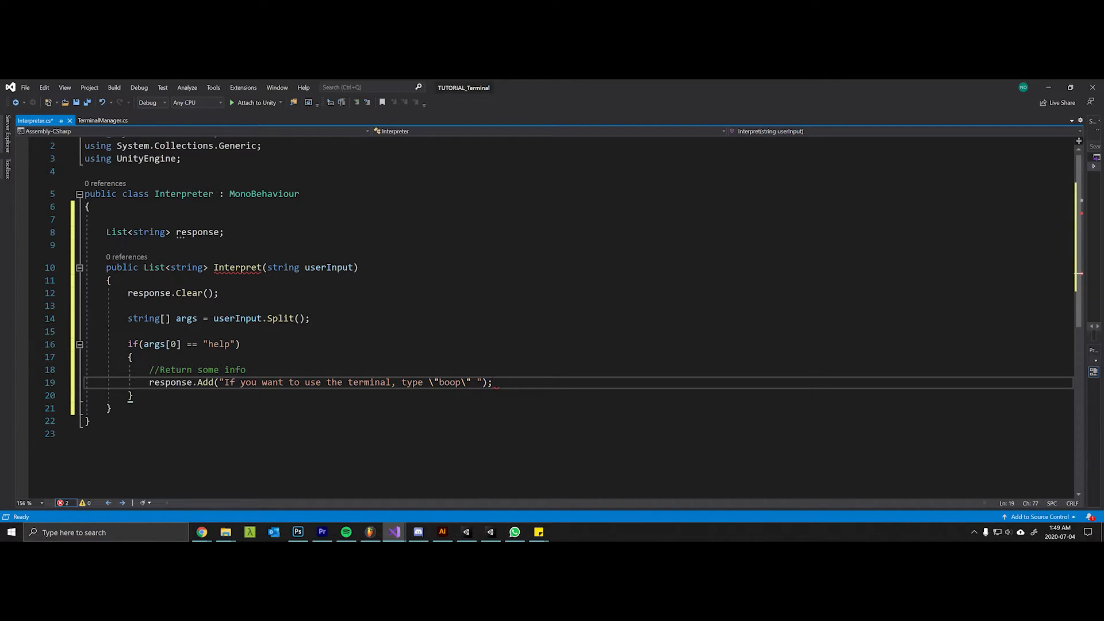
Add a second response.Add("This is the second li...ing") line and begin the else branch.
key(enter)
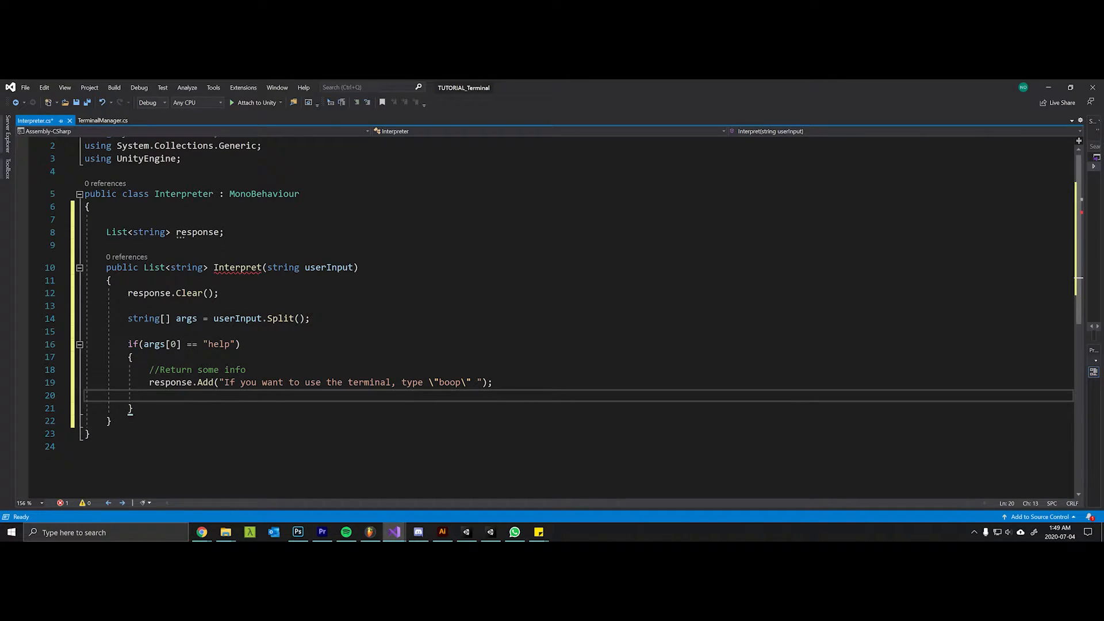
text(response.Add)
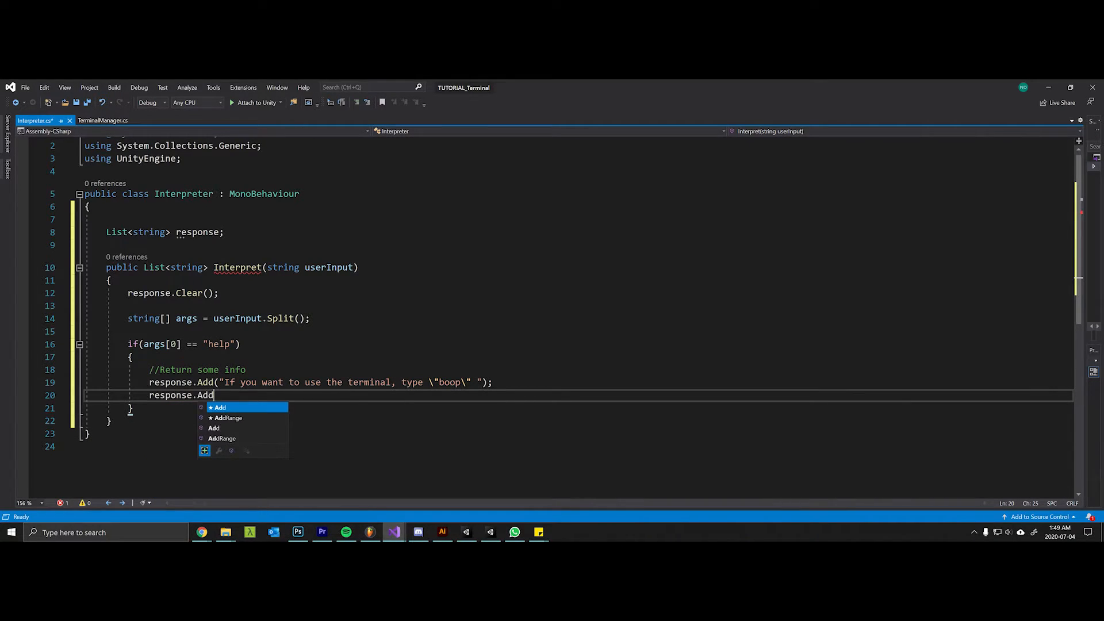
text((")
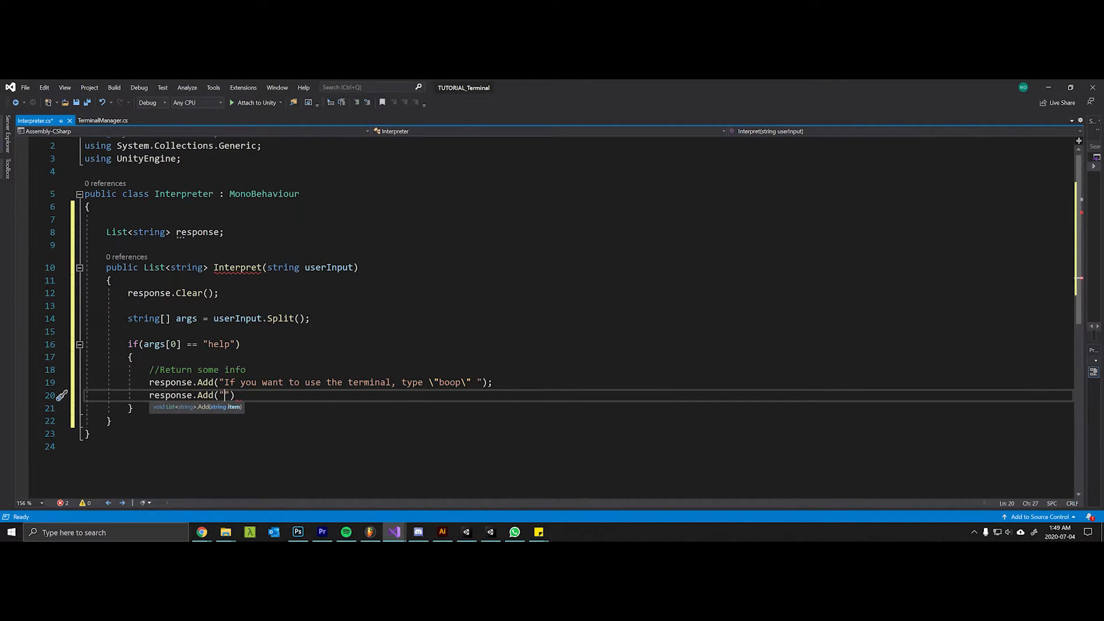
text(This is the second line that we are return)
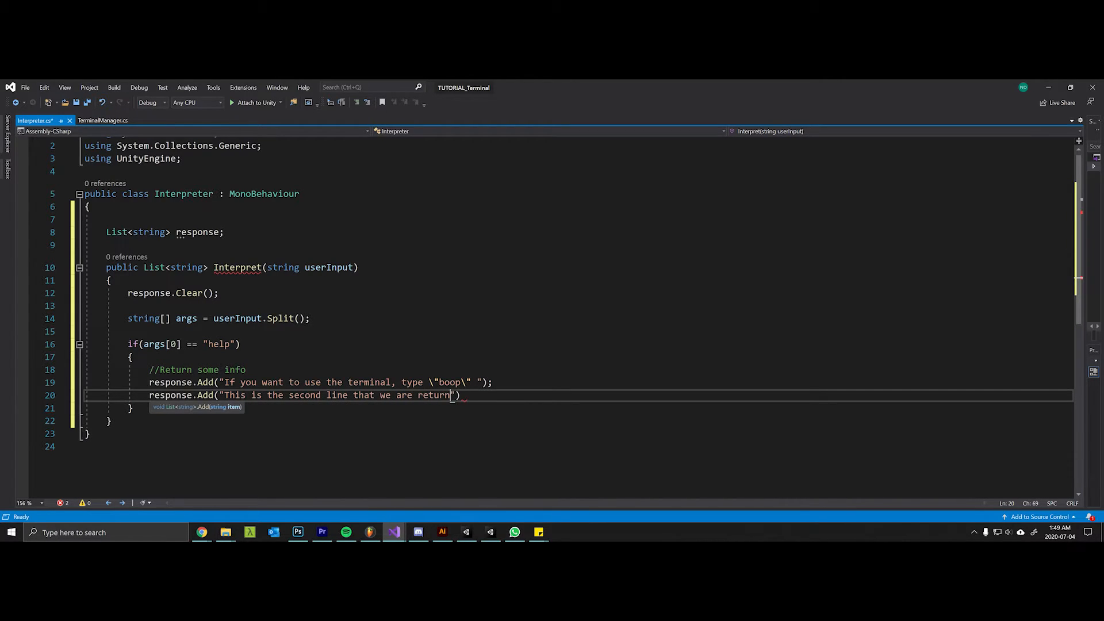
text(ing");)
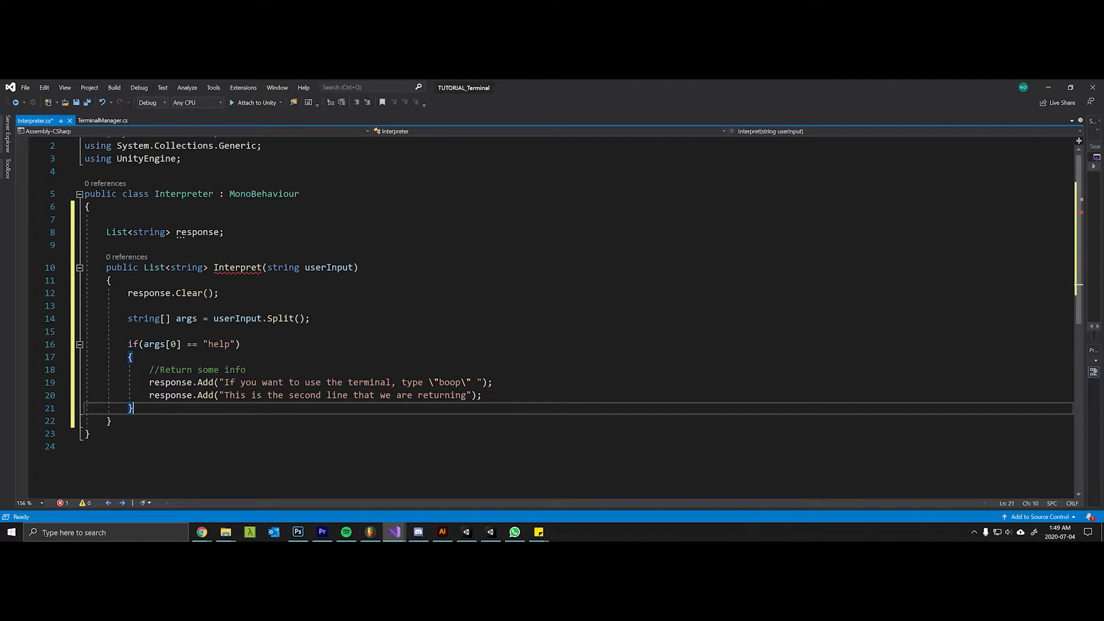
text(else)
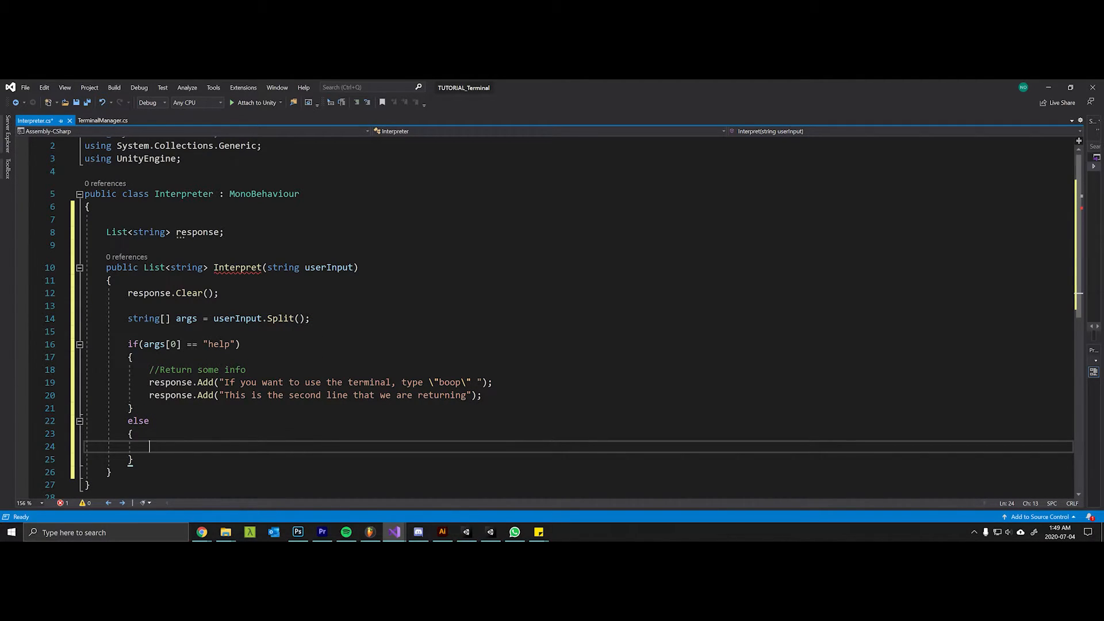
In else, add response.Add("Command not recognized. Type help for a list of commands.").
text(response.Add("Command not)
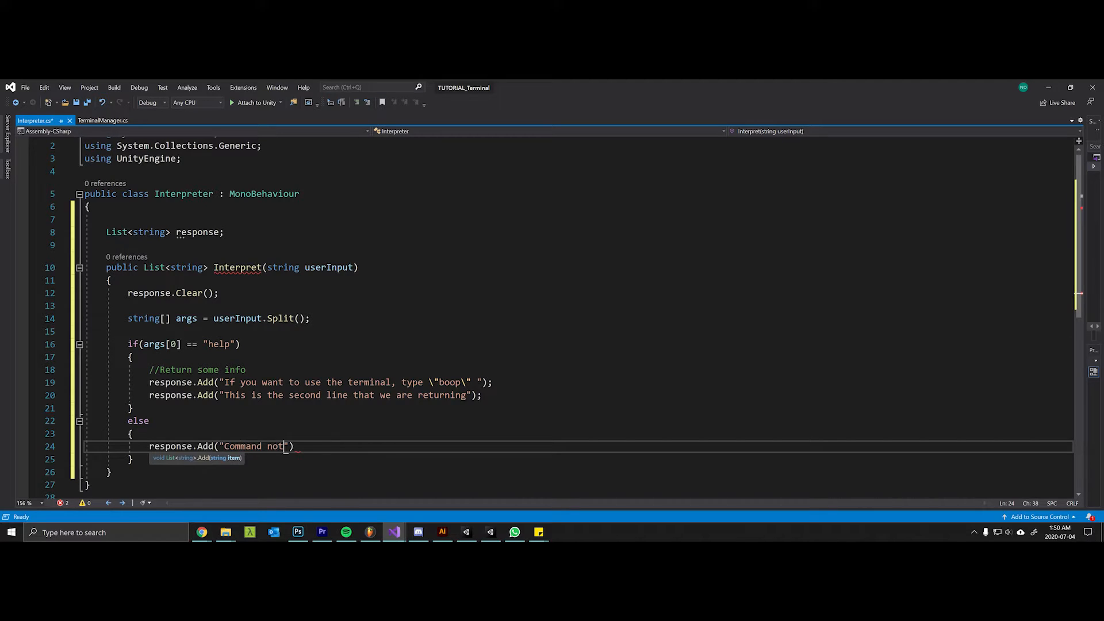
text(recogni)
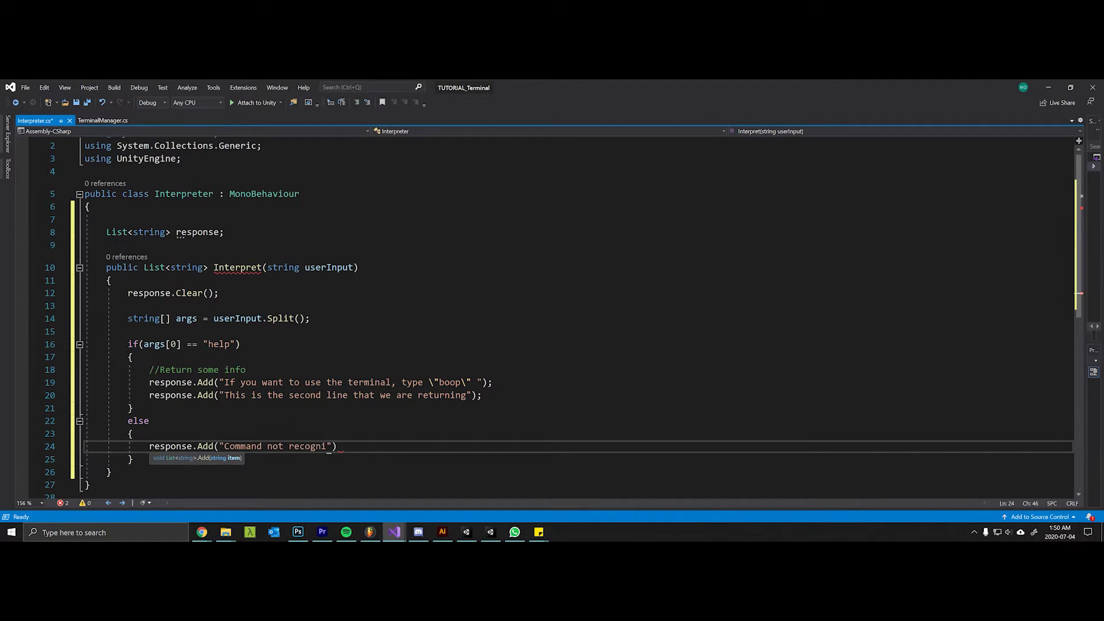
text(zed. Type)
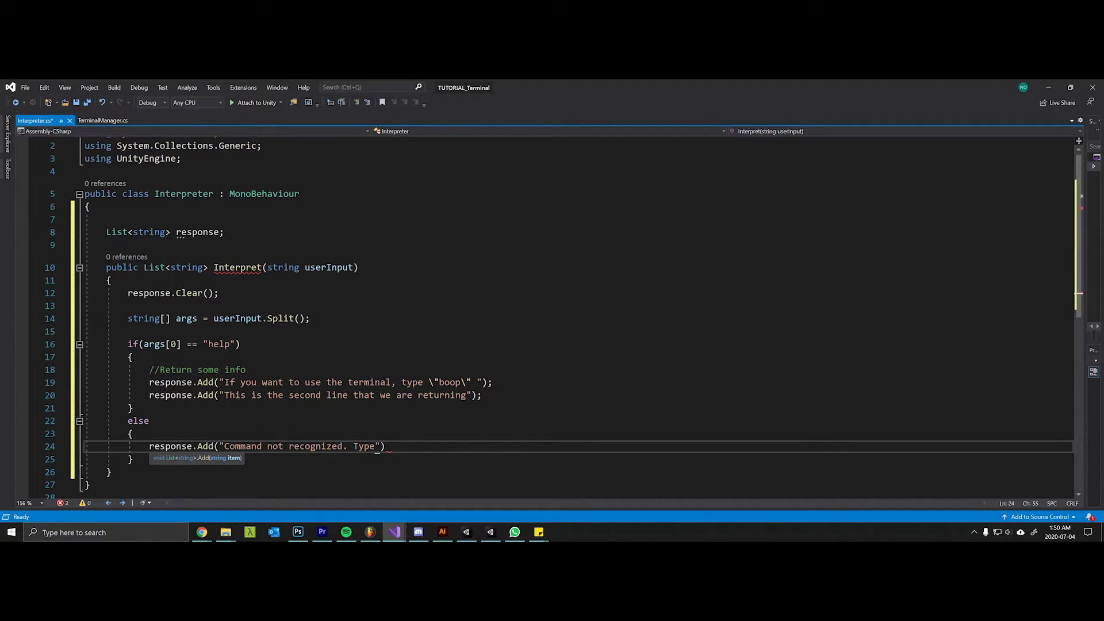
text(help for)
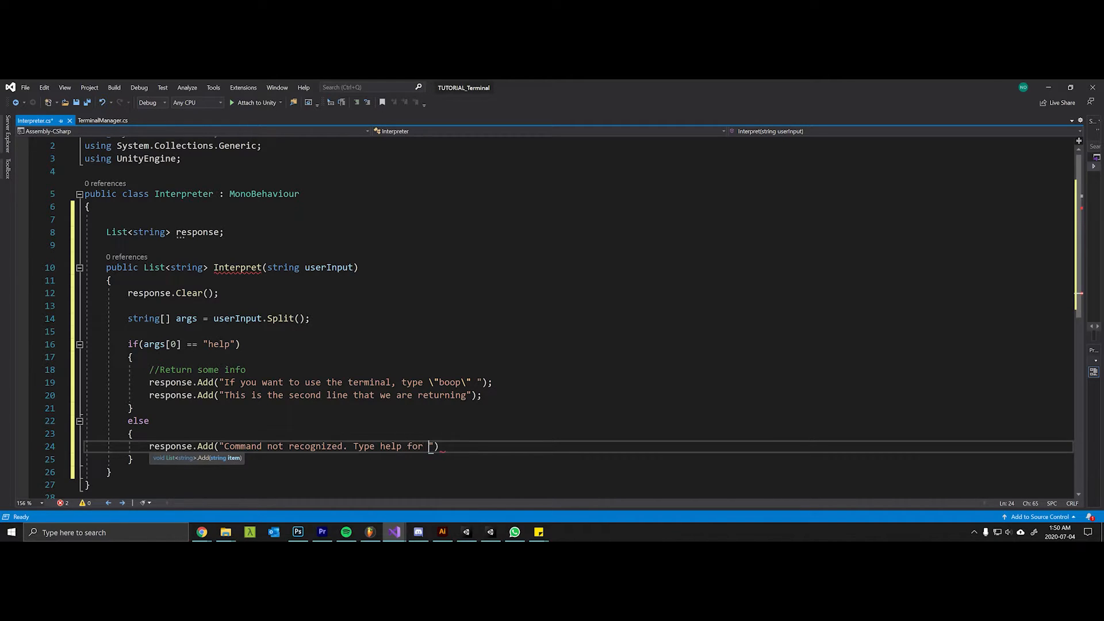
text(a list of comma)
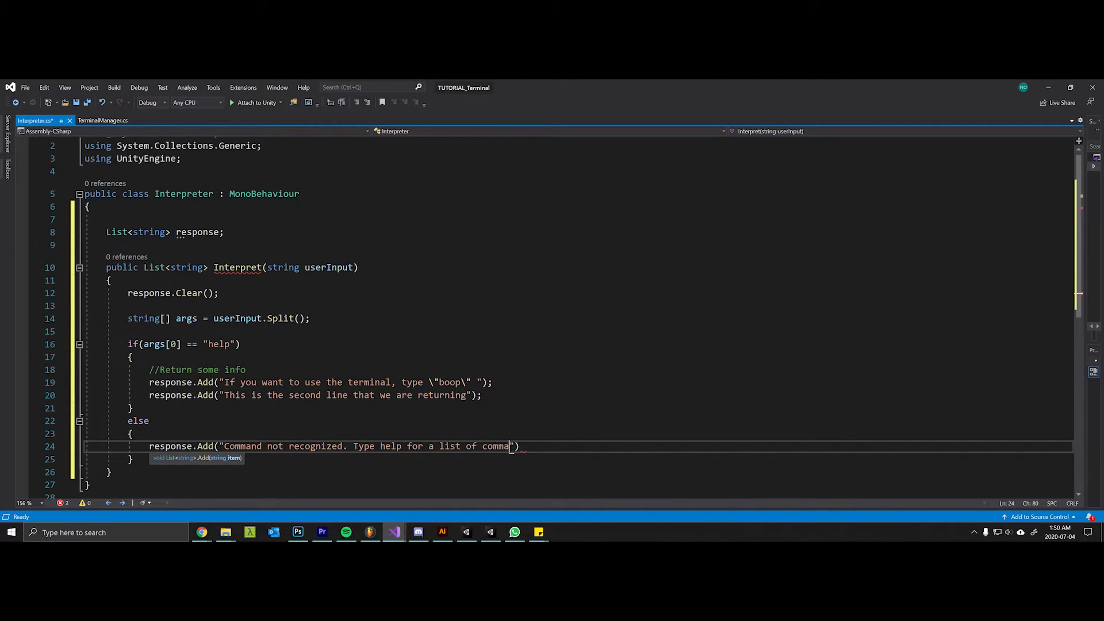
text(nds.");)
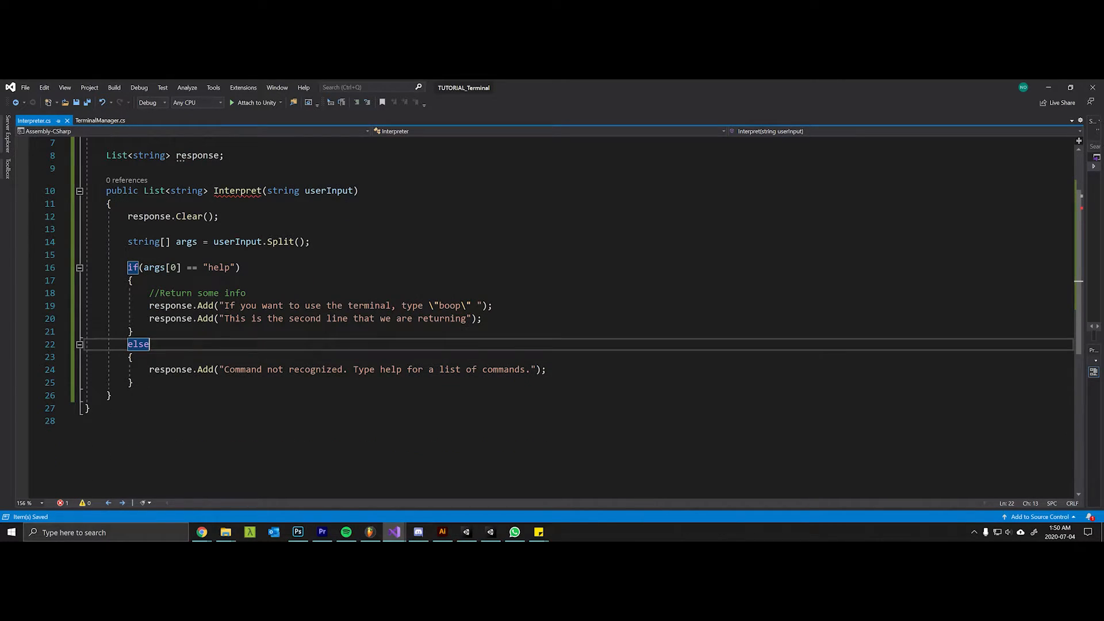
End both the help and else branches with return response; and save the script.
text(return)
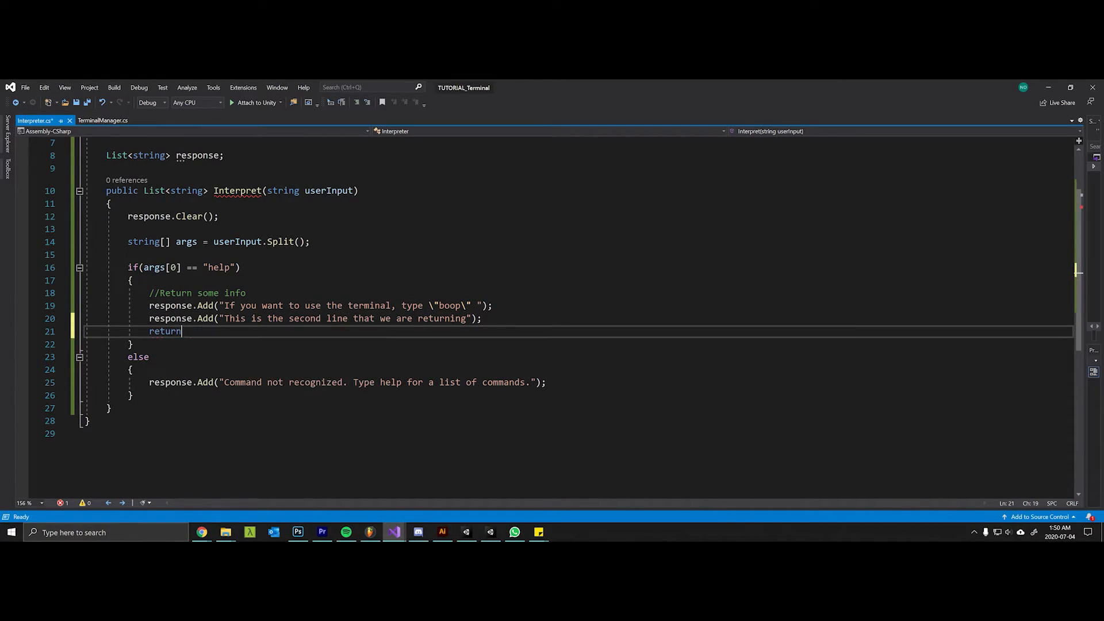
text(response;)
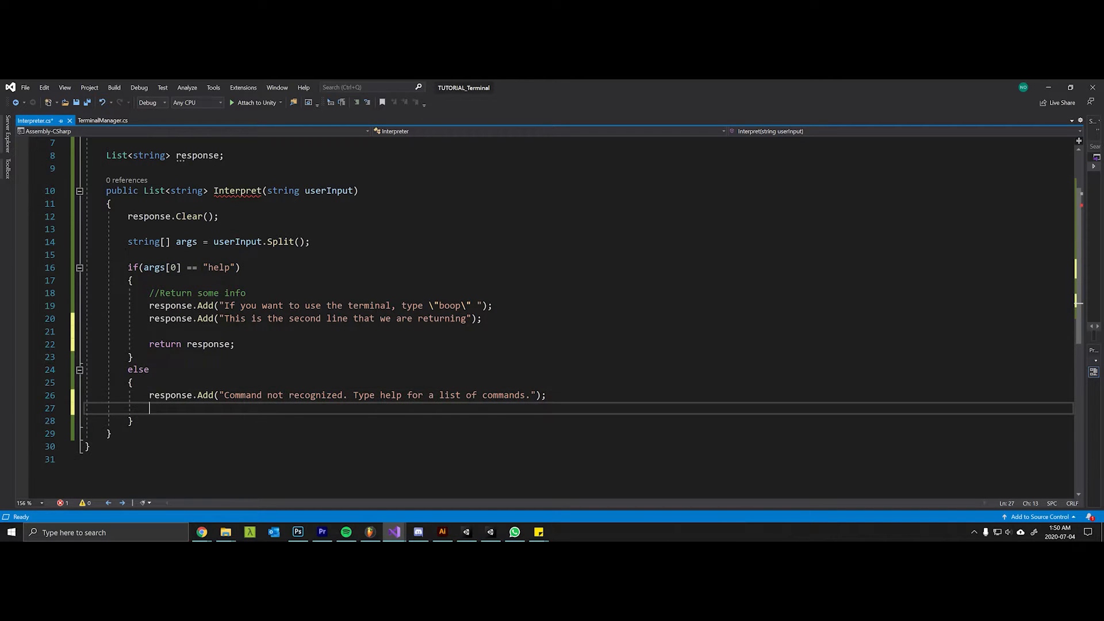
text(return response;)
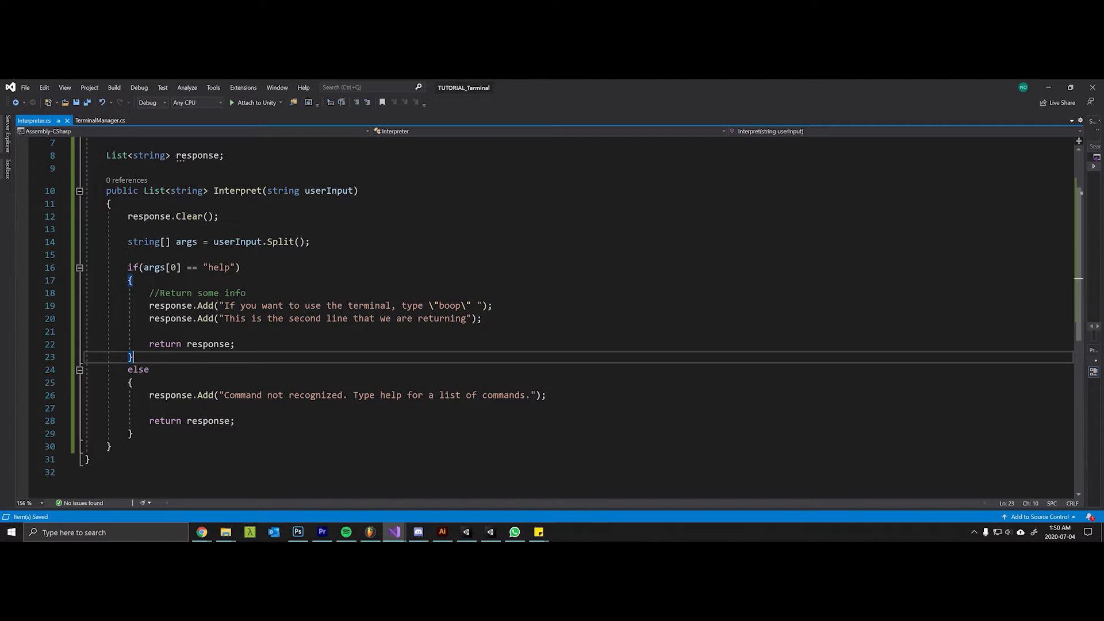
triple_click(345, 394)
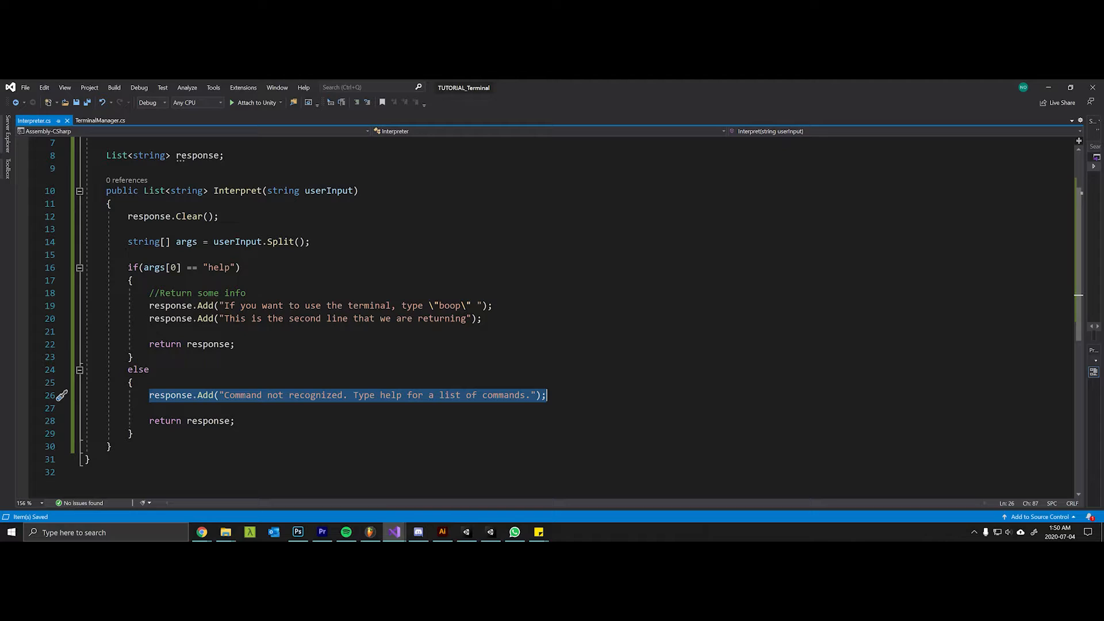
mouse_move(695, 86)
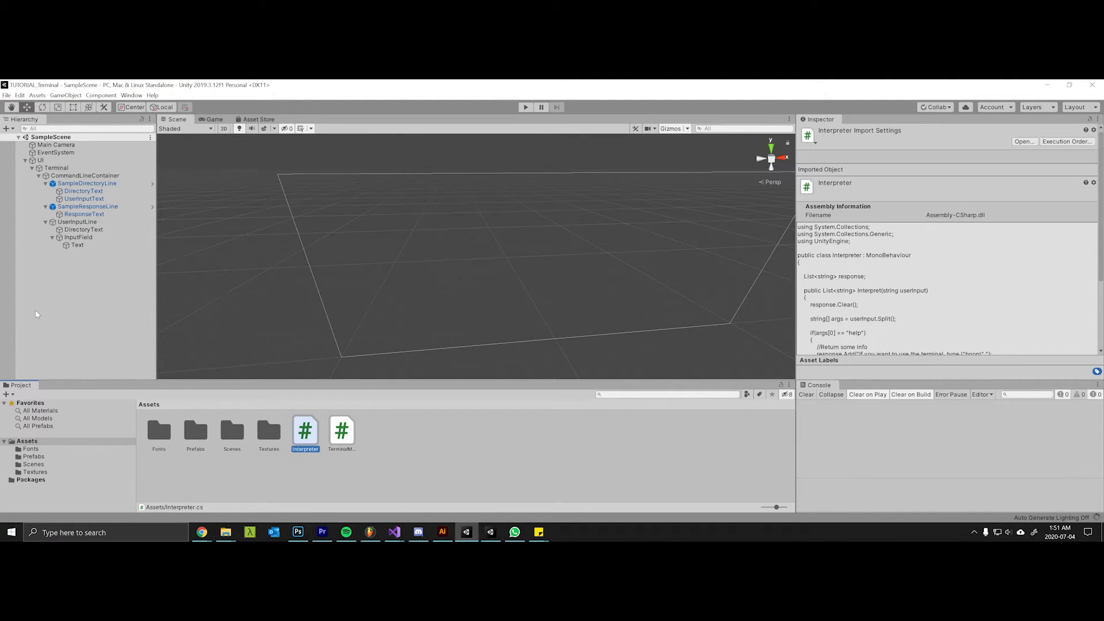
Select the Terminal object and add the Interpreter script as a component.
click(40, 160)
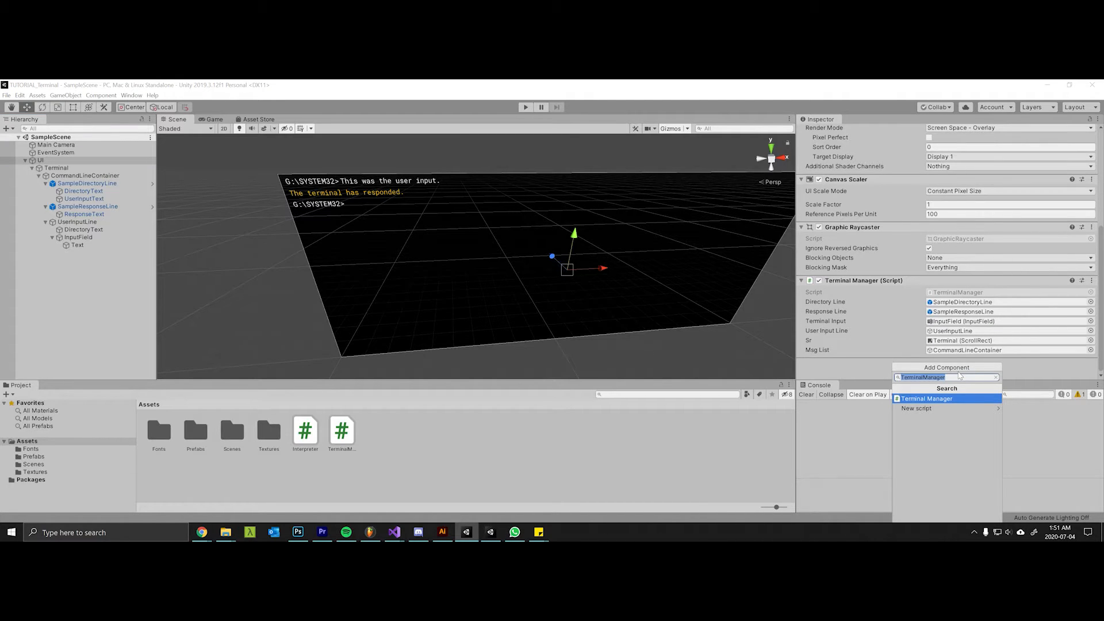
click(927, 399)
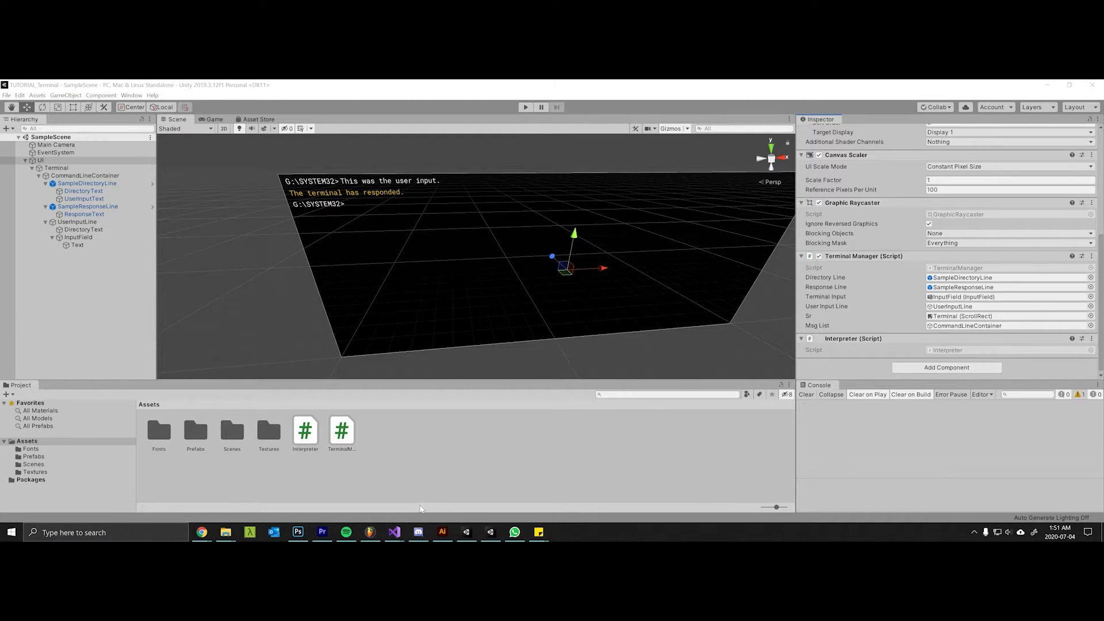
mouse_move(394, 531)
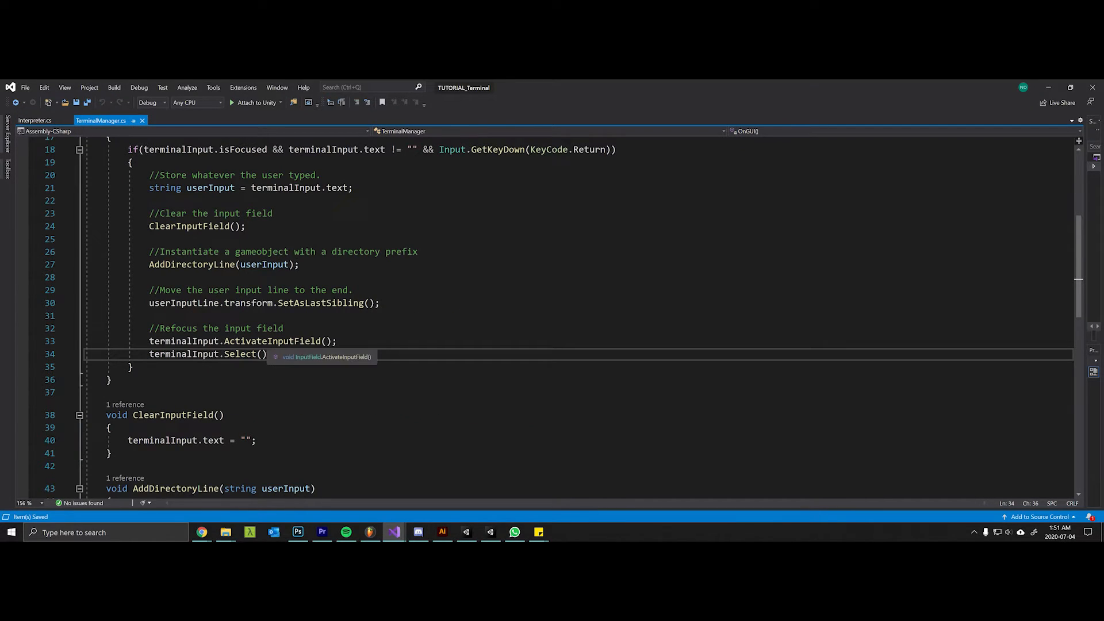
Declare int AddInterpreterLines(List<string> interpretation) below AddDirectoryLine in TerminalManager.
scroll(down, 3)
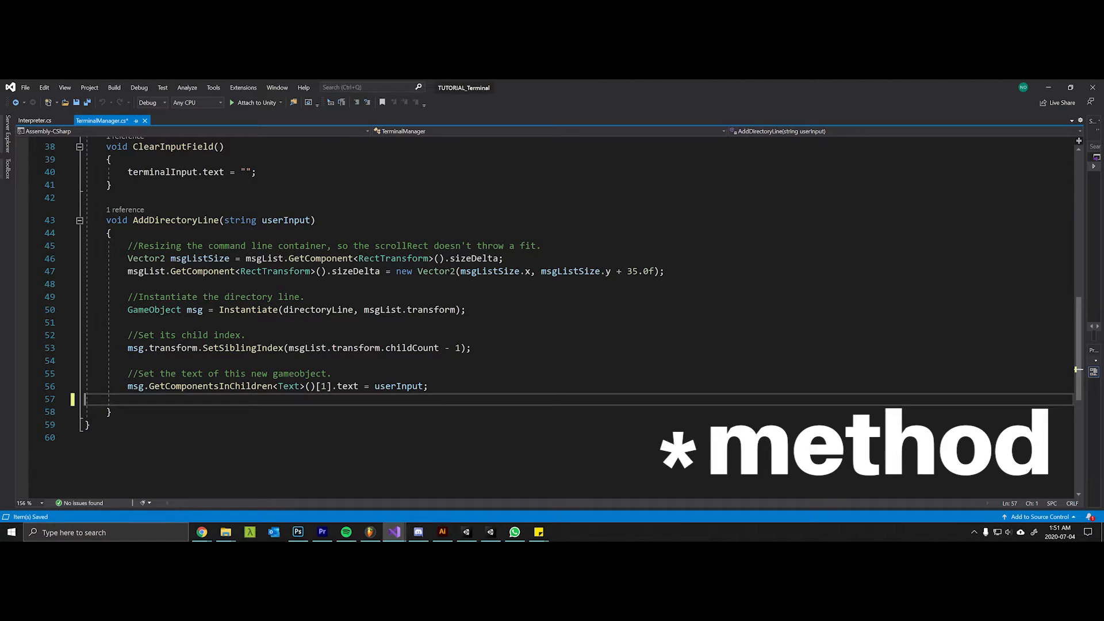
text(voi)
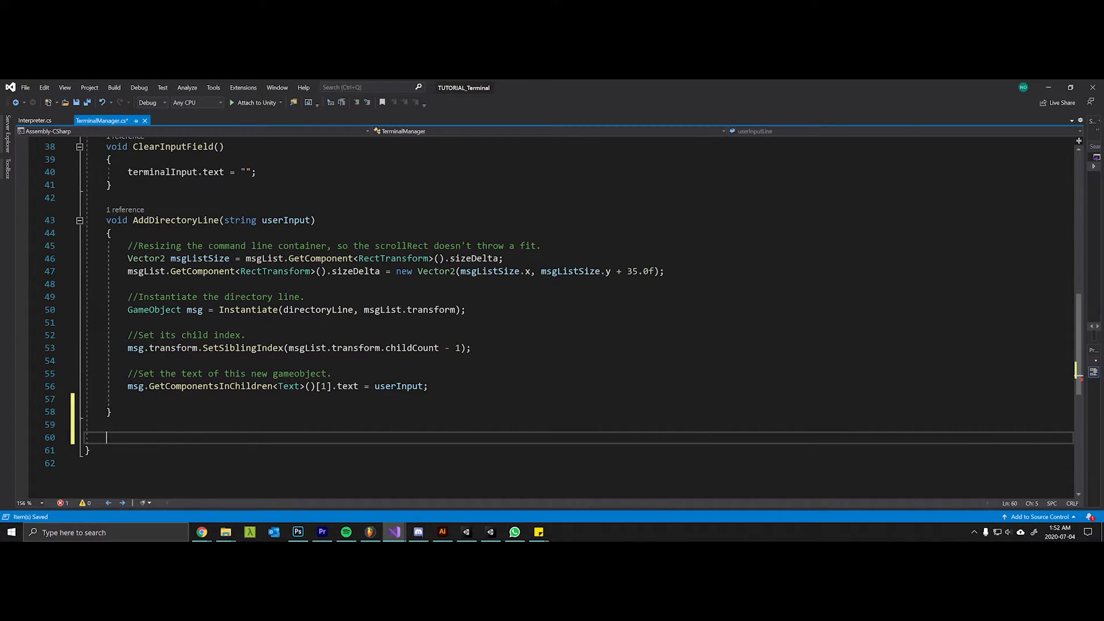
text(int Ad)
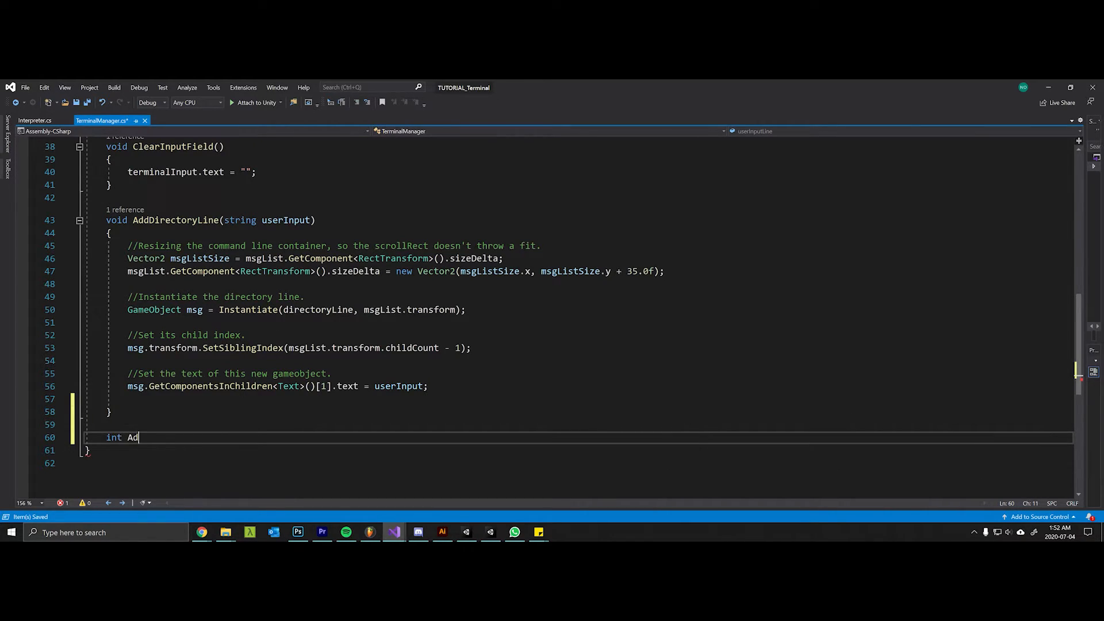
text(dInterpreterLines(List<>)
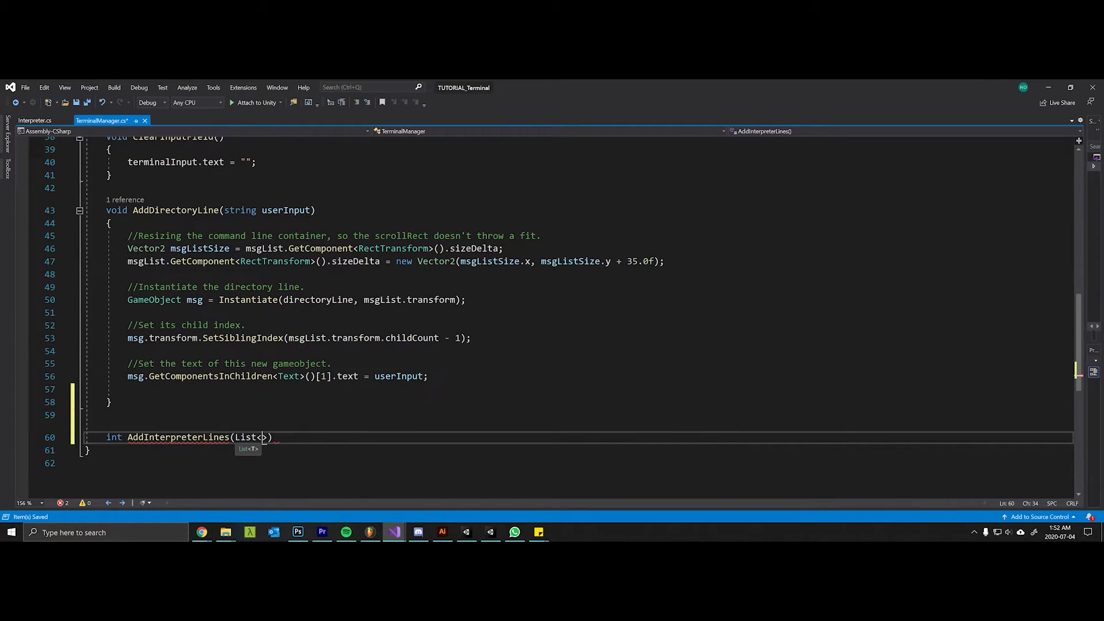
text(string)
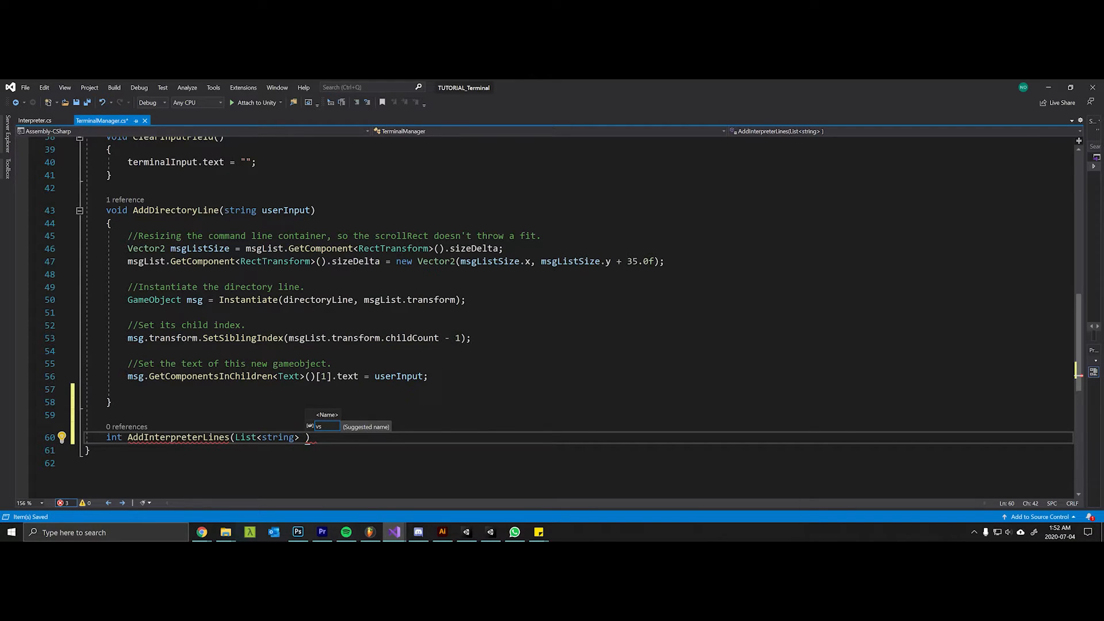
text(inte)
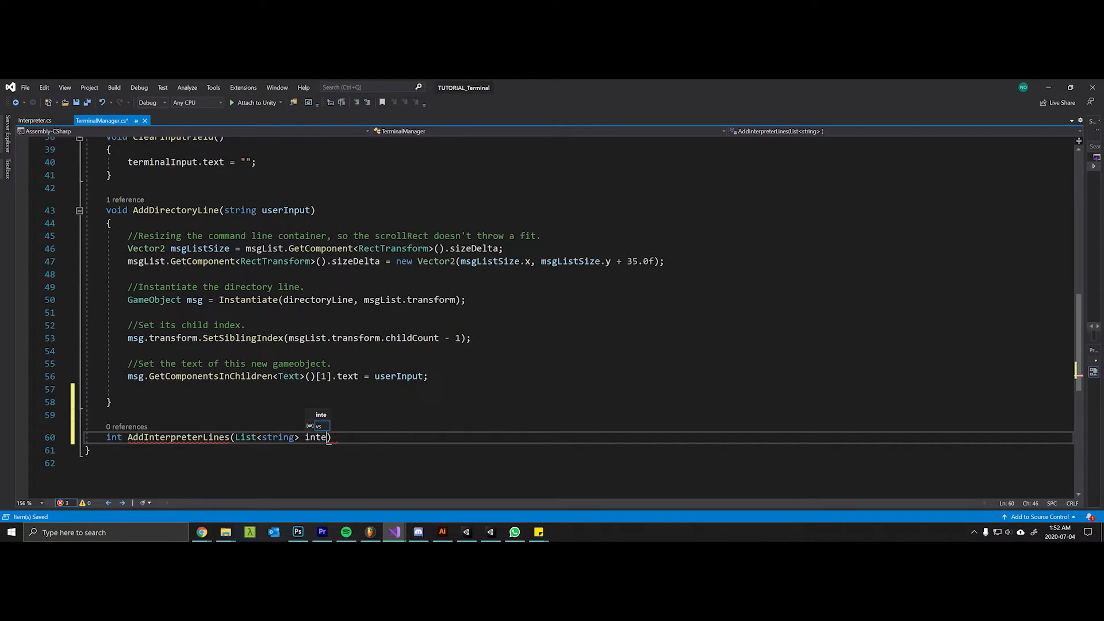
text(rpretation)
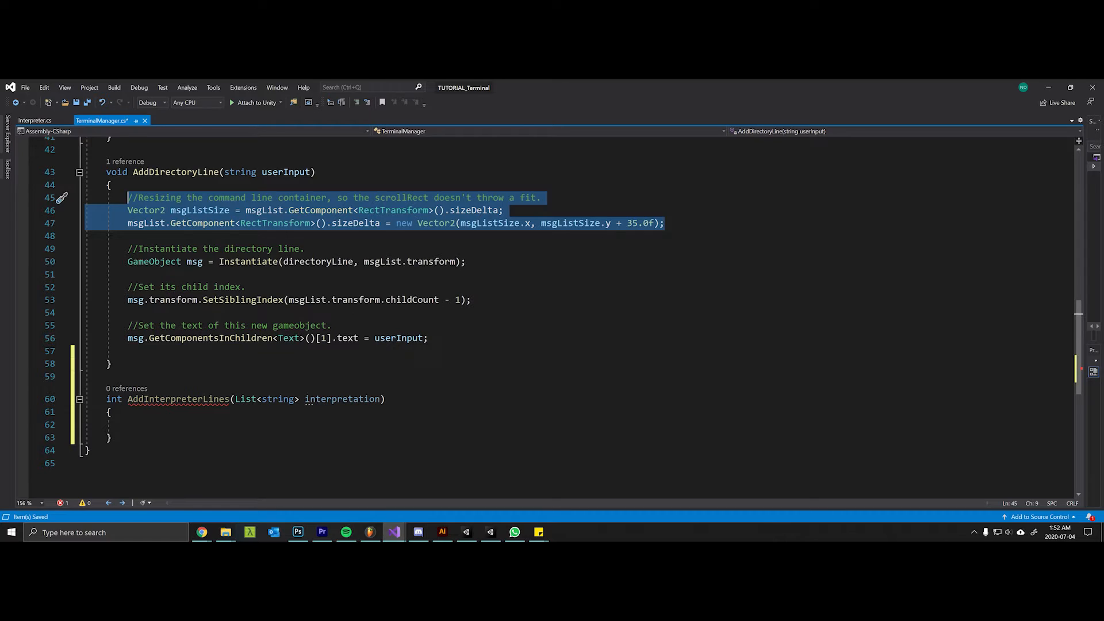
Write for(int i = 0; i < interpretation.Count; i++) with an empty body and return interpretation.Count.
text(for()
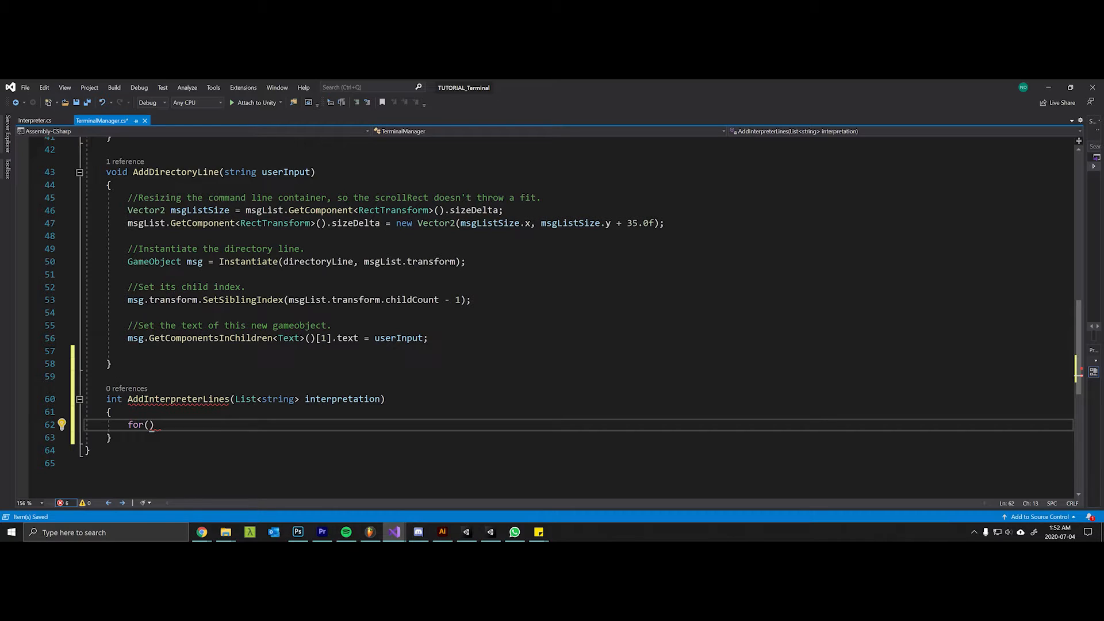
text(int i = 0;)
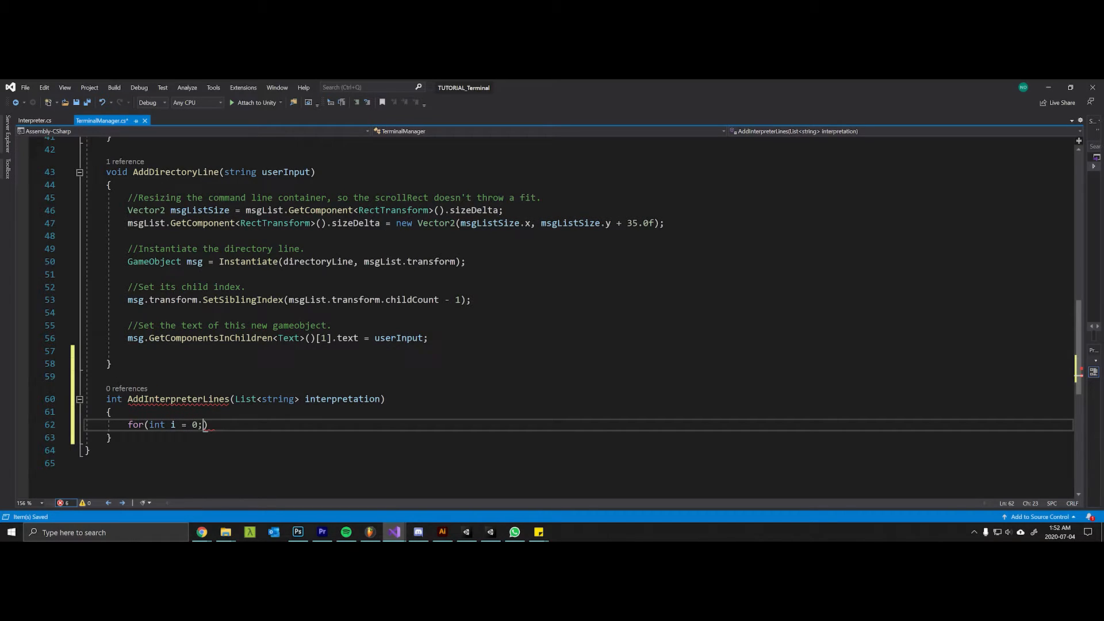
text(" ")
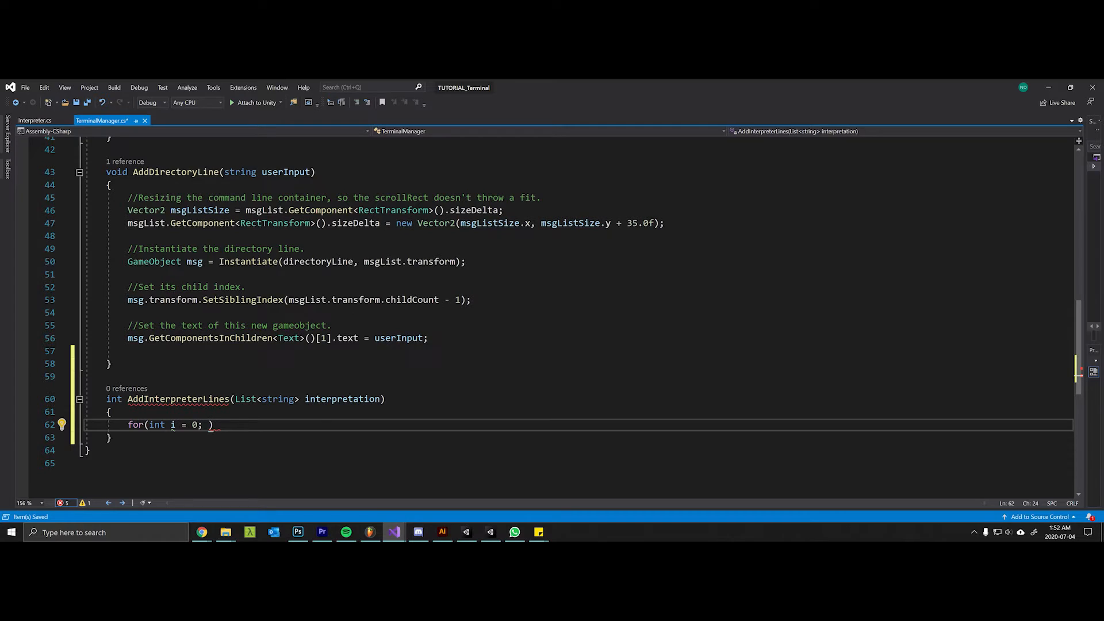
text(i < interpretation.Count)
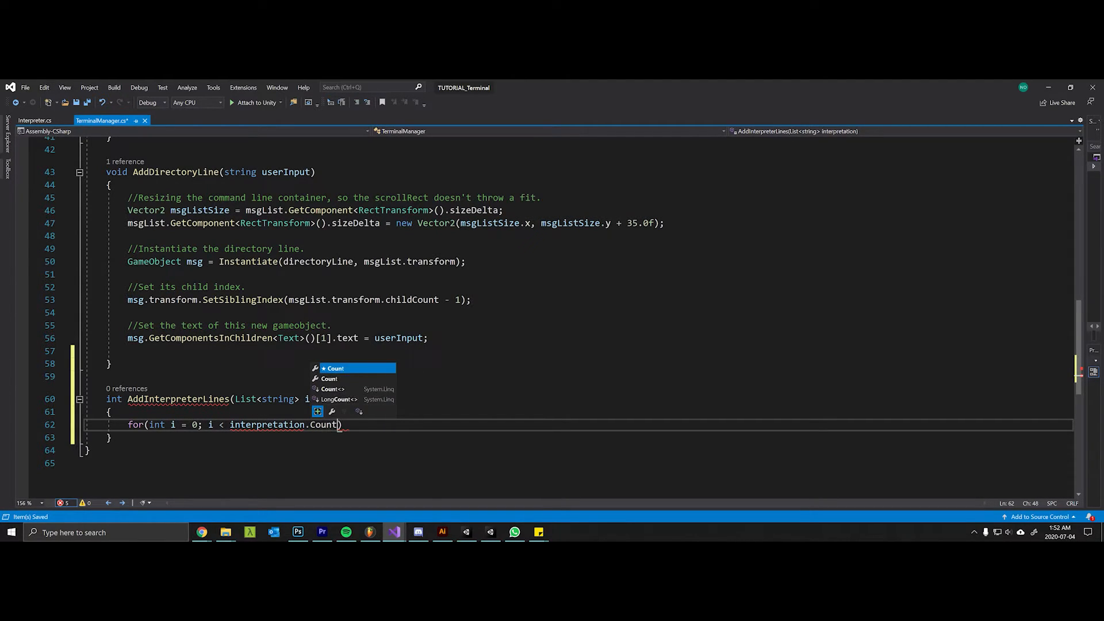
text(; i++))
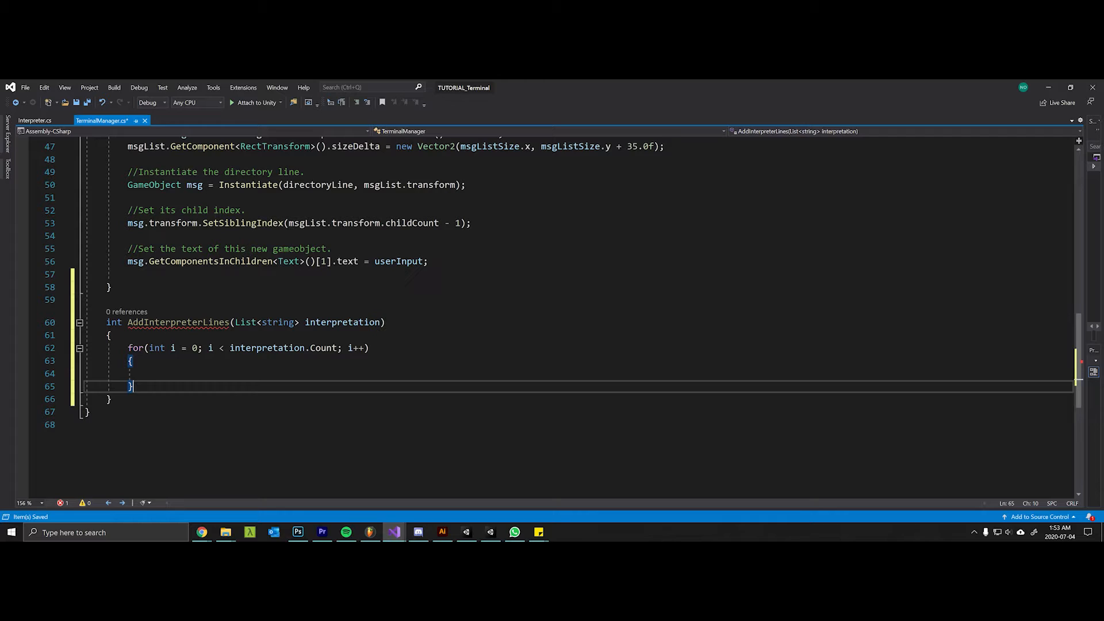
text(return interp)
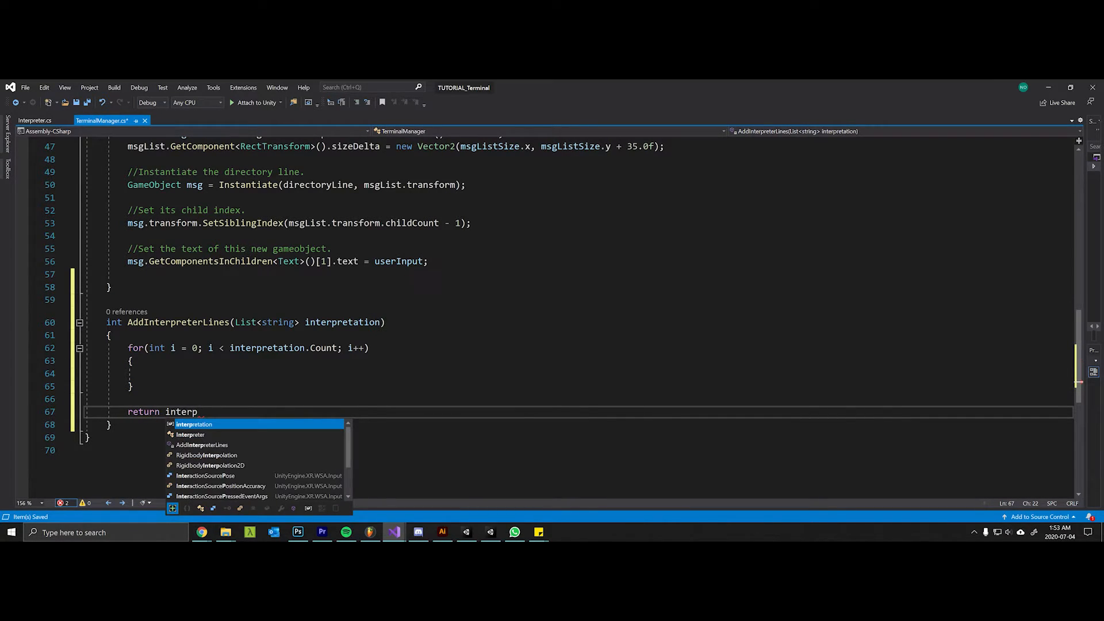
text(retation.Count)
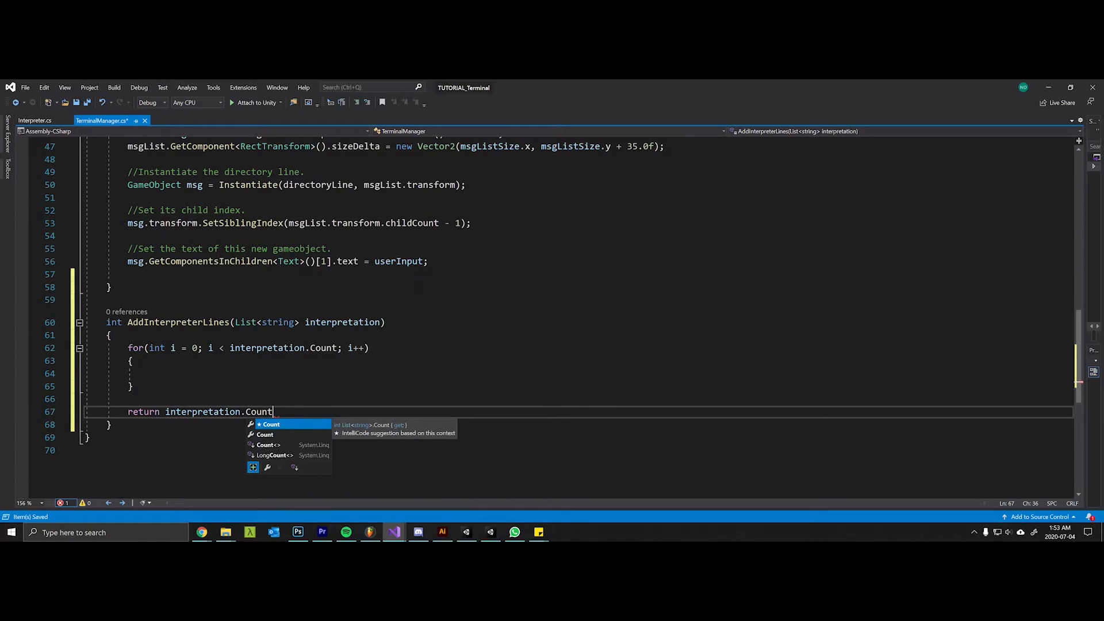
click(259, 411)
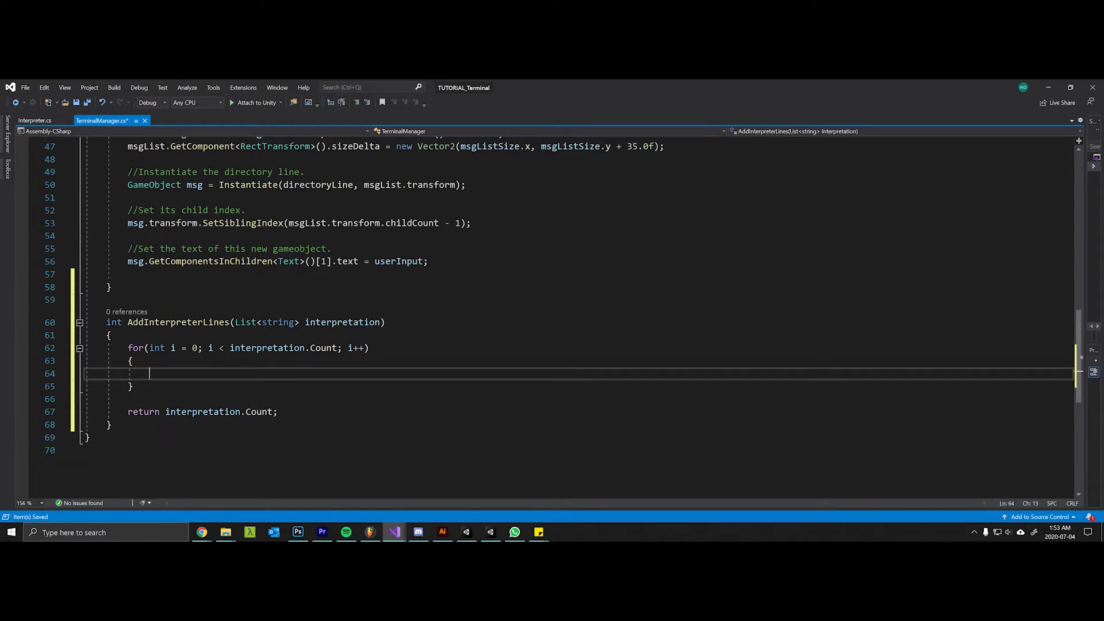
Add a commented line GameObject res = Instantiate(responseLine, msgList.transform) inside the loop.
text(//Inst)
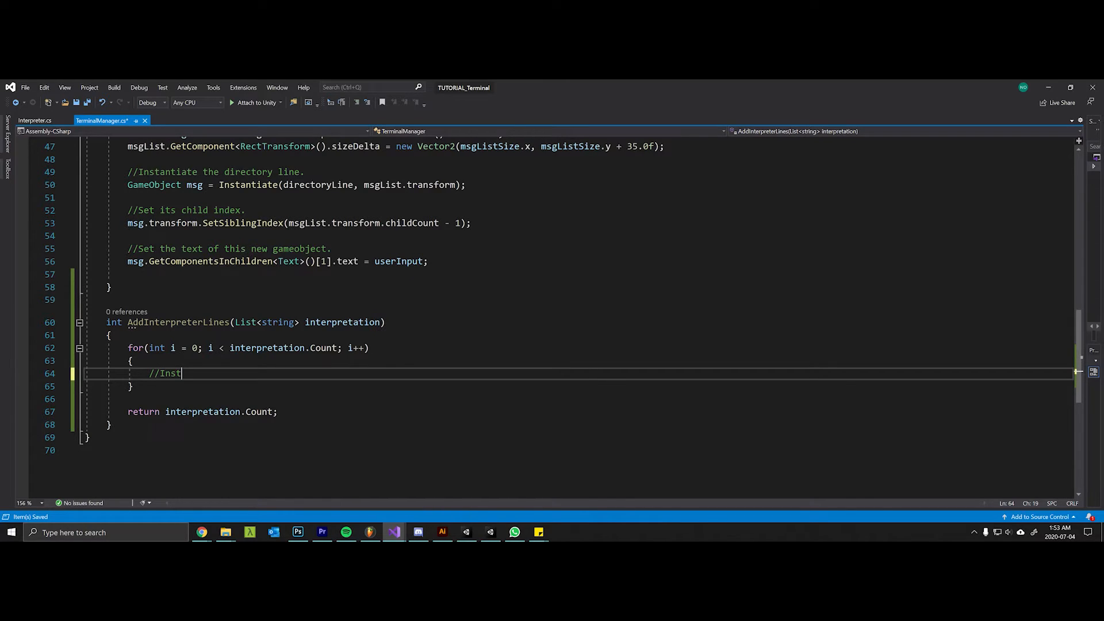
text(antiate the re)
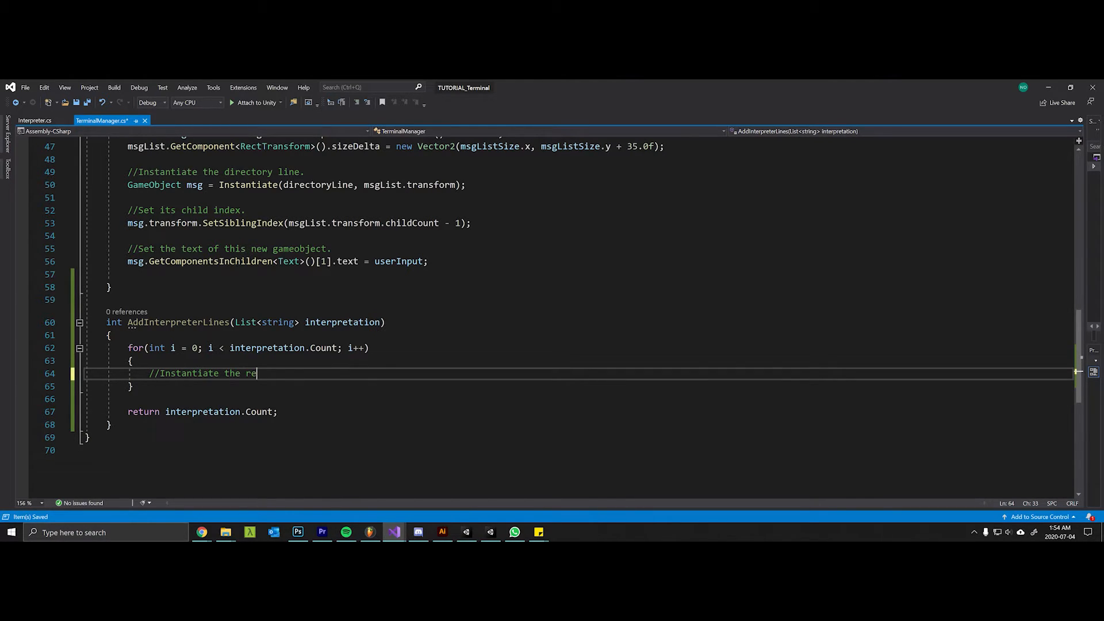
text(sponse line.)
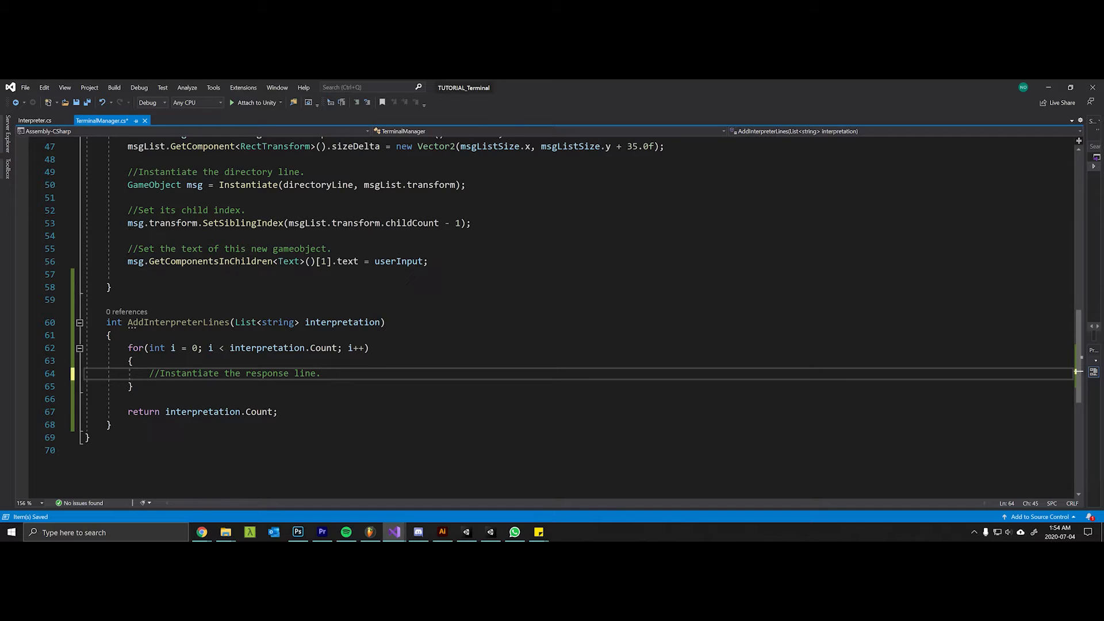
text(GameObject)
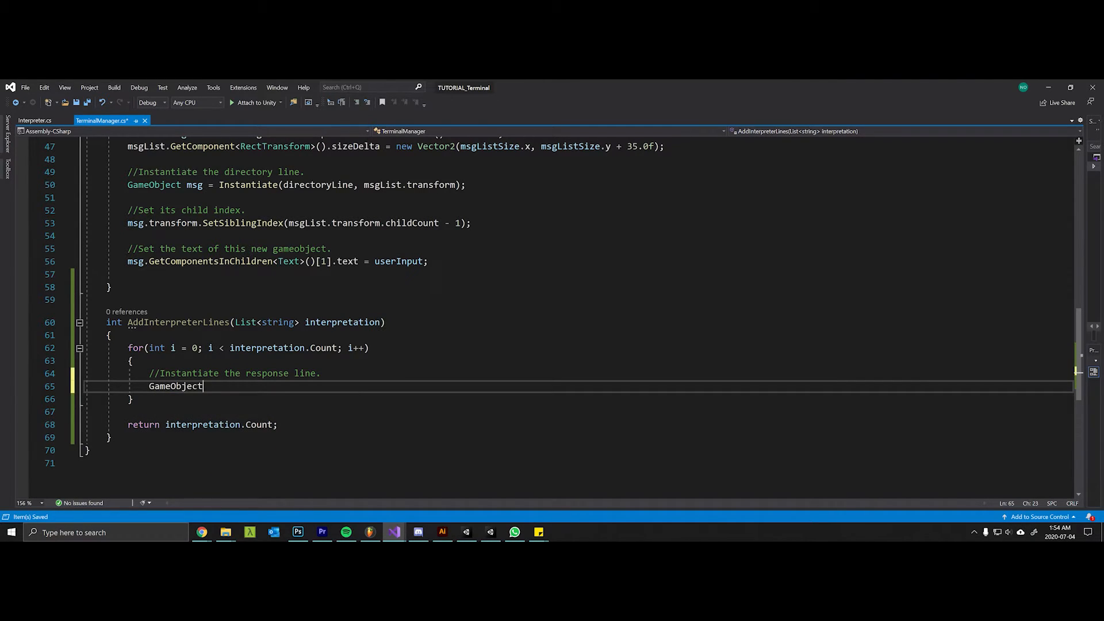
text(msg)
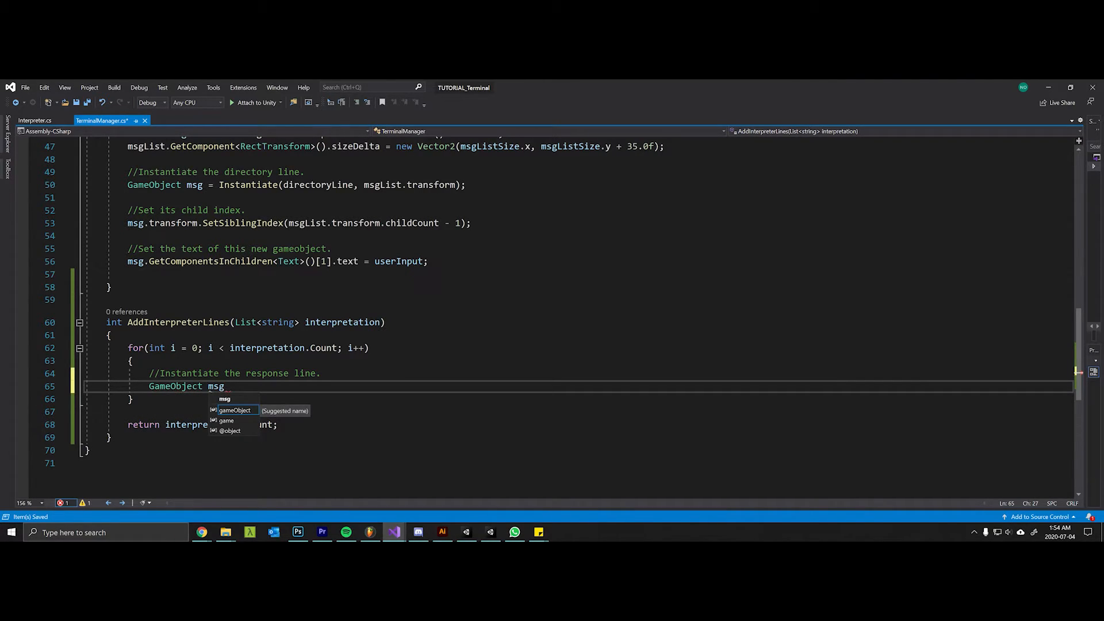
text(res =)
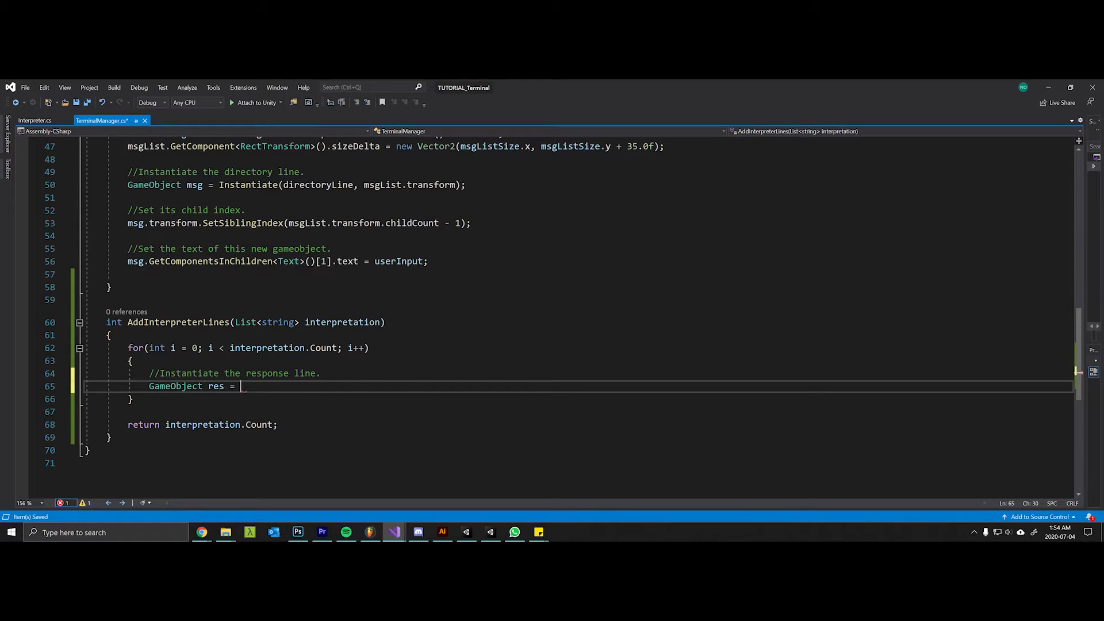
text(I)
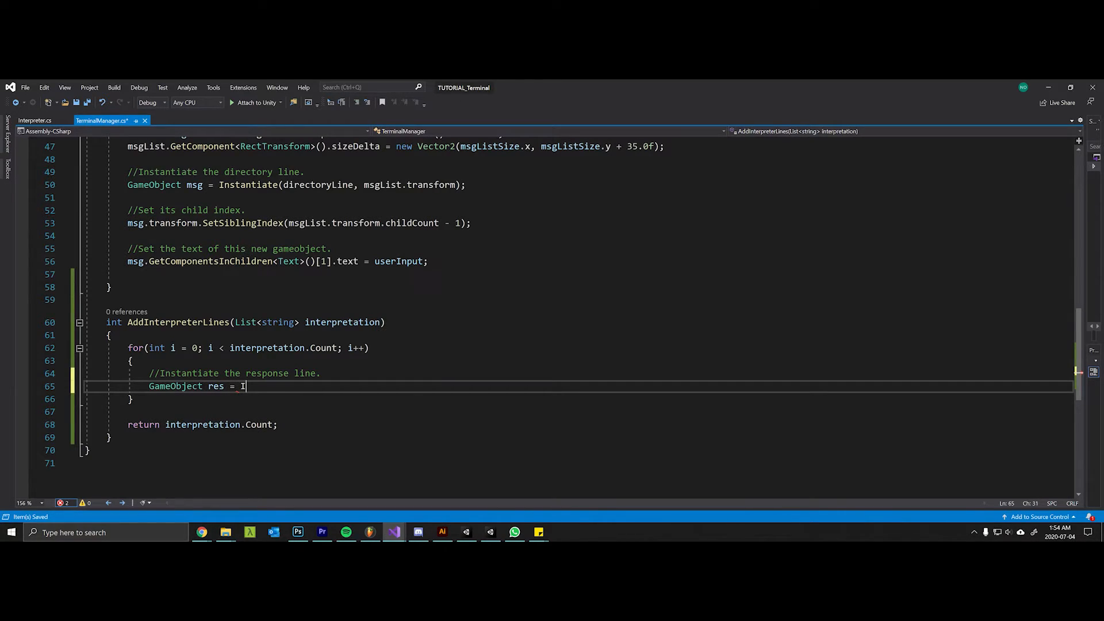
text(nstantiate()
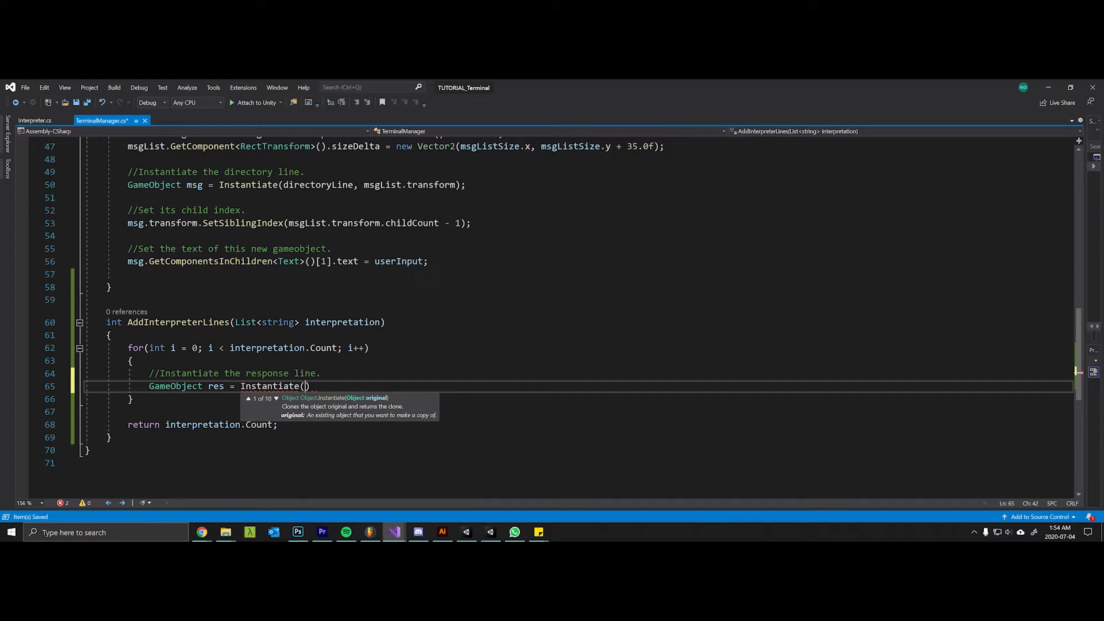
text(terminal)
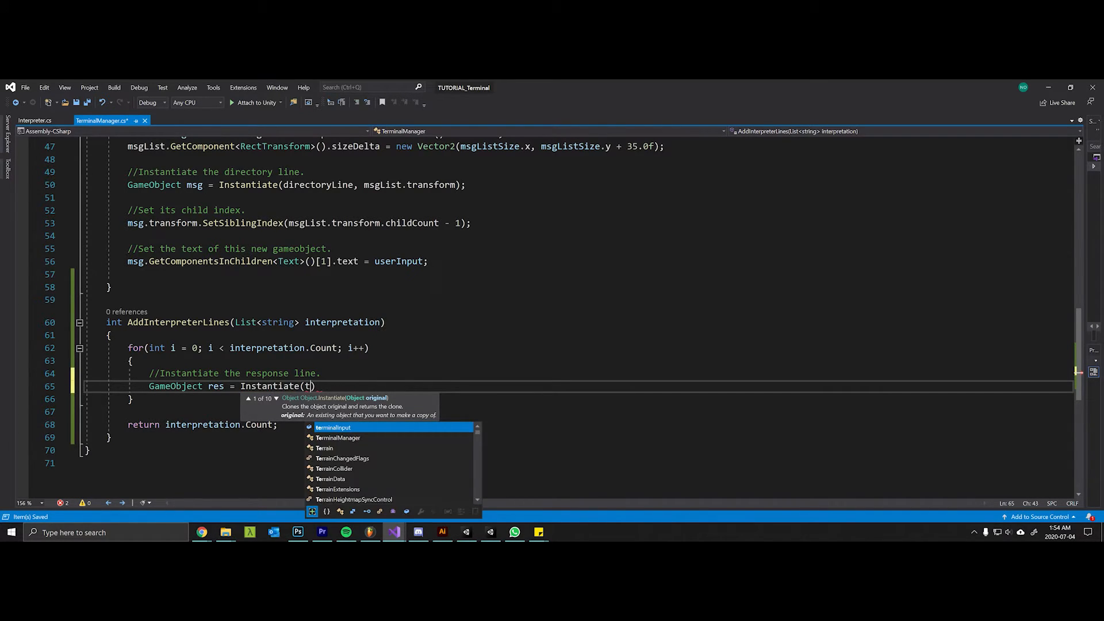
text(responseLine)
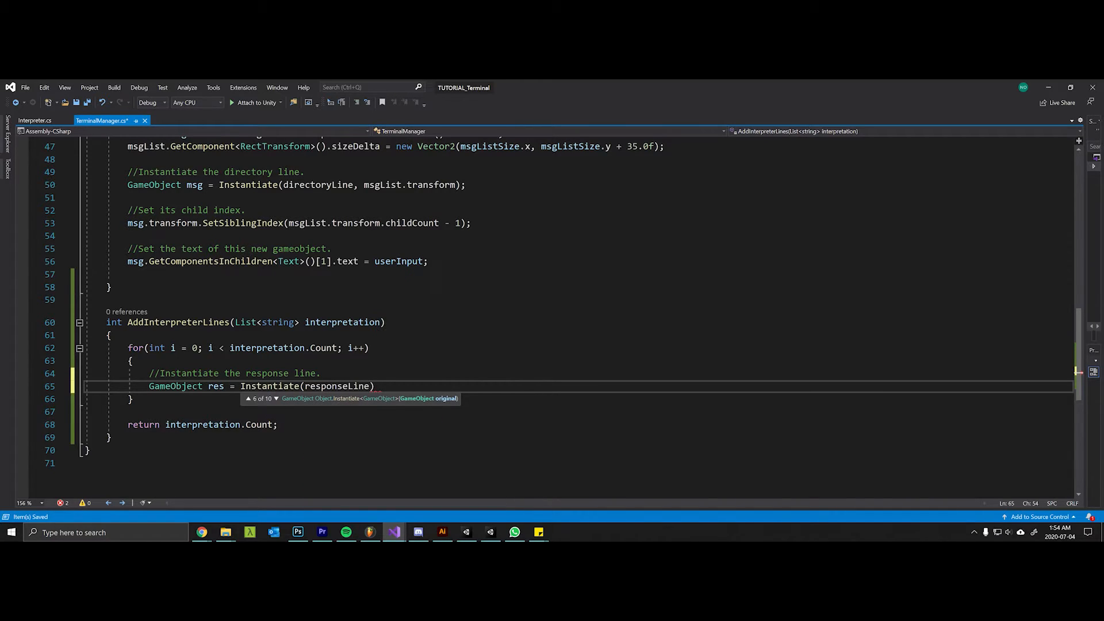
text(, msg)
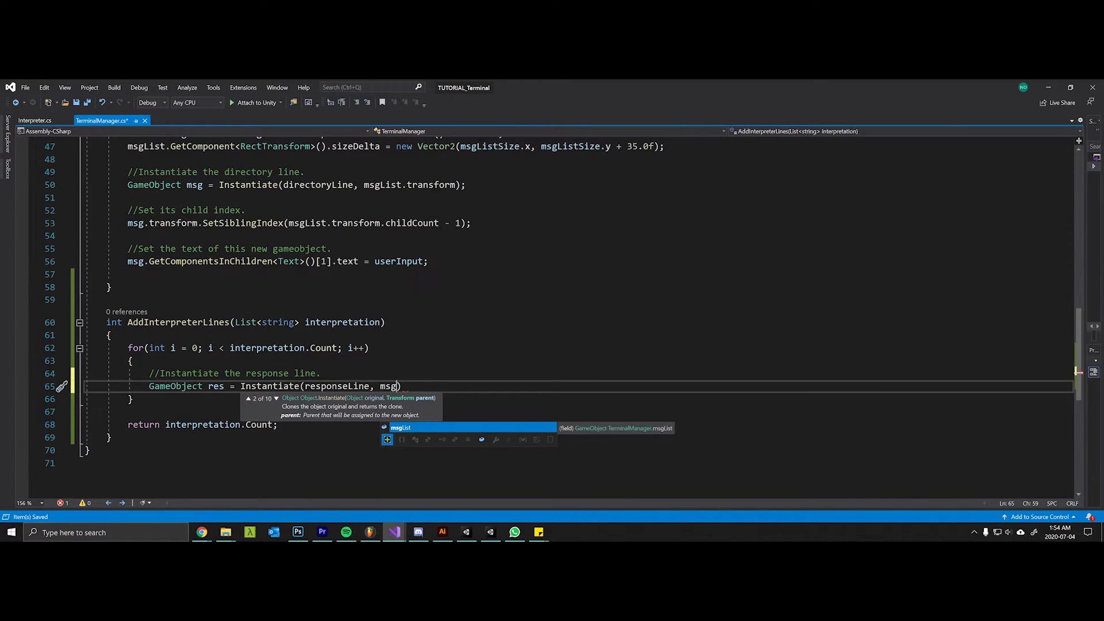
text(.transform)
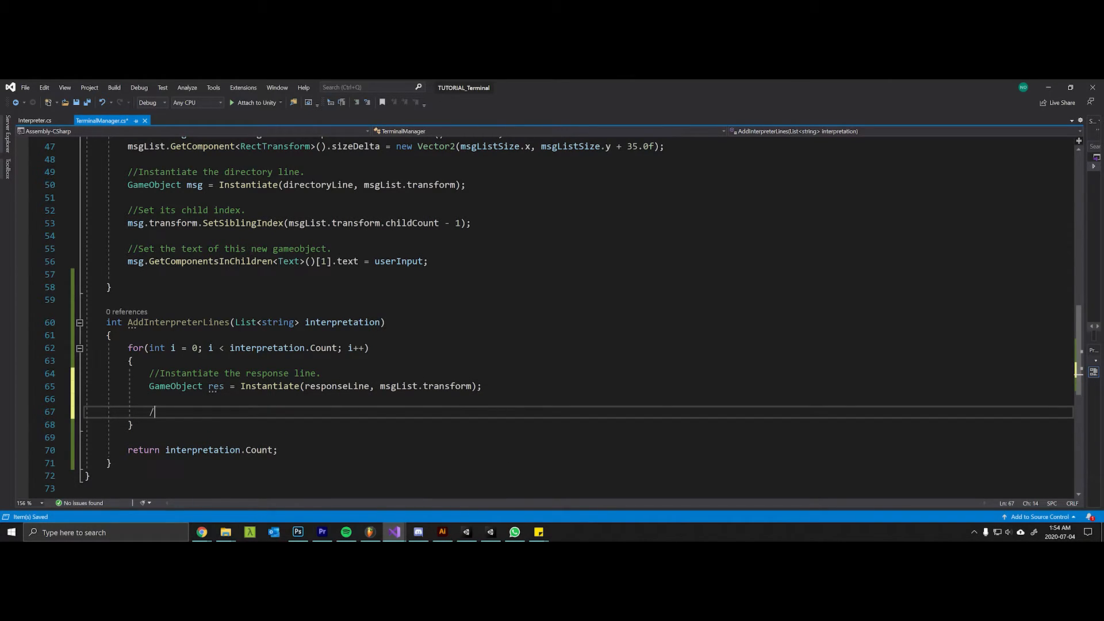
Add a commented res.transform.SetAsLastSibling() so the response line goes to the end.
text(/)
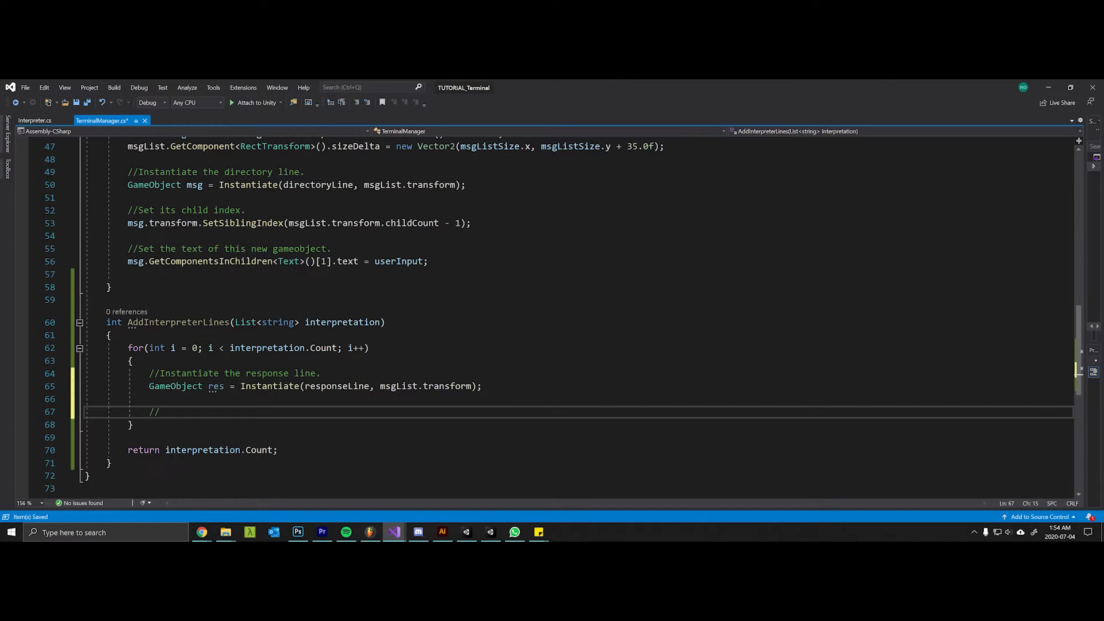
text(Set it to the end of all the messages)
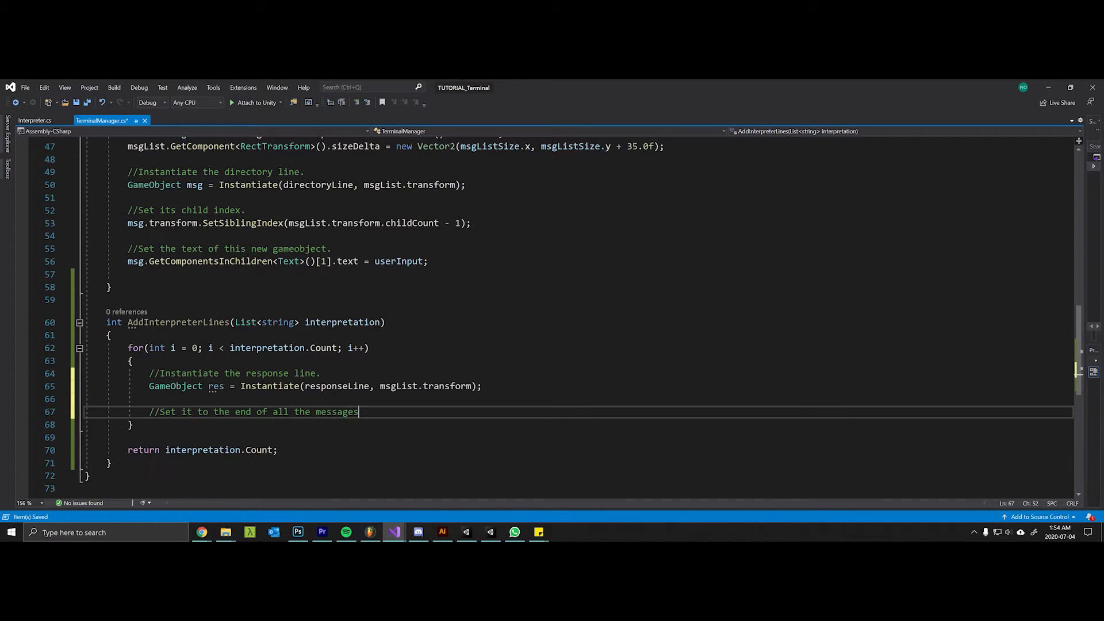
text(res.t)
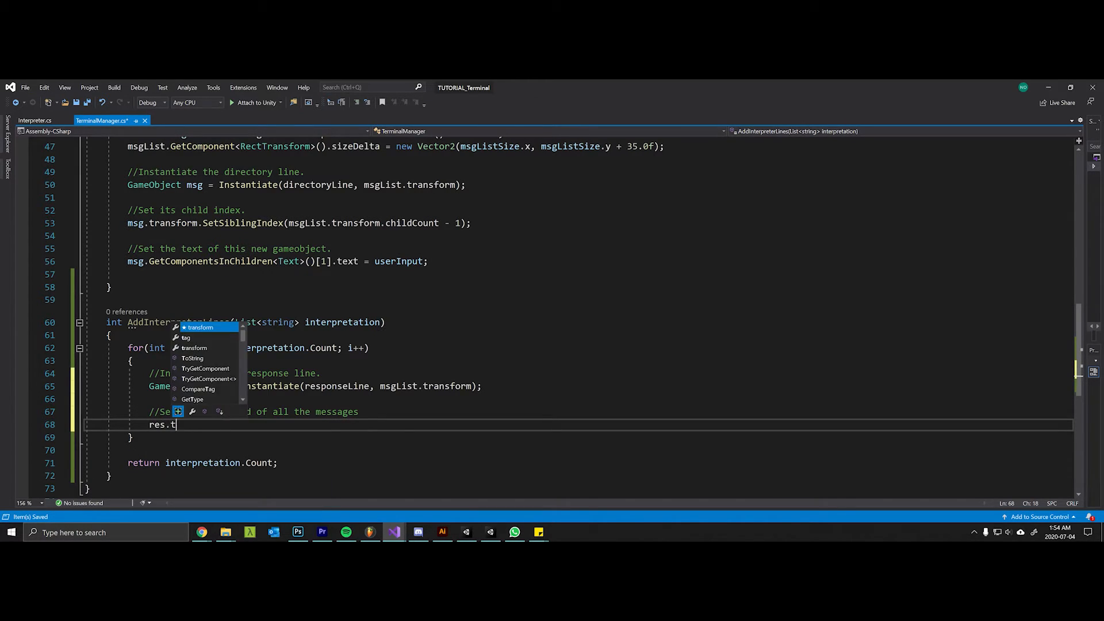
text(ransform.SetAsLastSibling()
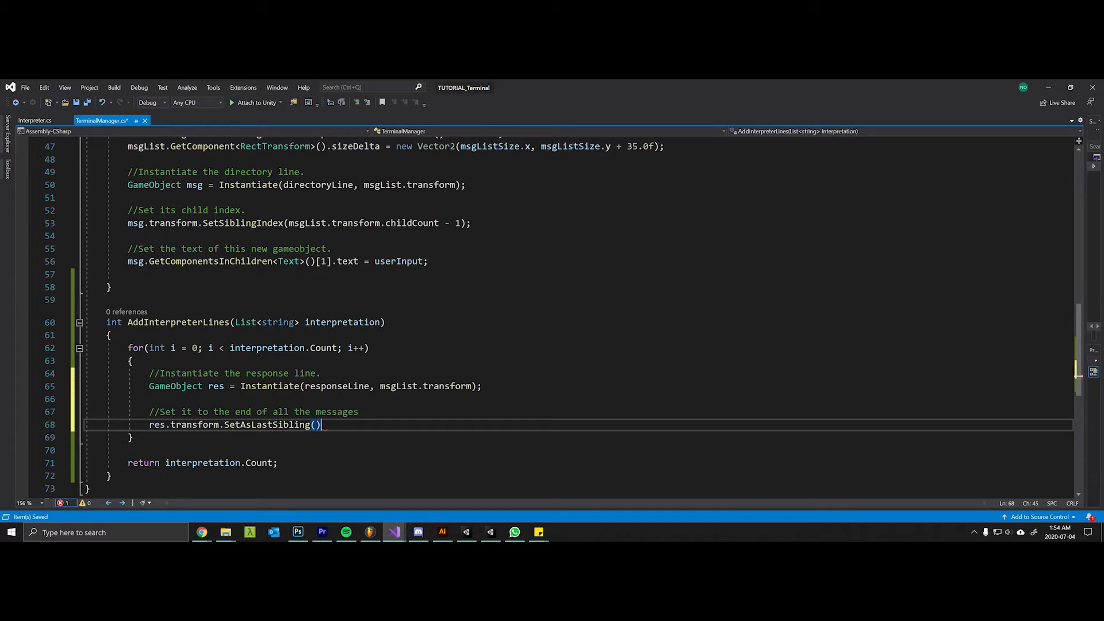
text(;)
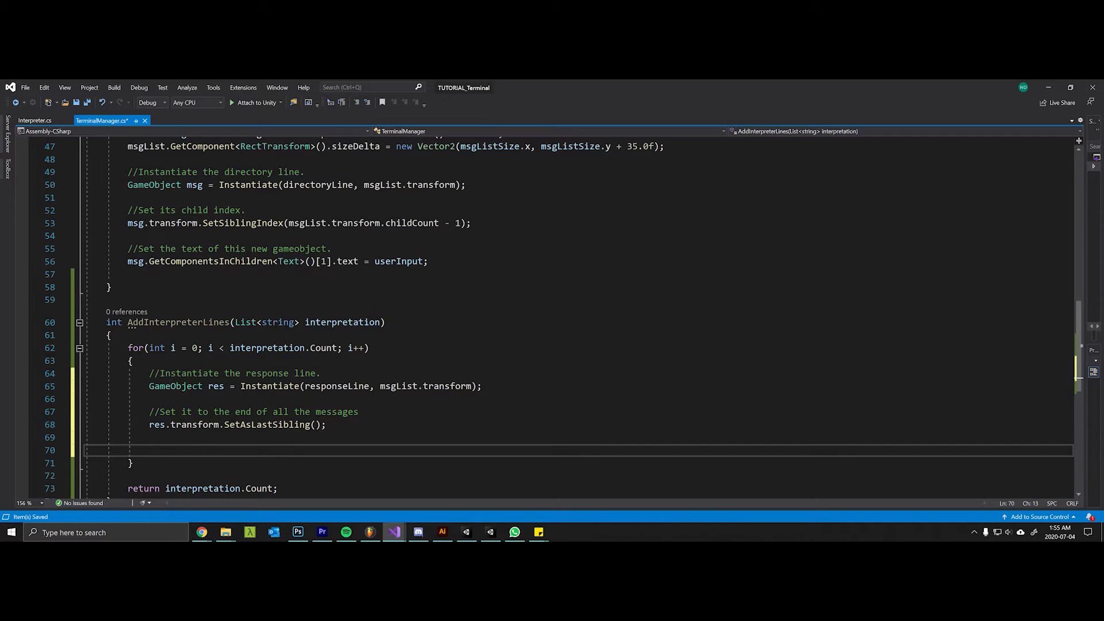
Store msgList's RectTransform sizeDelta in a Vector2 listSize with a comment.
text(//Get the size of the message list)
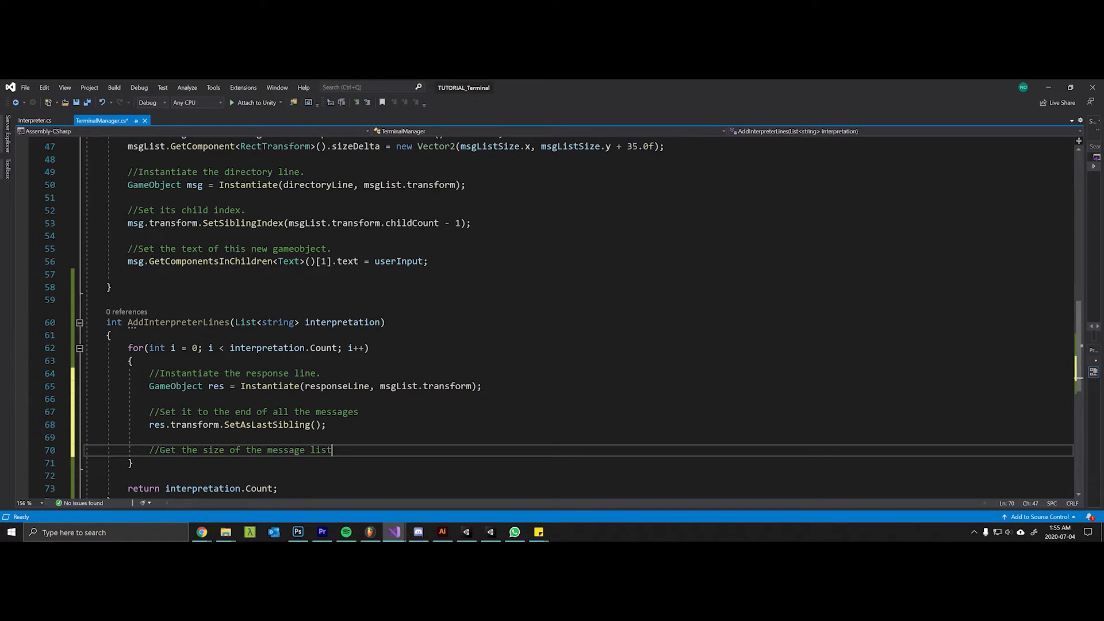
text(Vector2 list)
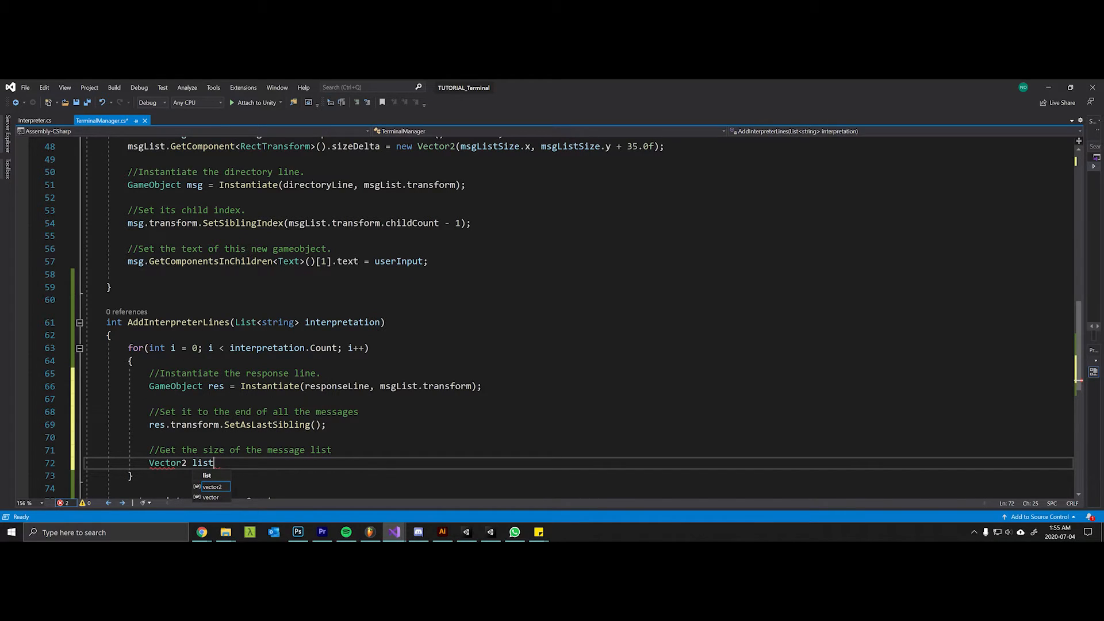
text(Size = msgList.Ge)
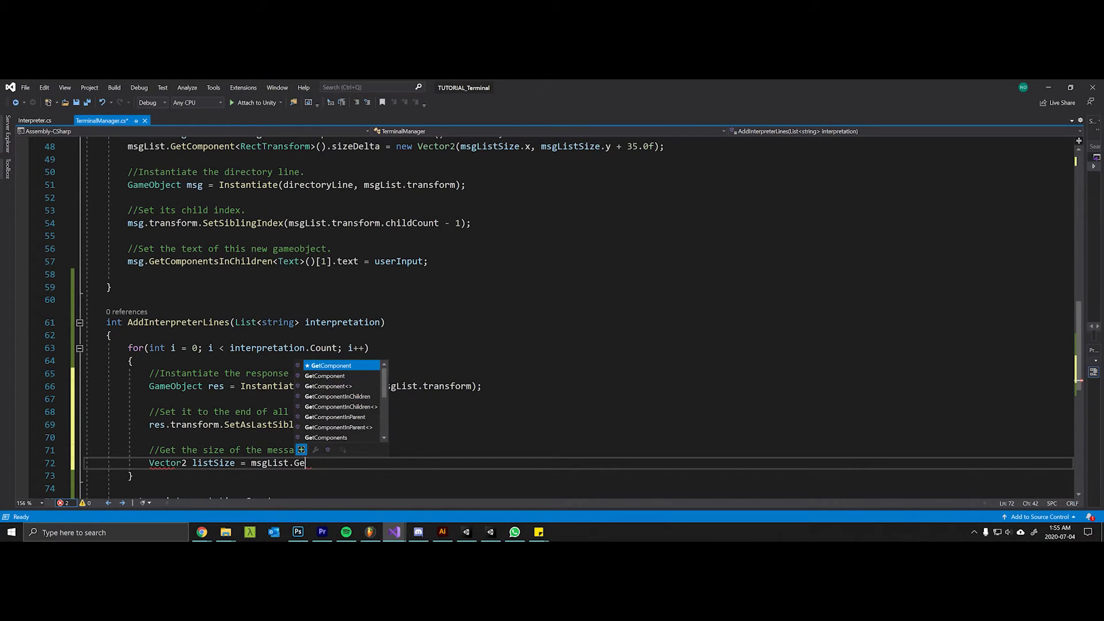
text(Component<>)
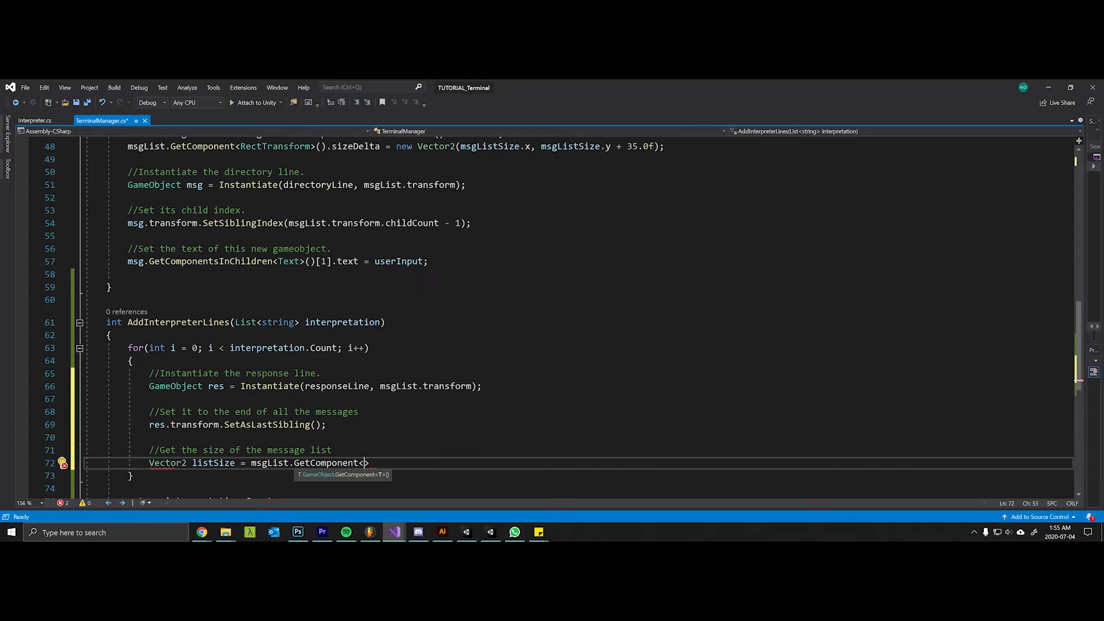
text(Rect>.)
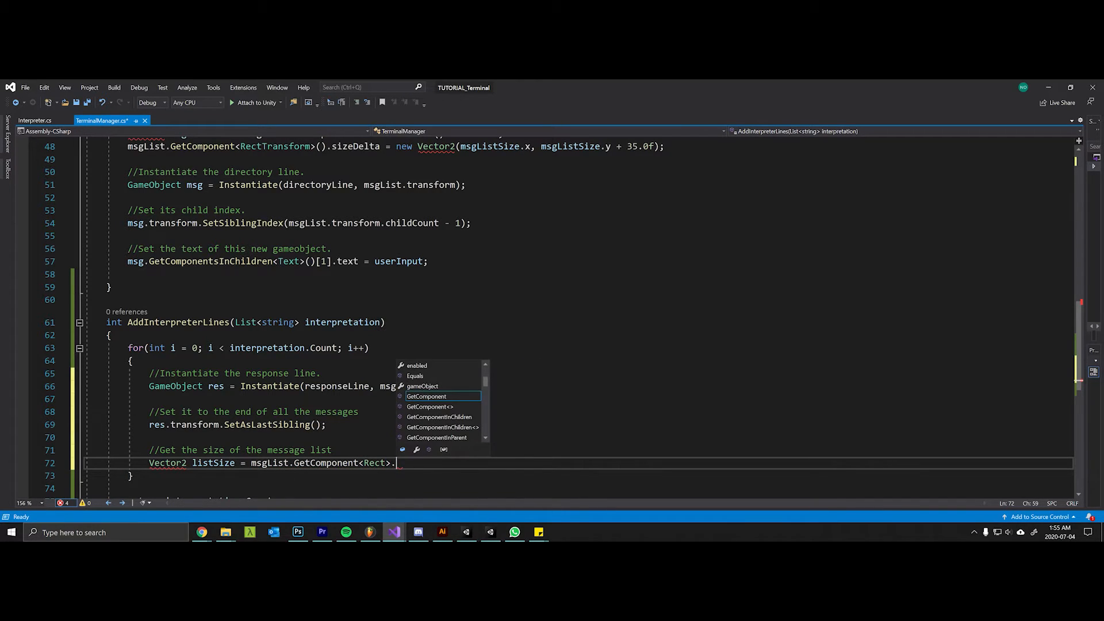
text(().sizeDe)
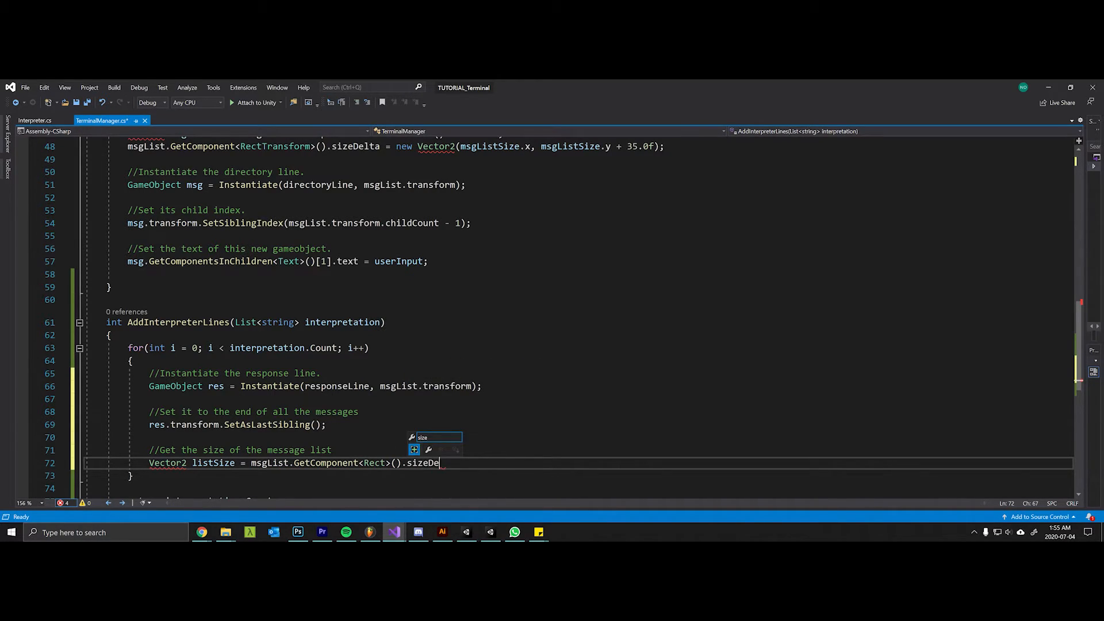
text(lta)
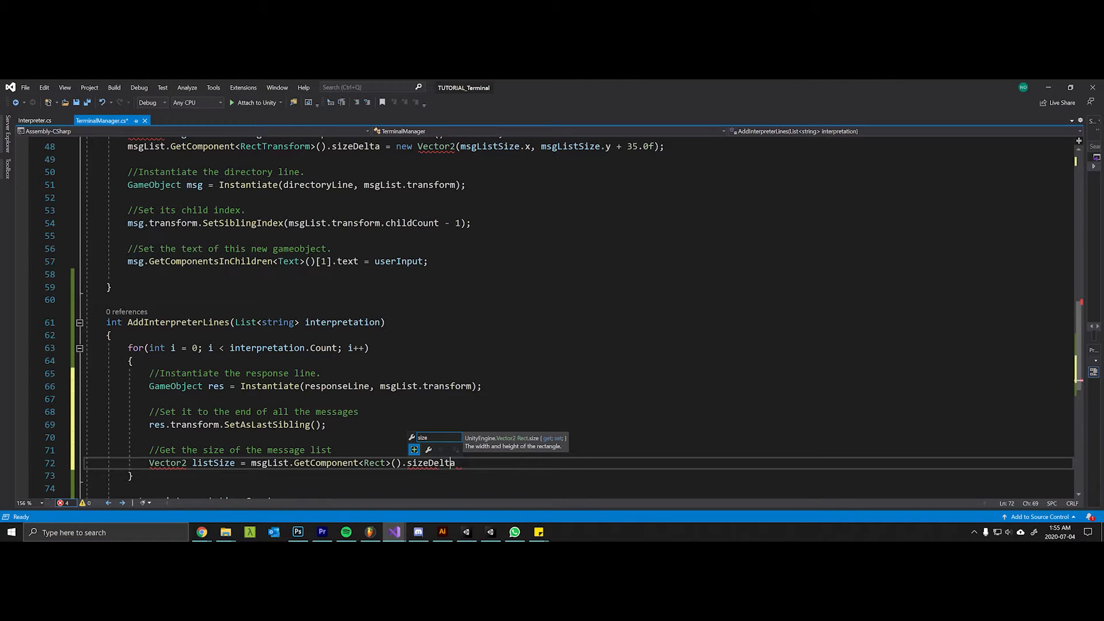
text(RectTransform)
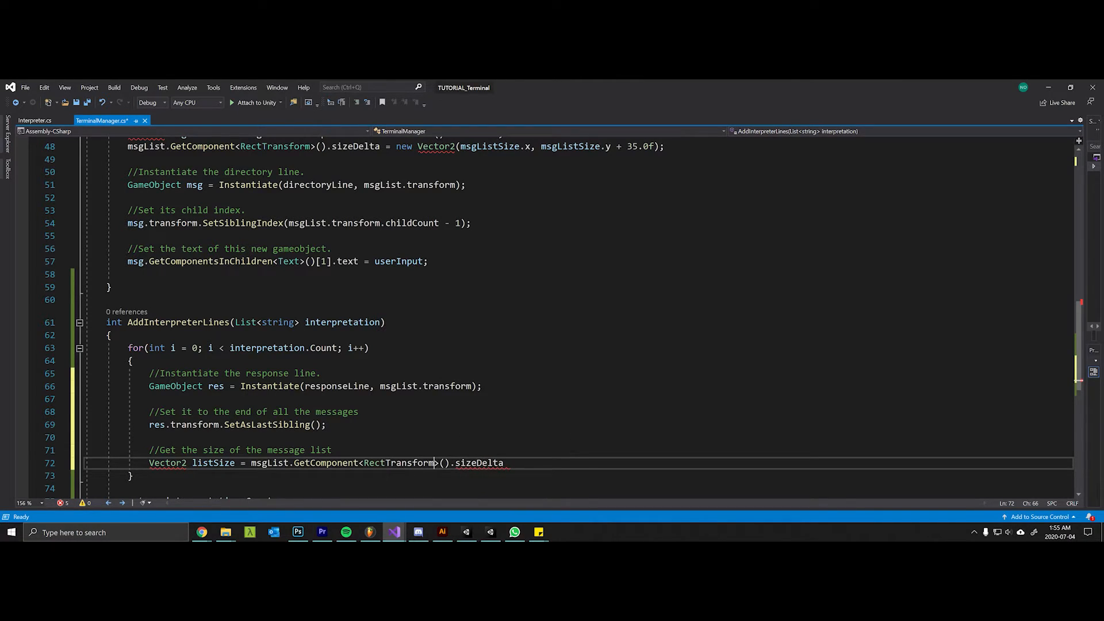
text(;)
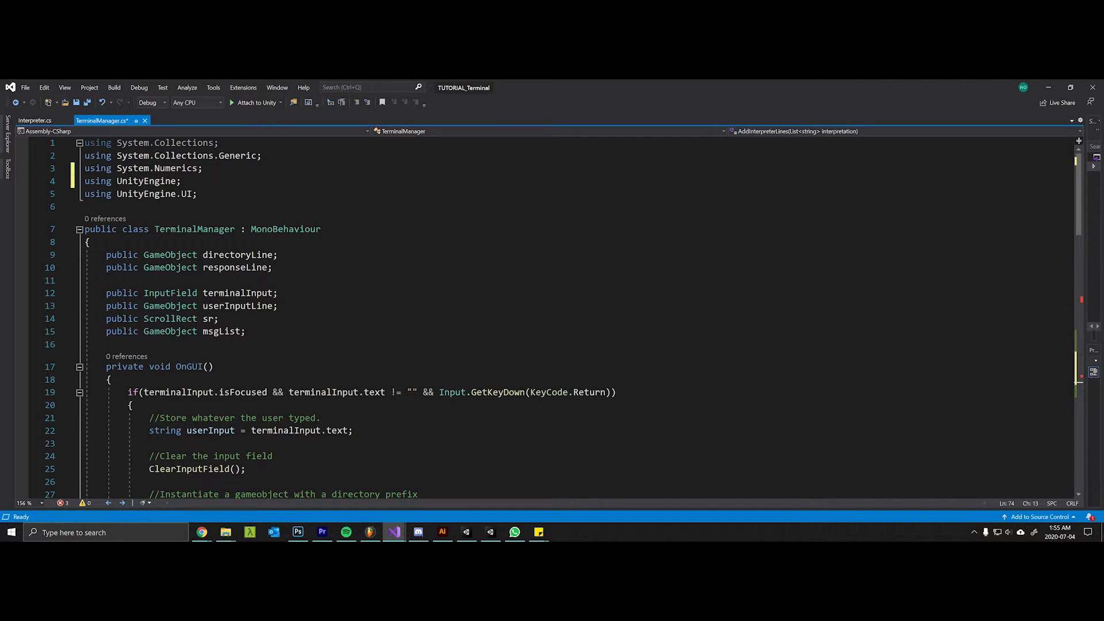
Set msgList's sizeDelta to new Vector2(listSize.x, listSize.y + 35.0f) and begin the next comment.
scroll(down, 3)
text(//Get the )
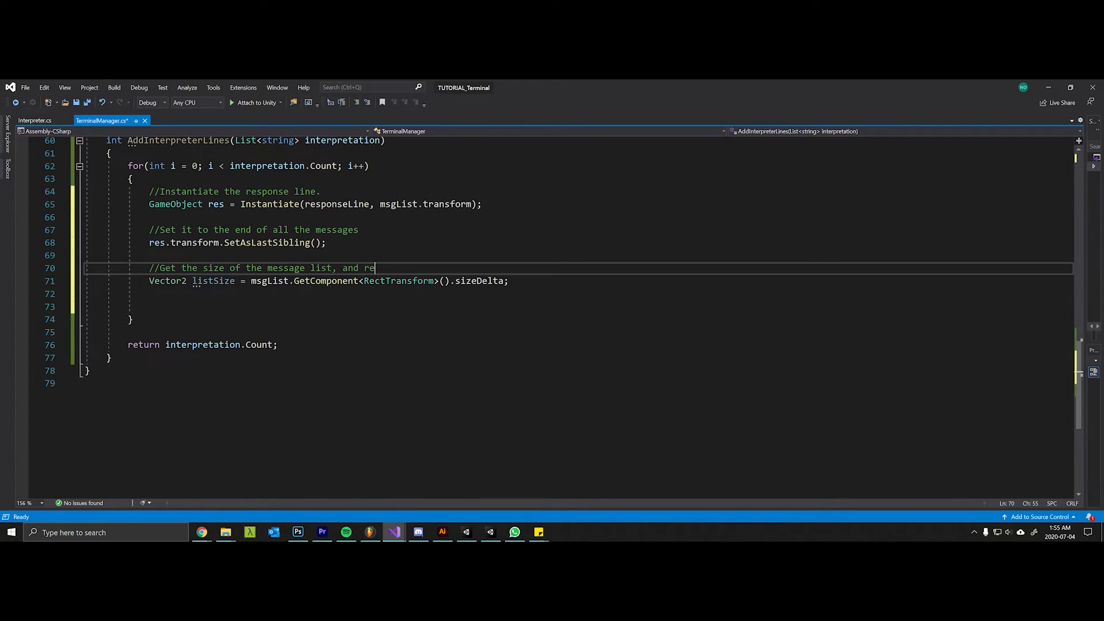
text(size)
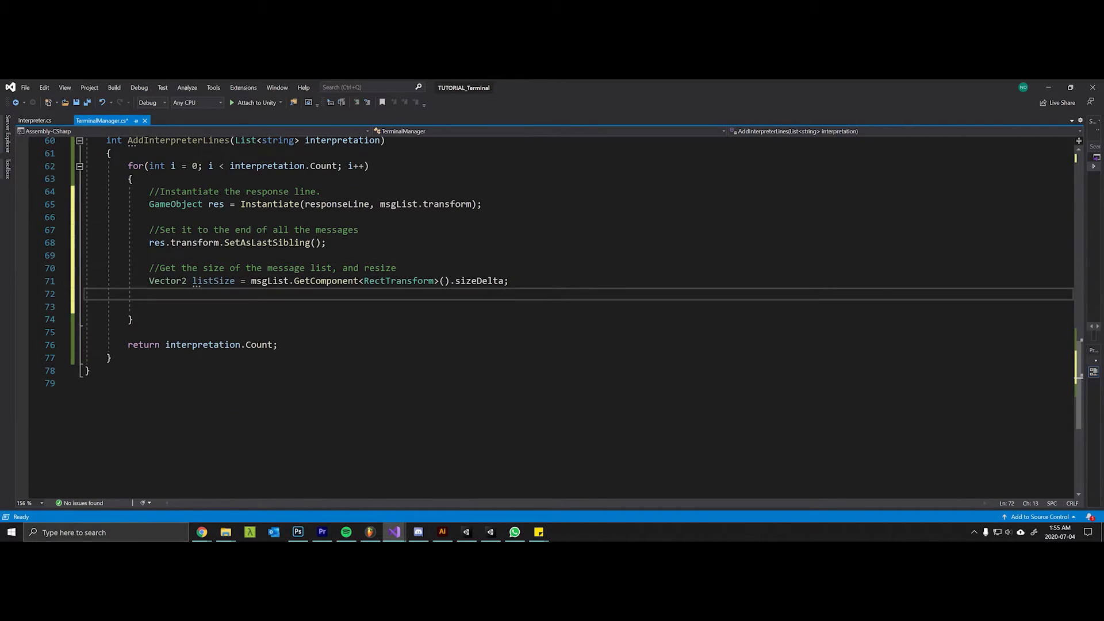
text(msgList.)
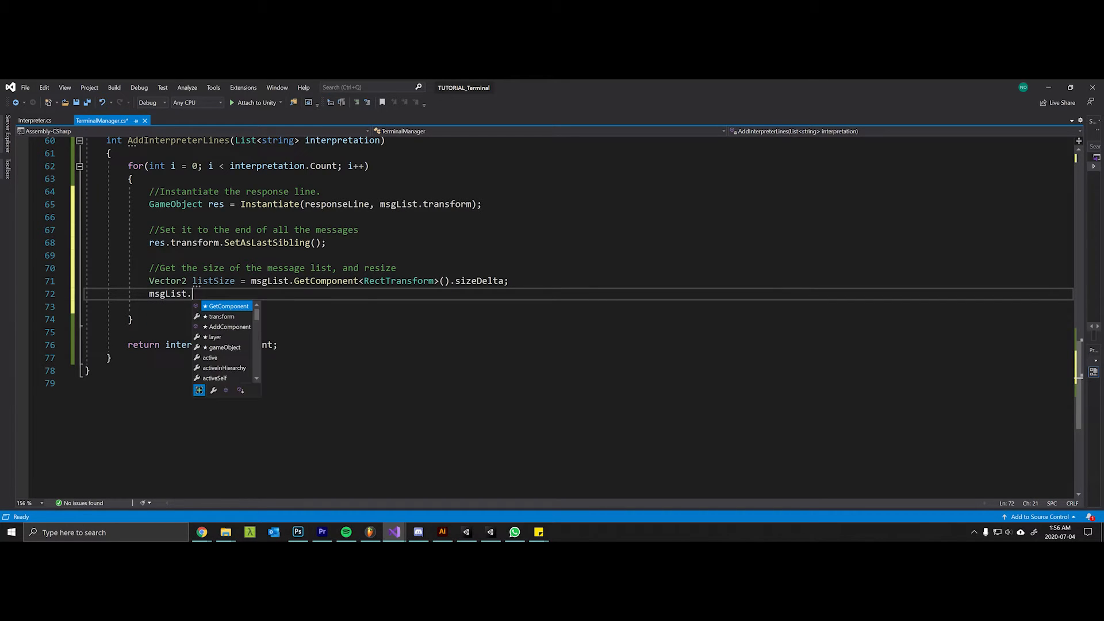
text(GetComponent<RectTransform>)
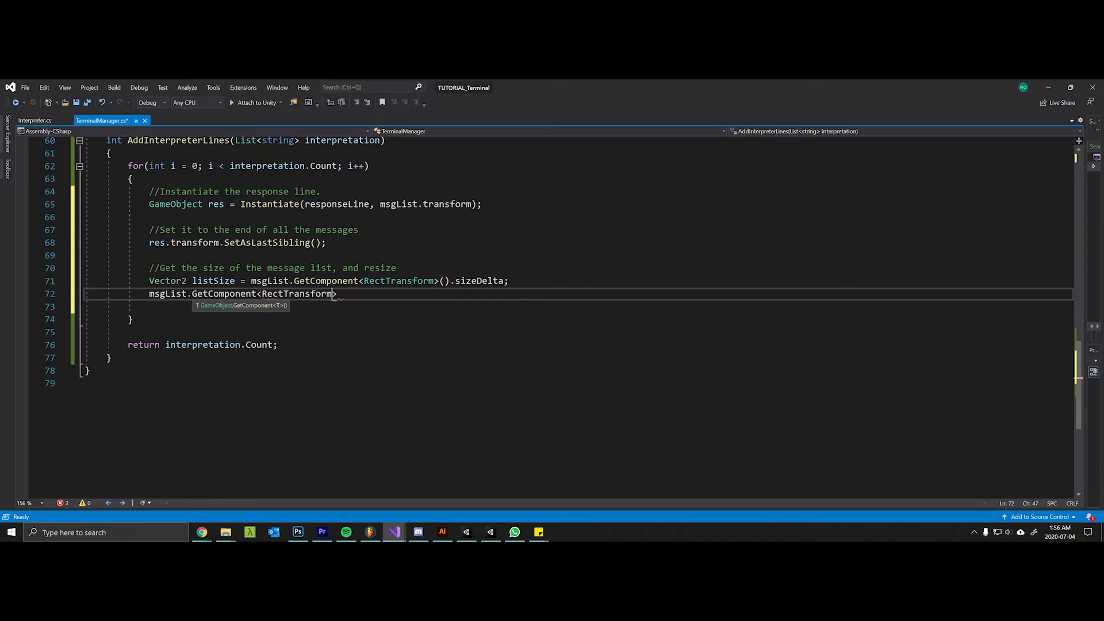
text(())
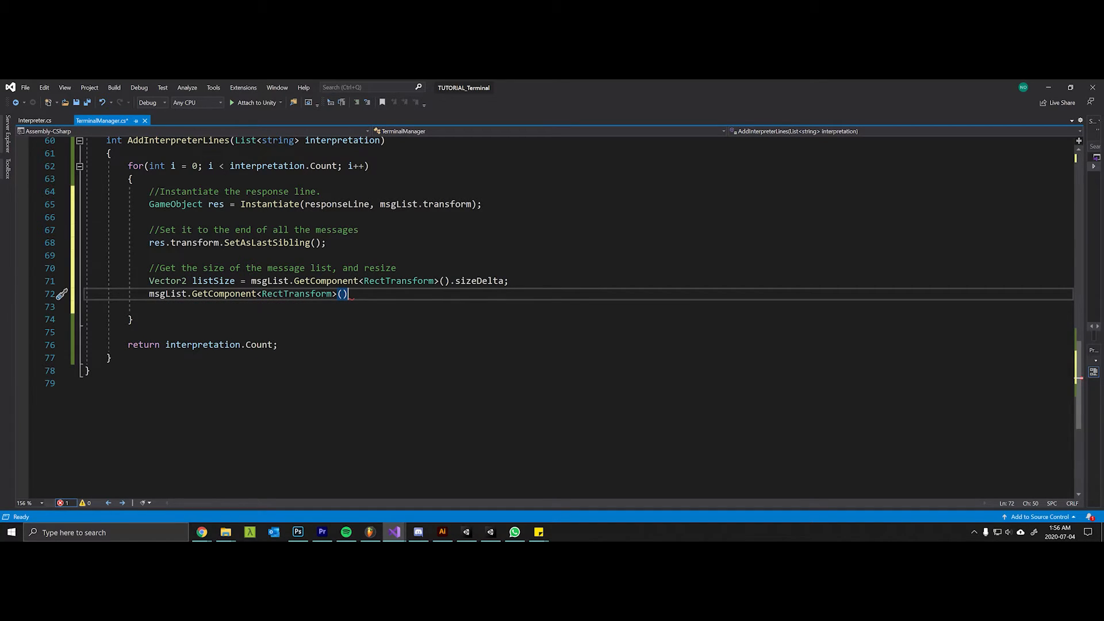
text(= new Ve)
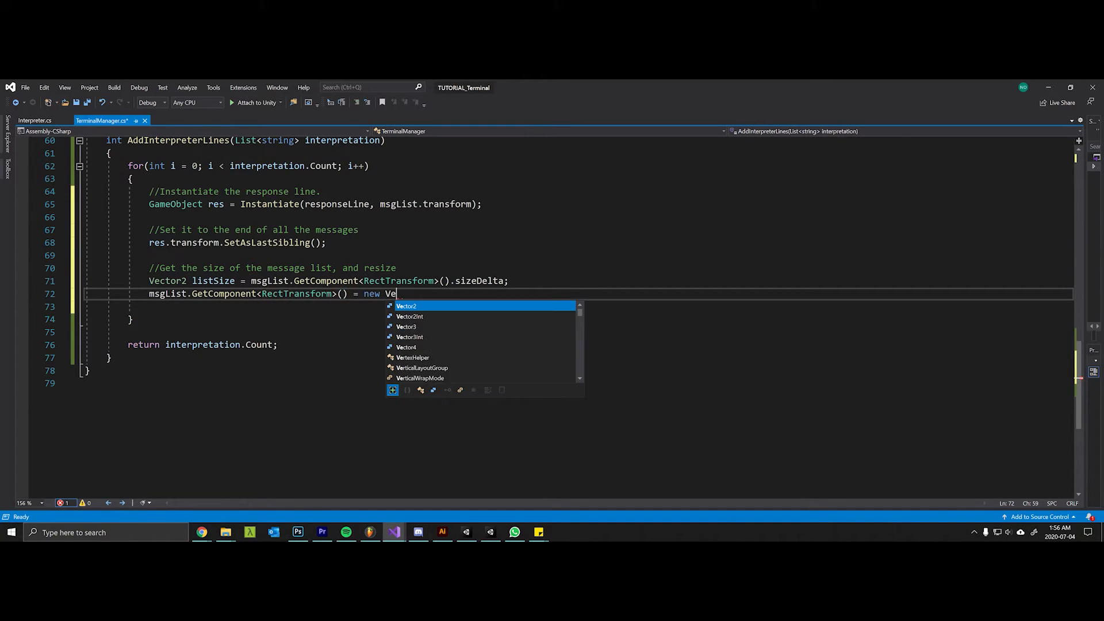
text(ctor2(s)
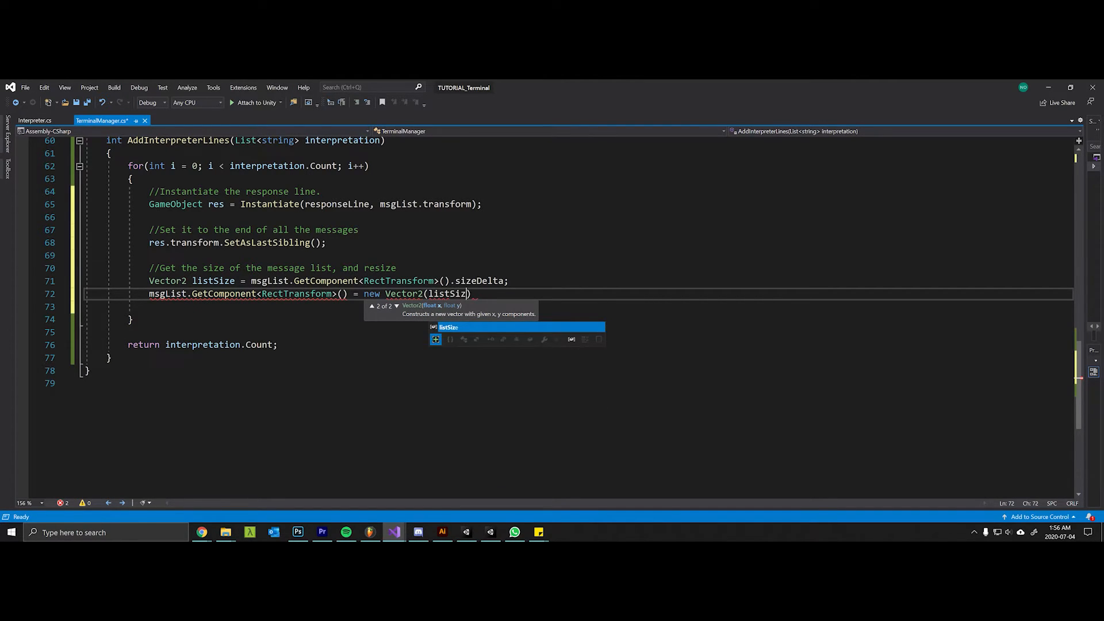
text(.x, listSi)
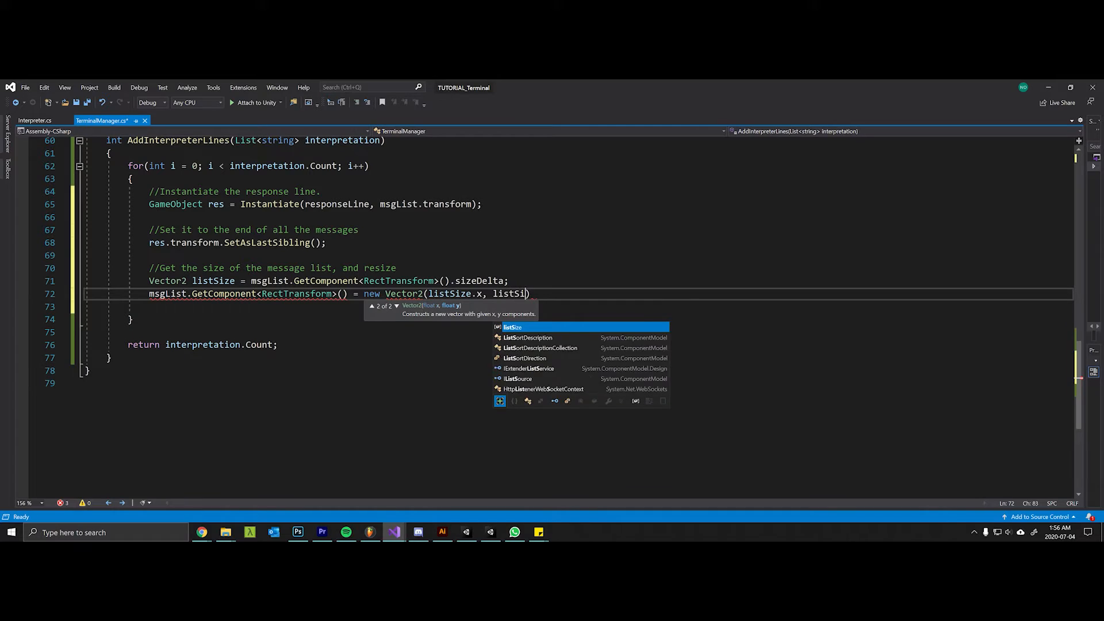
text(ze.y + 35.0f)
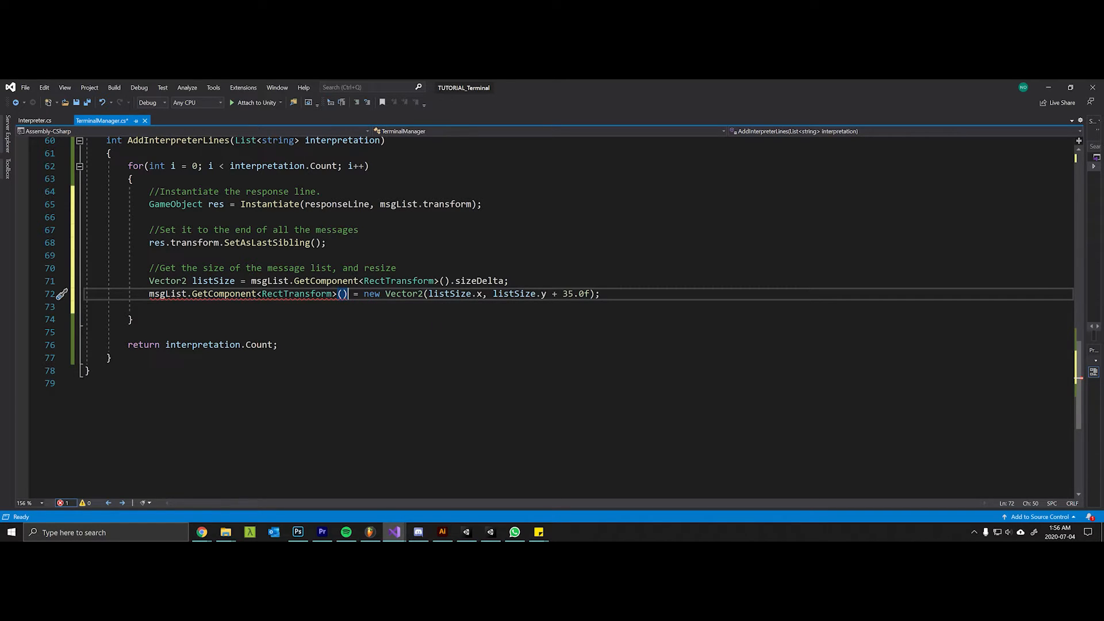
text(.sizeDelta)
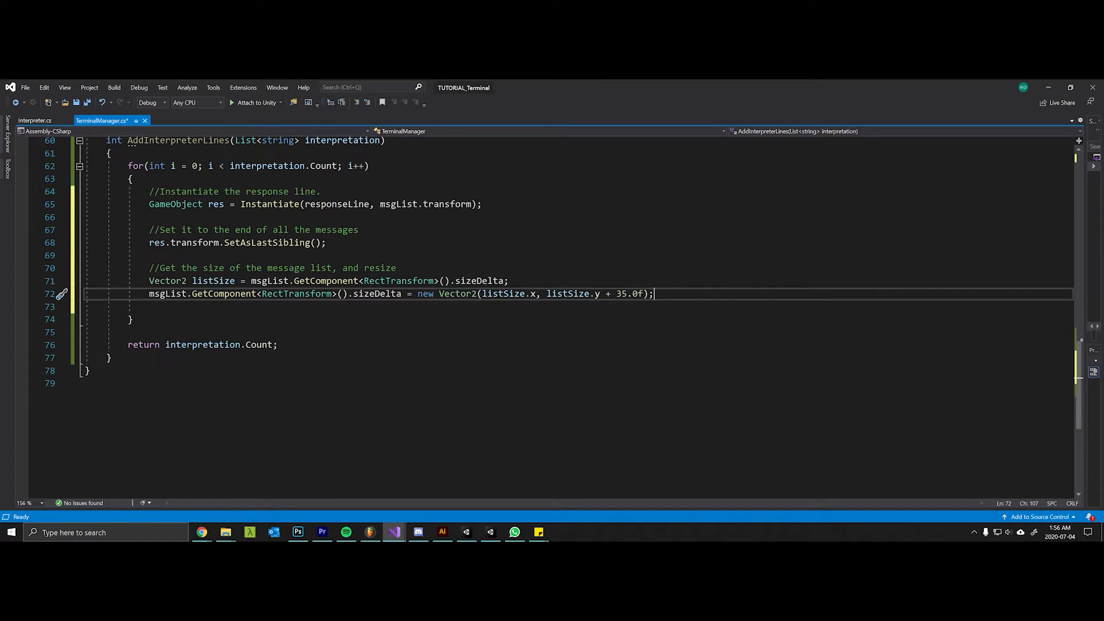
text(//)
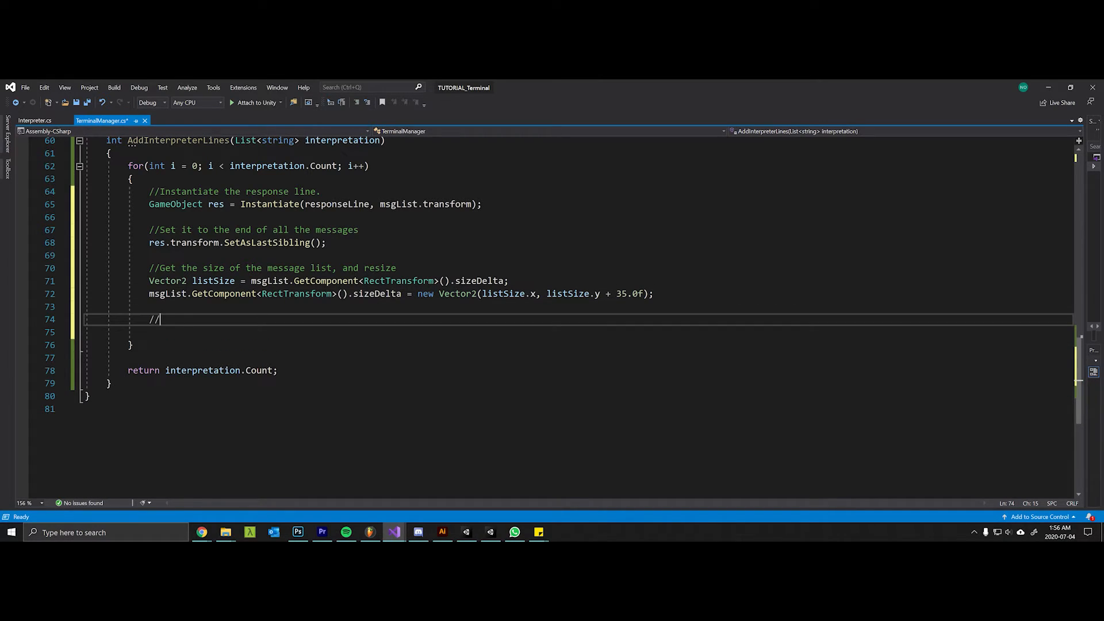
Set res.GetComponentInChildren<Text>().text = interpretation[i] with its comment, then save.
text(Set the text of this response l)
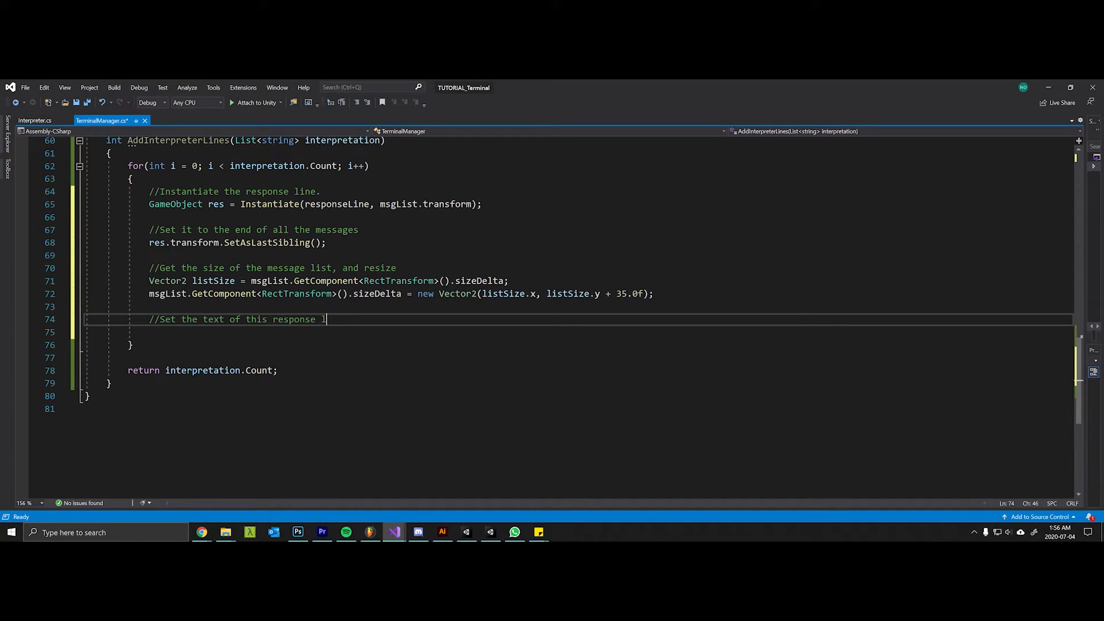
text(ine to be whatever the interpreter string is.)
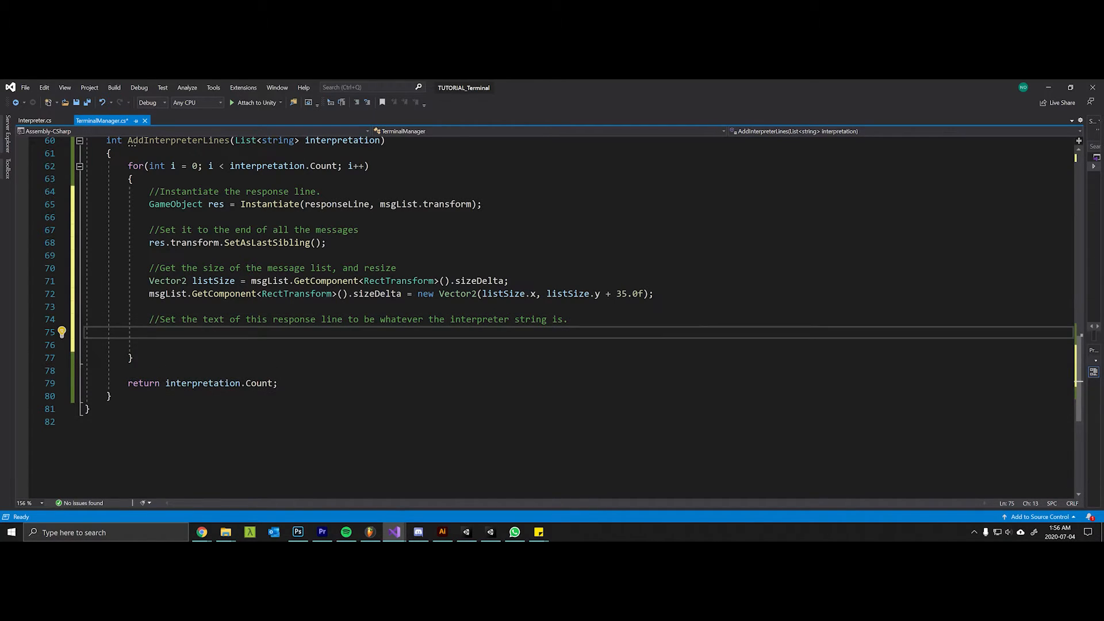
text(res.GetComponentInChildren<Text>)
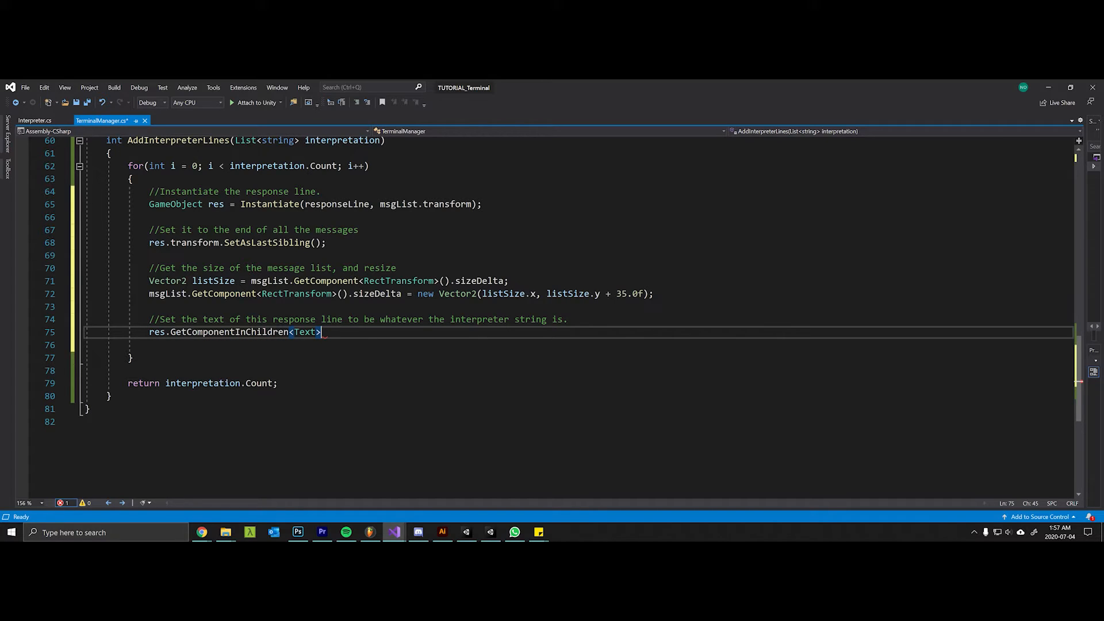
text(())
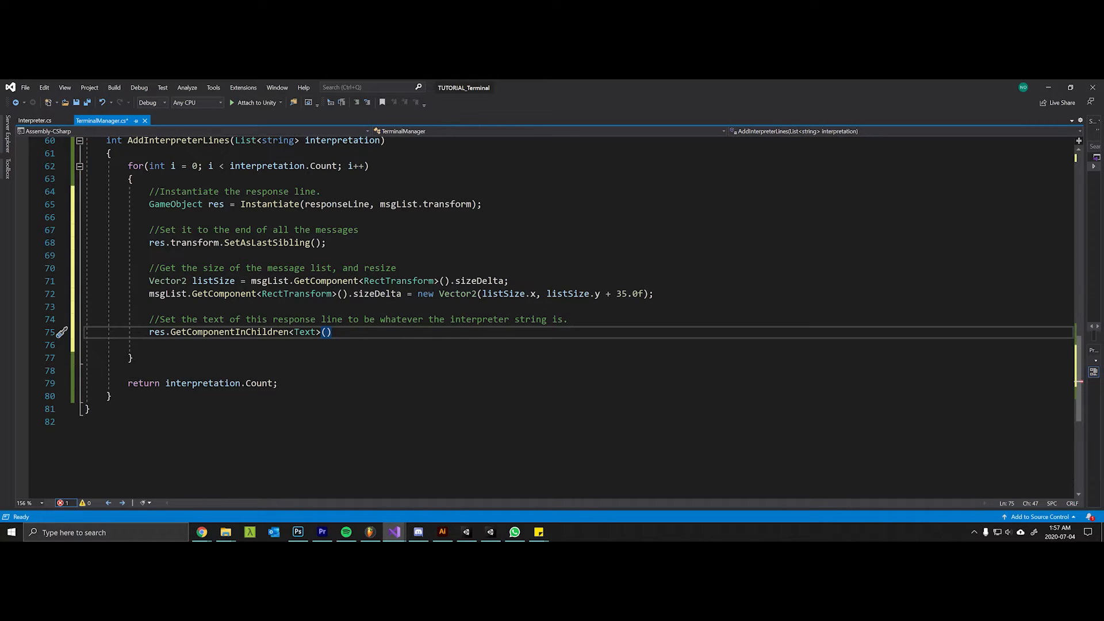
text(.text =)
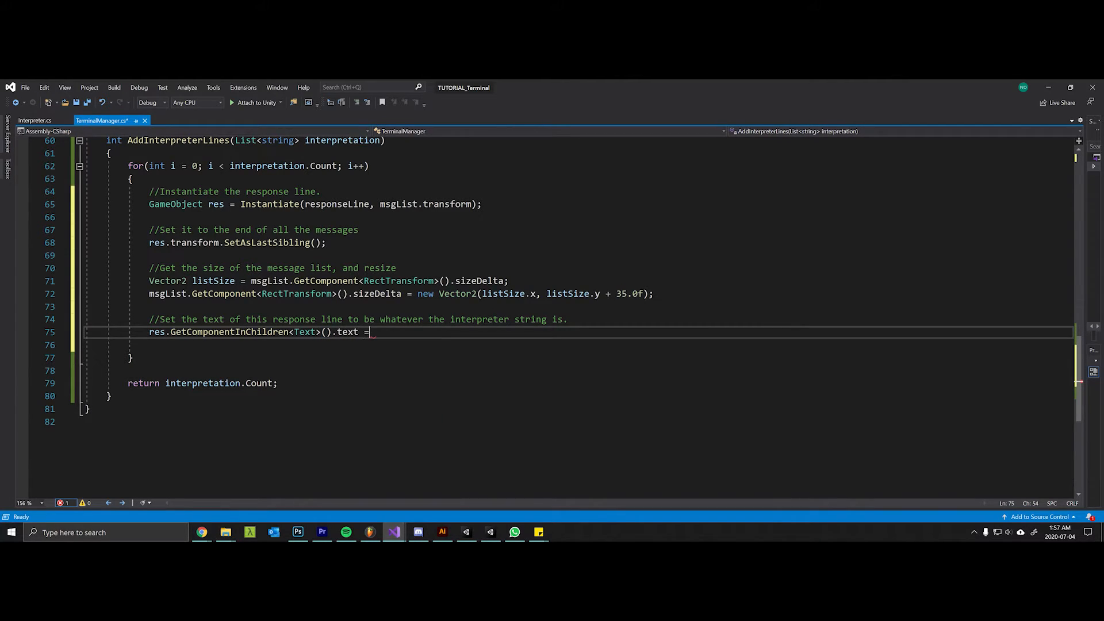
text(inter)
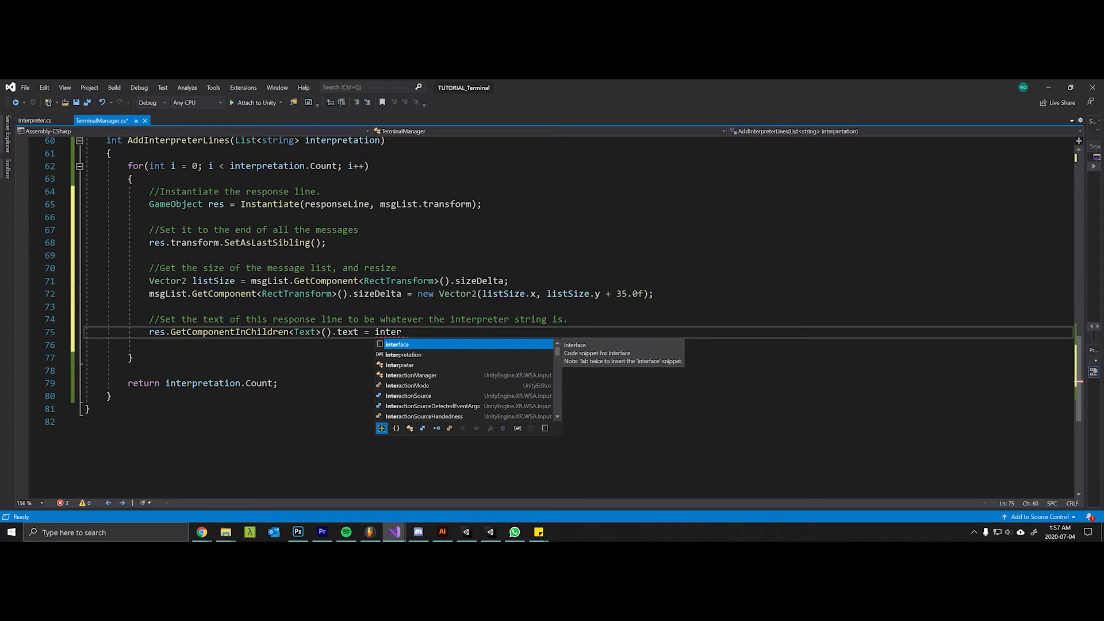
text(pretation[i)
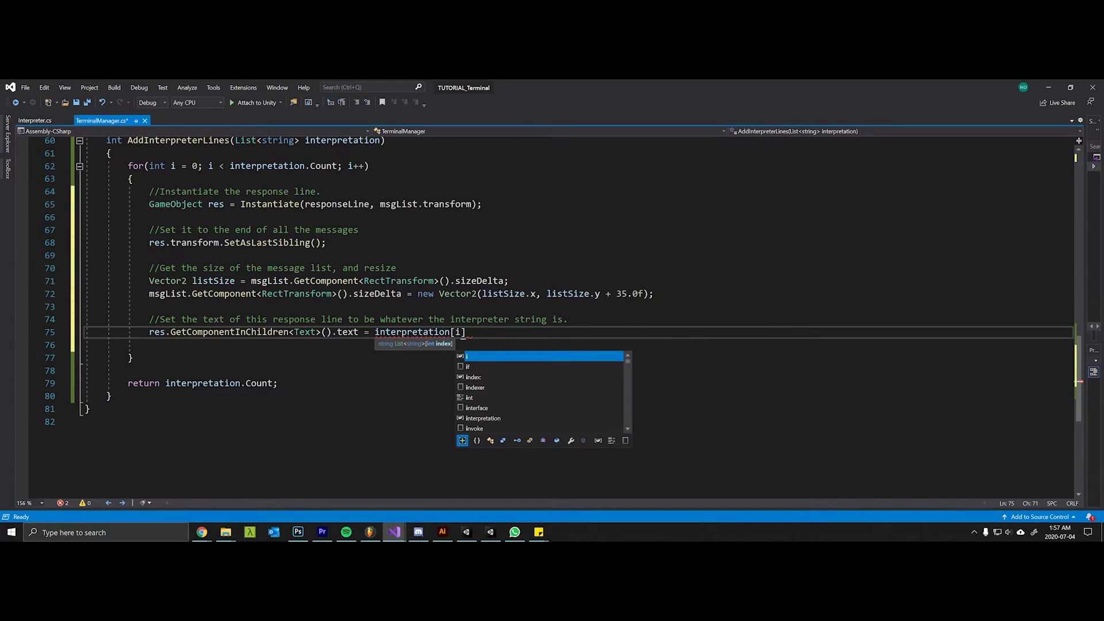
text(;)
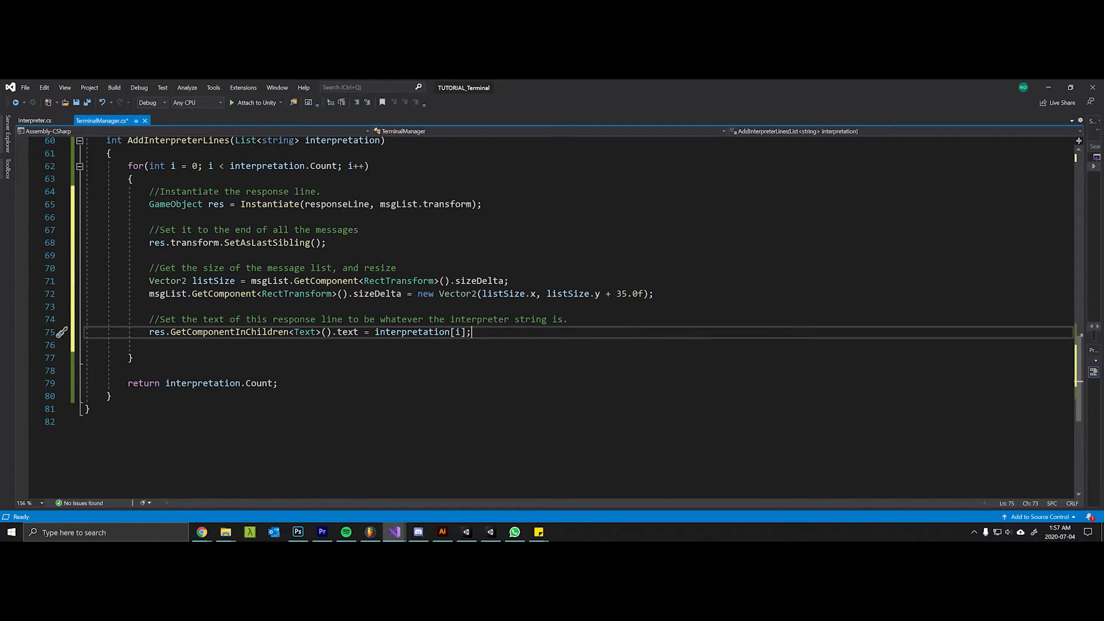
double_click(414, 332)
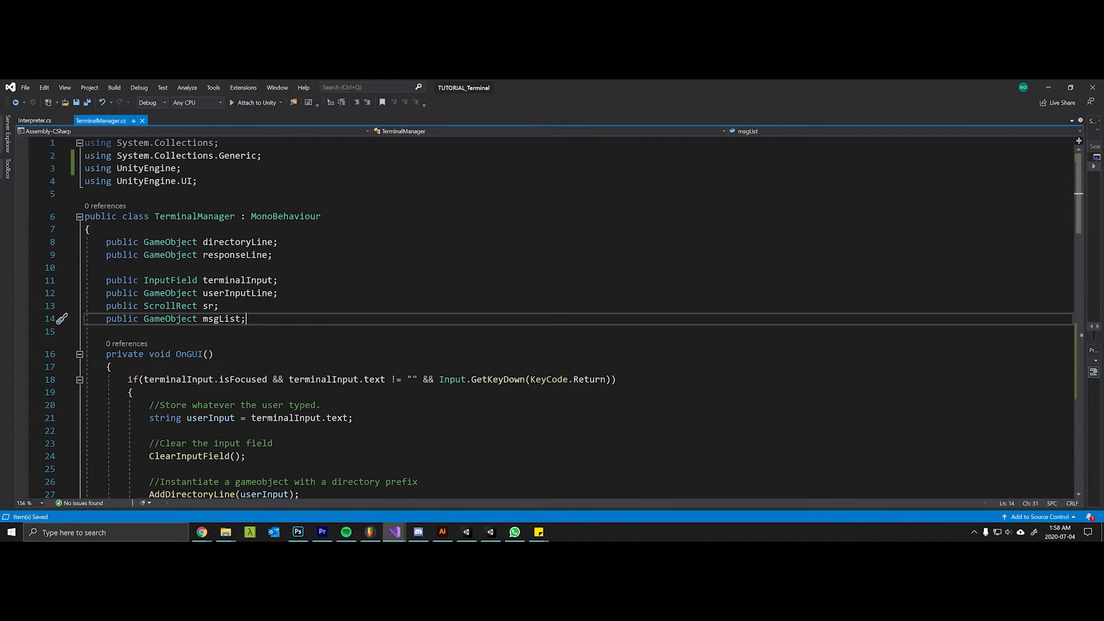
Declare an Interpreter field and begin interpreter = GetComponent<I in a new Start method.
text(Interpreter interpreter;)
text(private void Start()
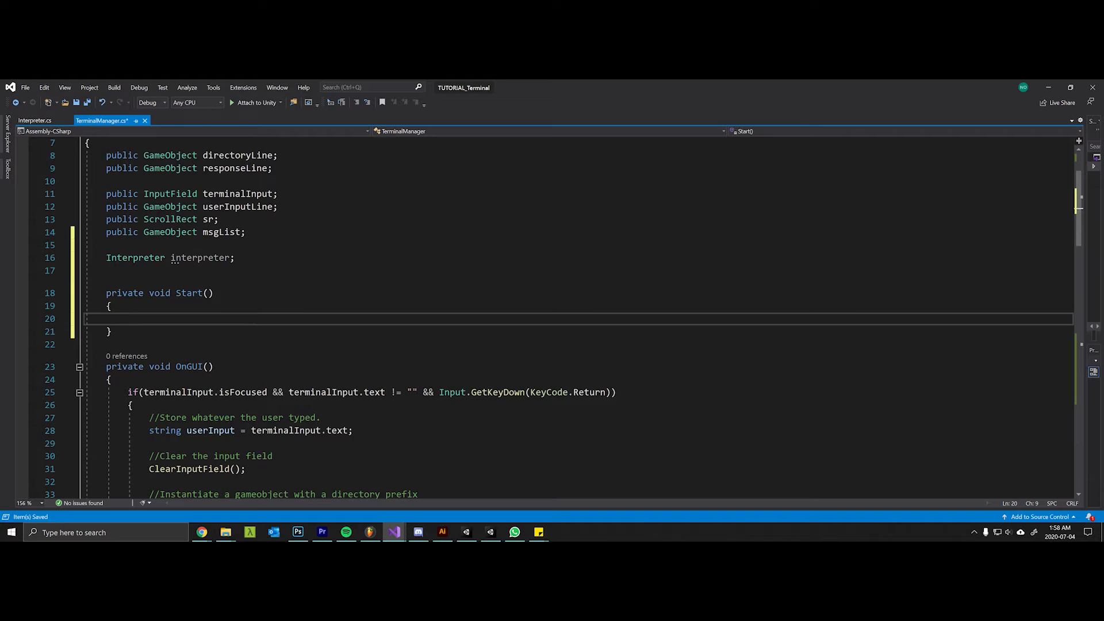
text(interpreter)
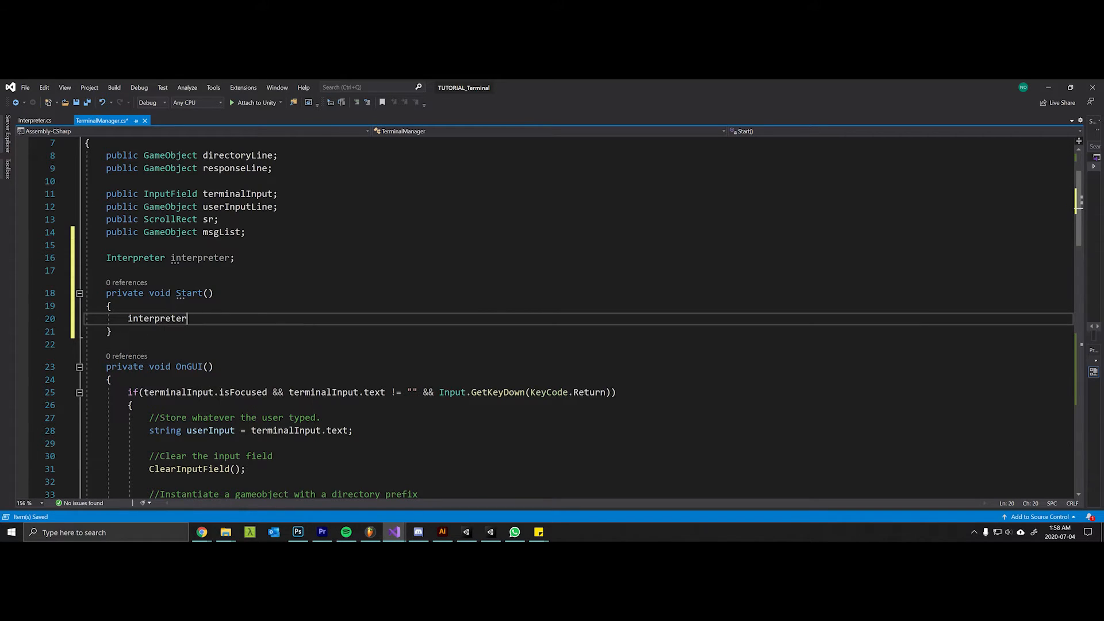
text(= GetComponent<I>)
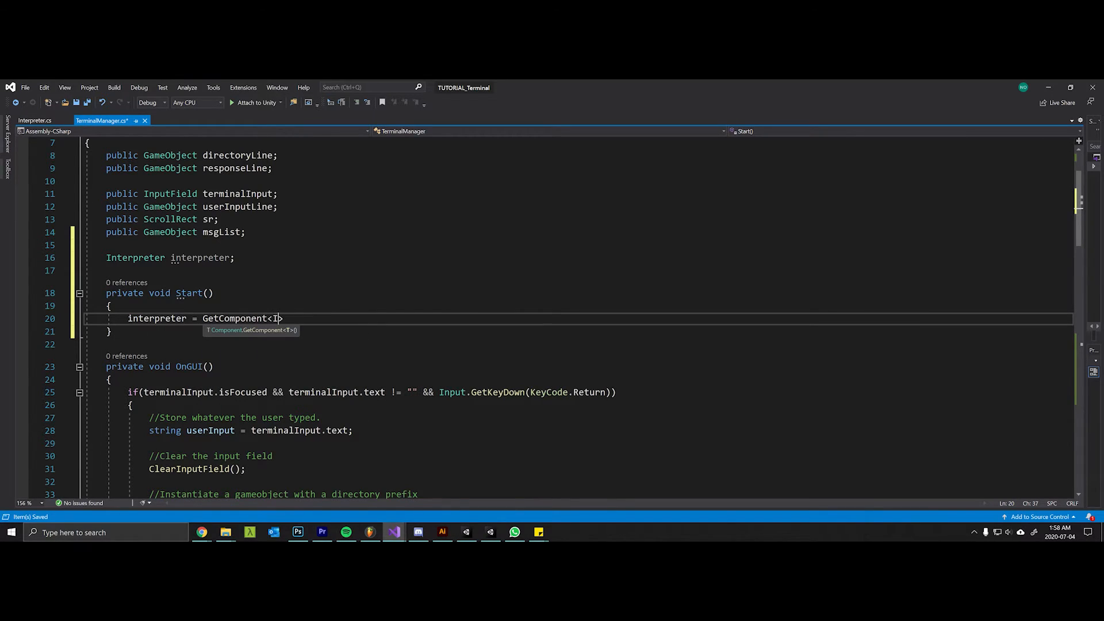
Complete interpreter = GetComponent<Interpreter>(); in Start and save the file.
text(nterpreter>)
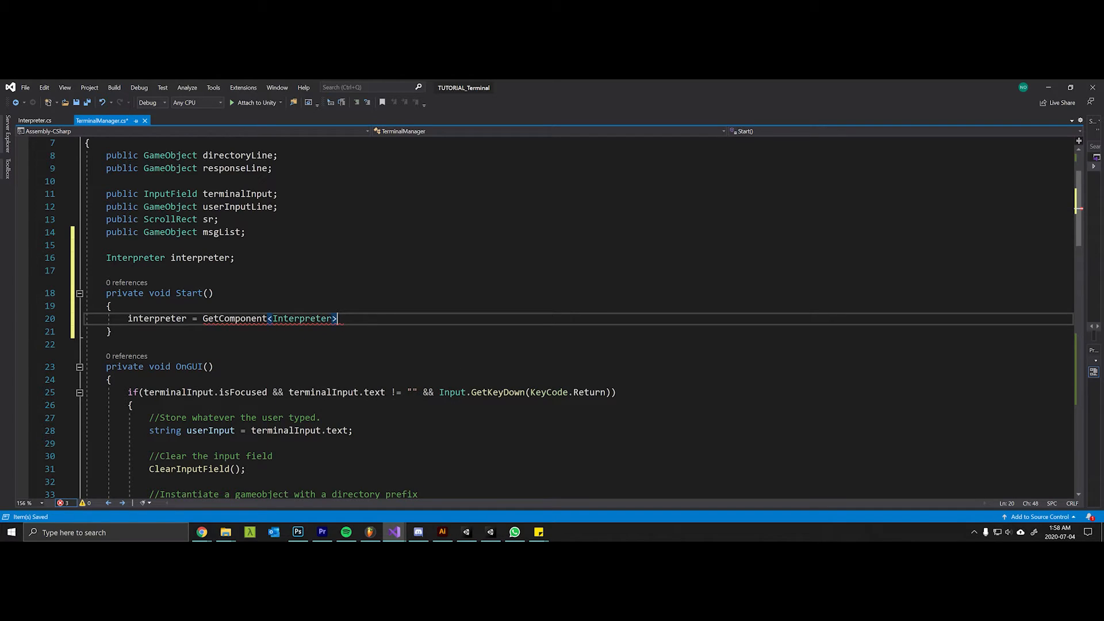
text(();)
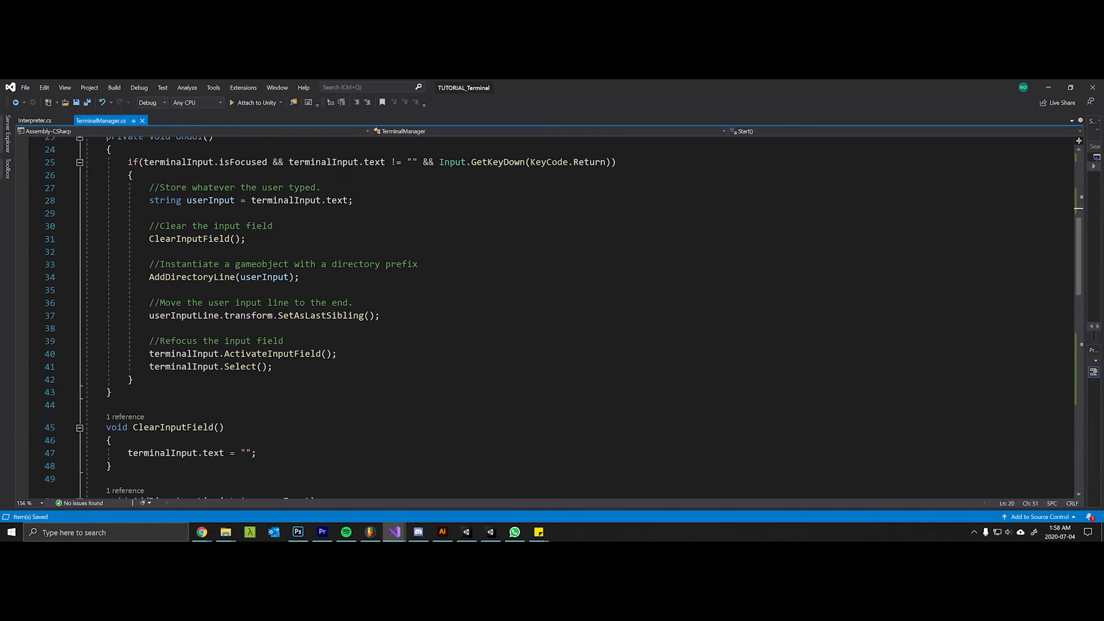
scroll(down, 3)
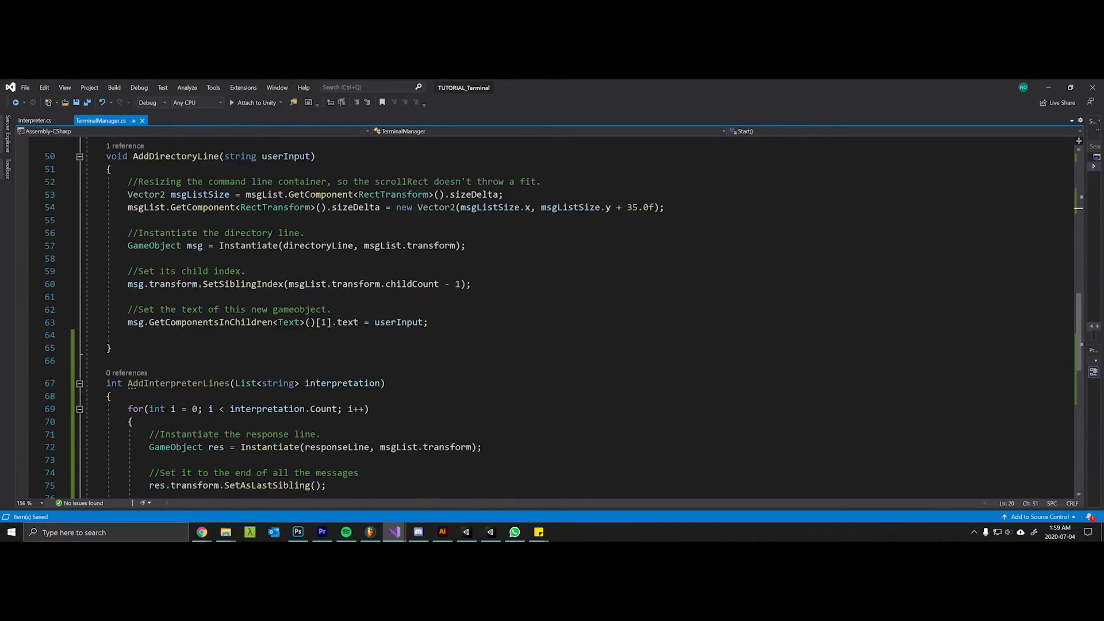
scroll(up, 3)
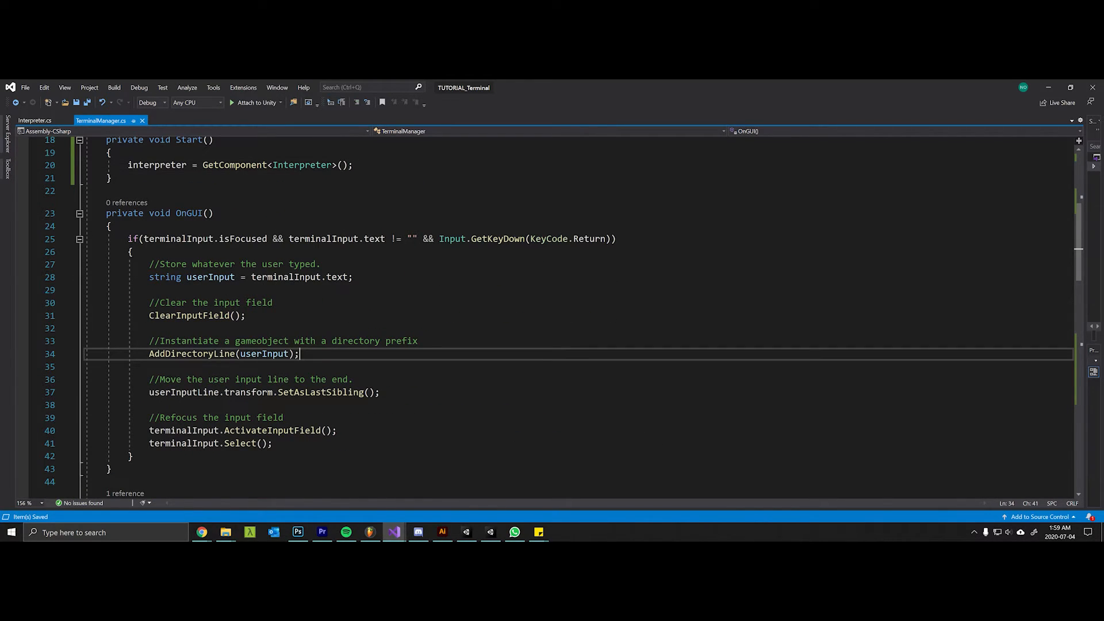
In OnGUI store int lines = AddInterpreterLines(interpreter.Interpret(userInput)) with a comment.
key(Enter)
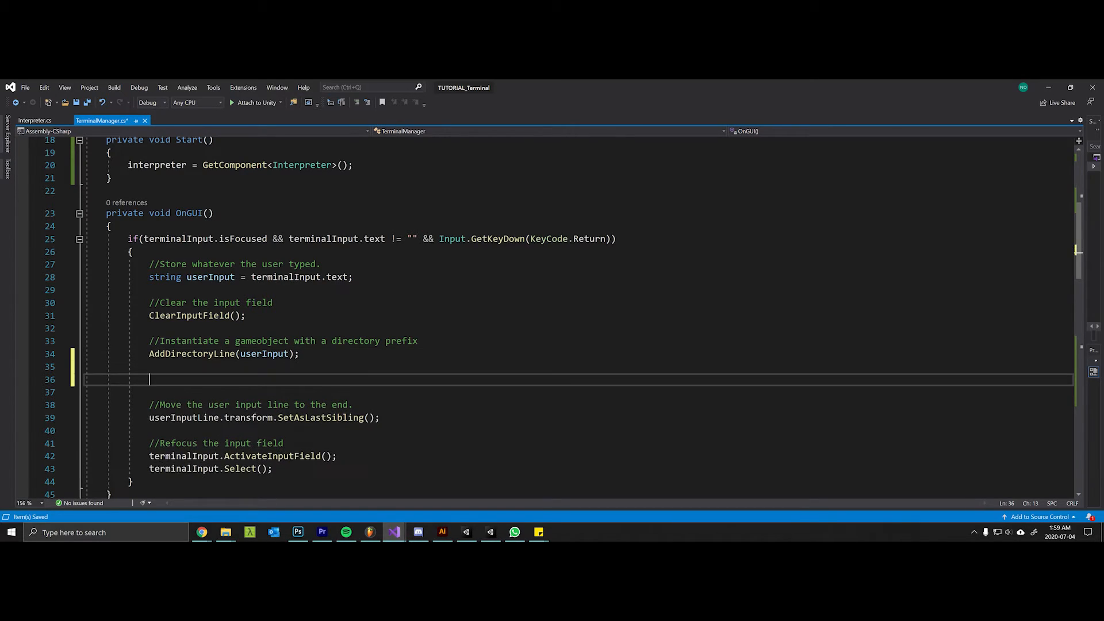
text(//Add the)
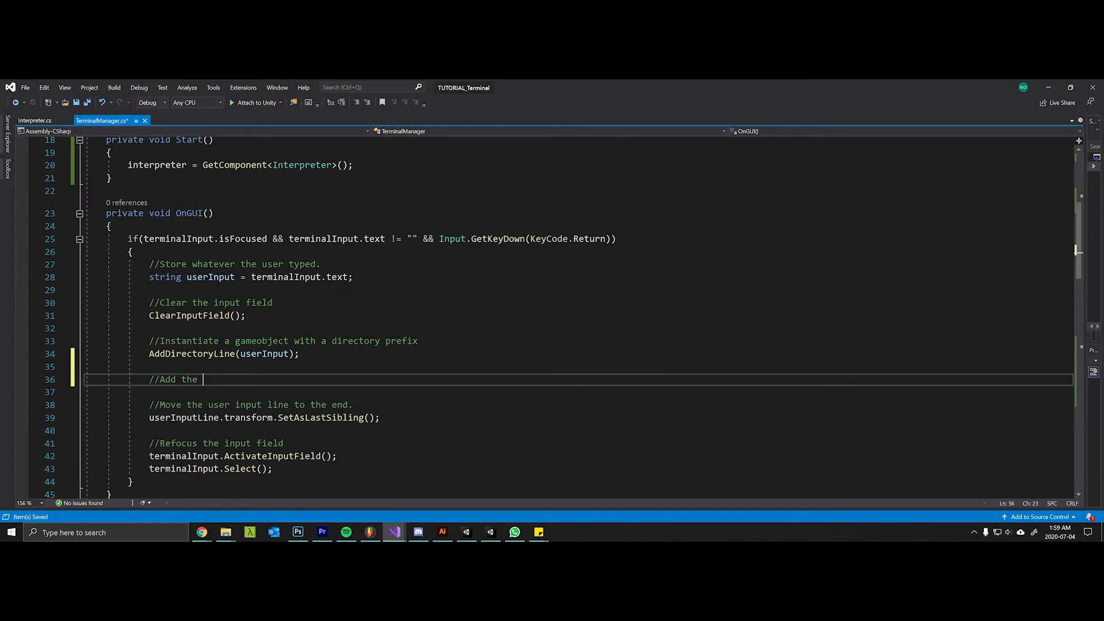
text(interpretation lines)
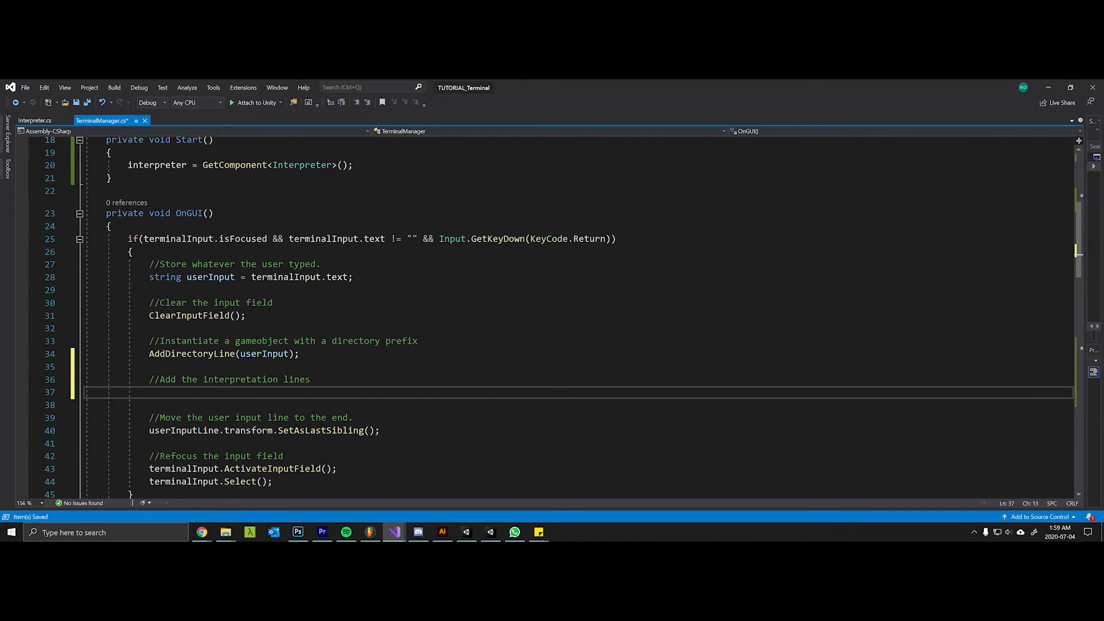
text(int lines)
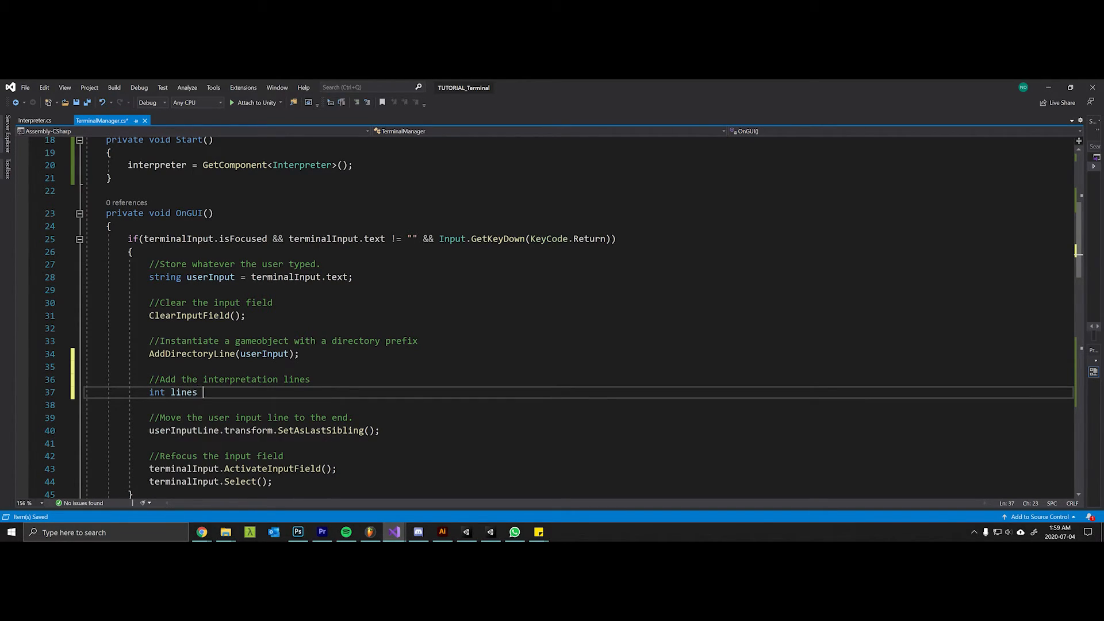
text(= AddInterpreterLines()
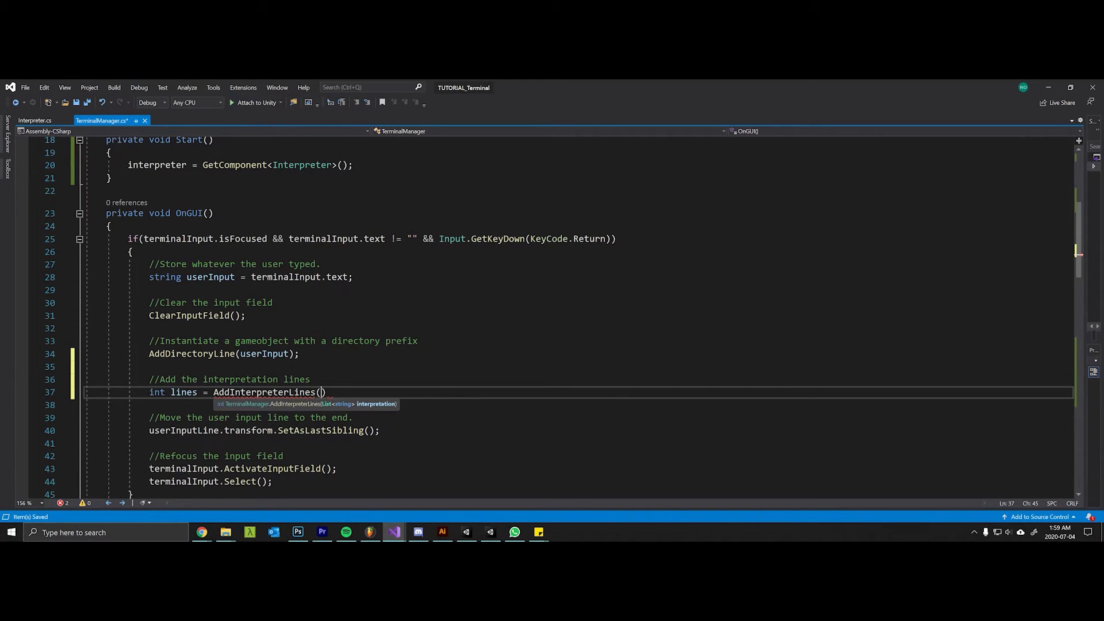
text(interpreter.)
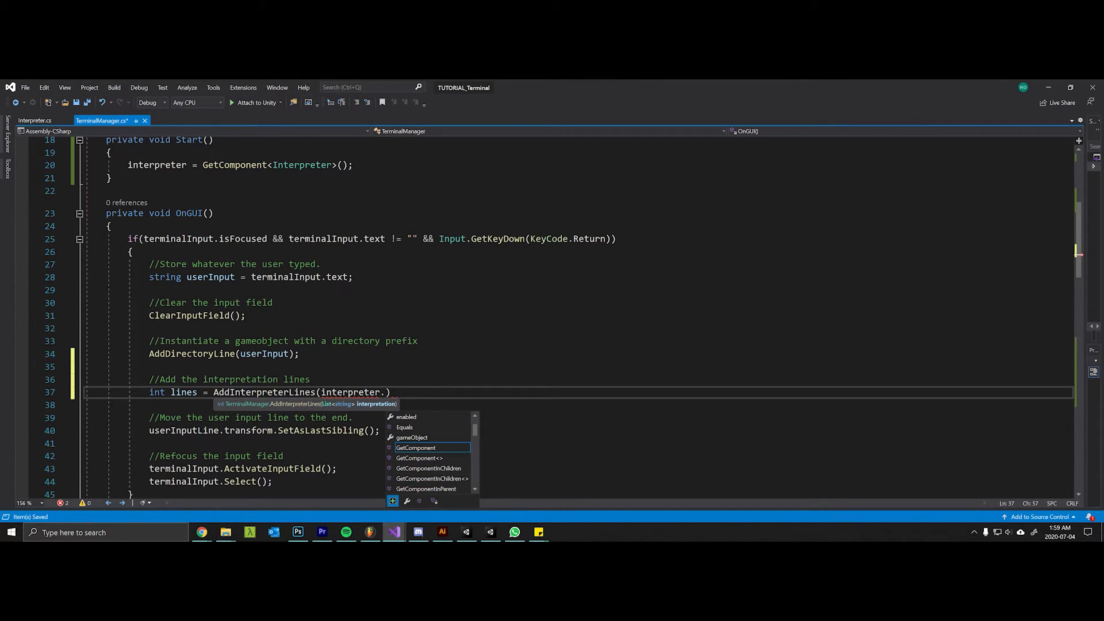
text(Interpret)
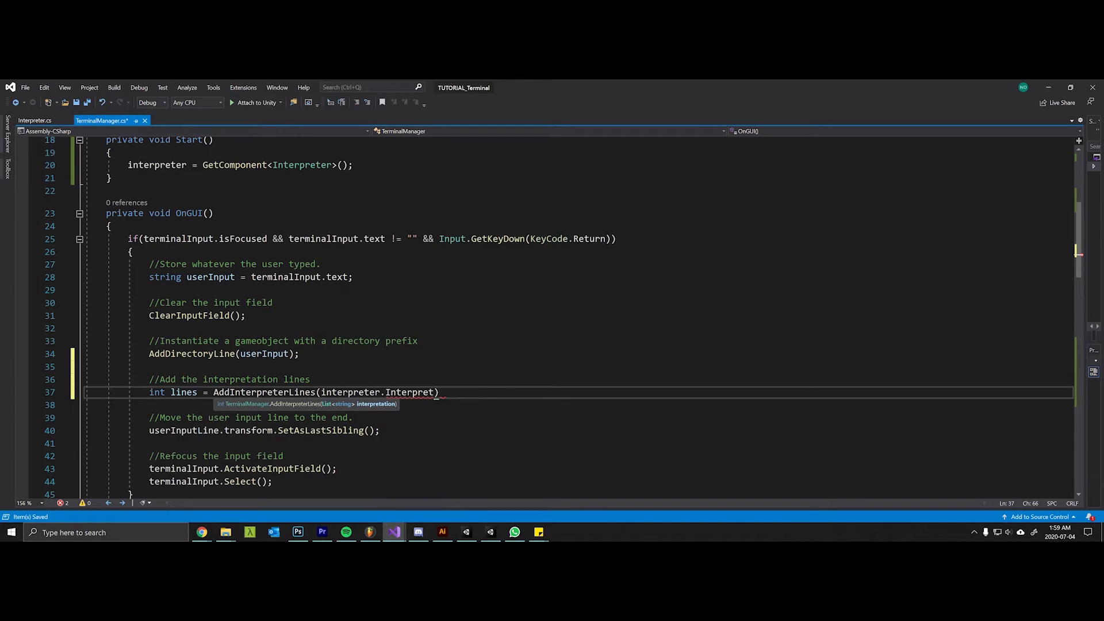
text(userInpu)
text(//Scroll to the bo)
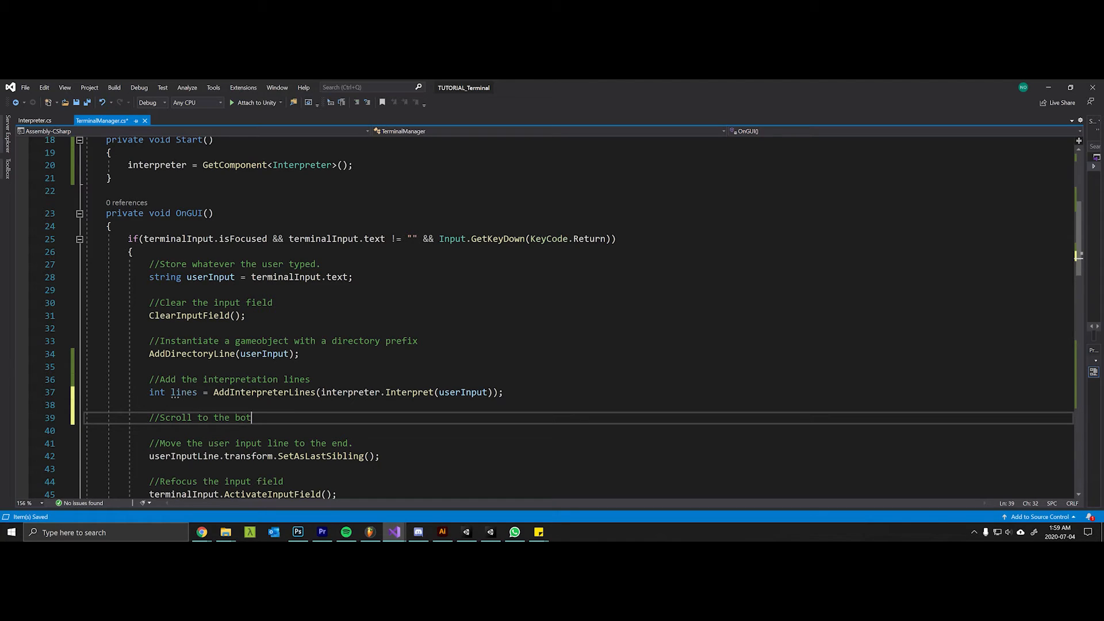
Add the comment '//Scroll to the bottom of the scrollrect.' and a ScrollToBottom(lines) call.
text(tom of the)
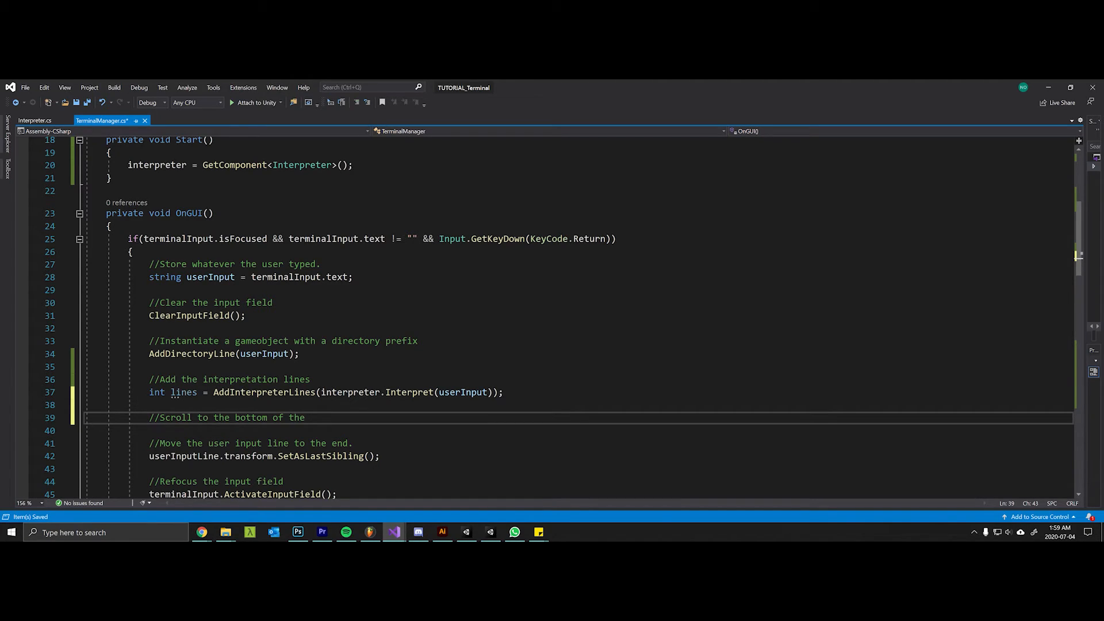
text(scrollrect.)
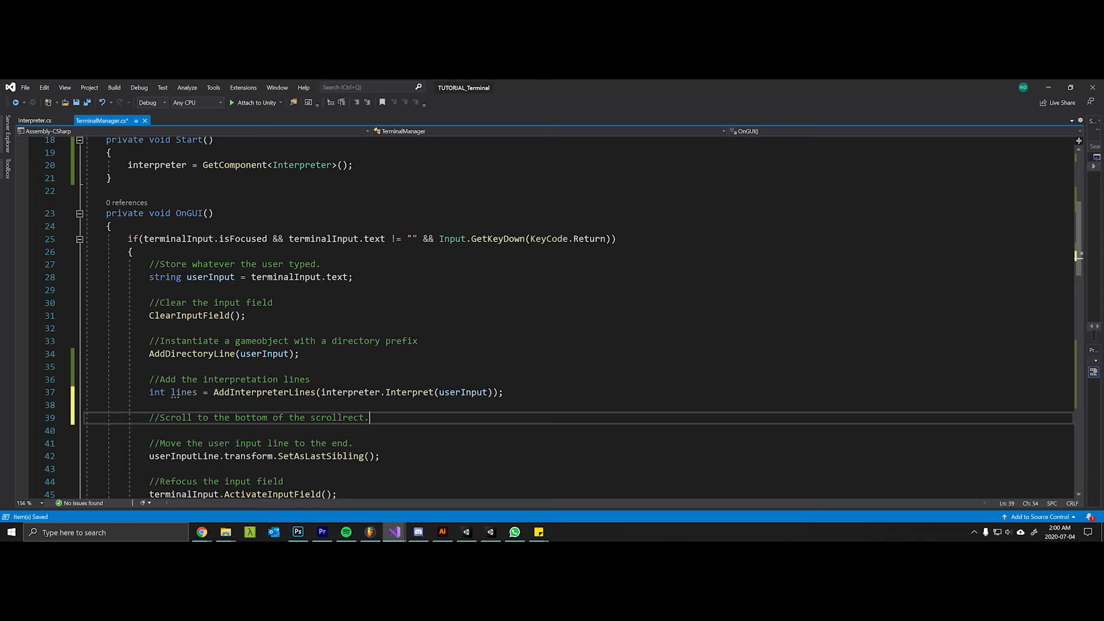
text(Scroll)
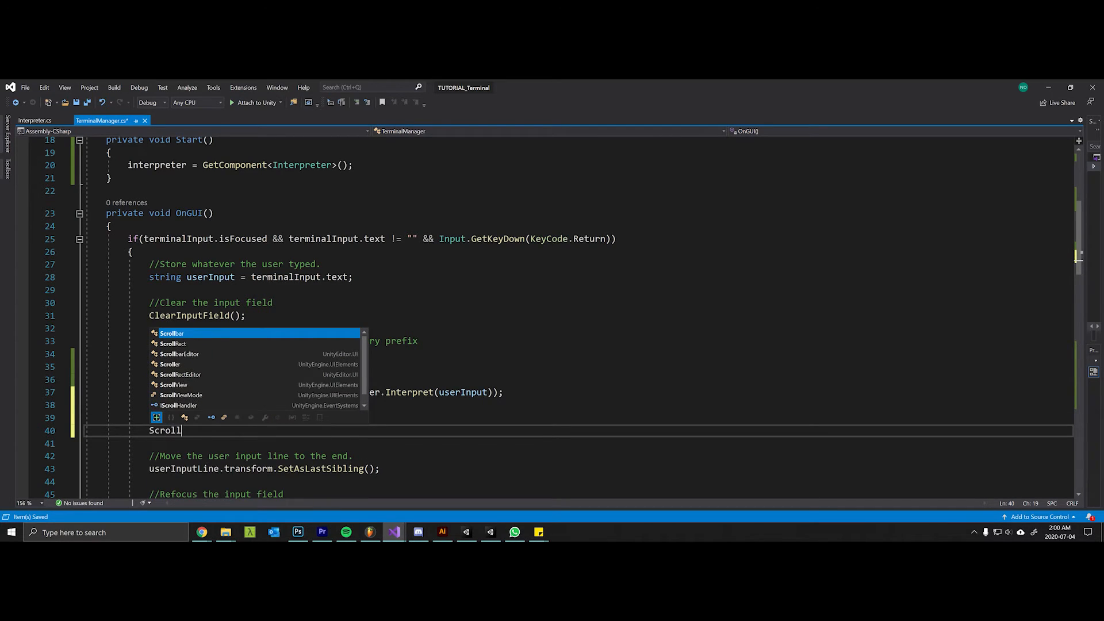
text(ToBottom())
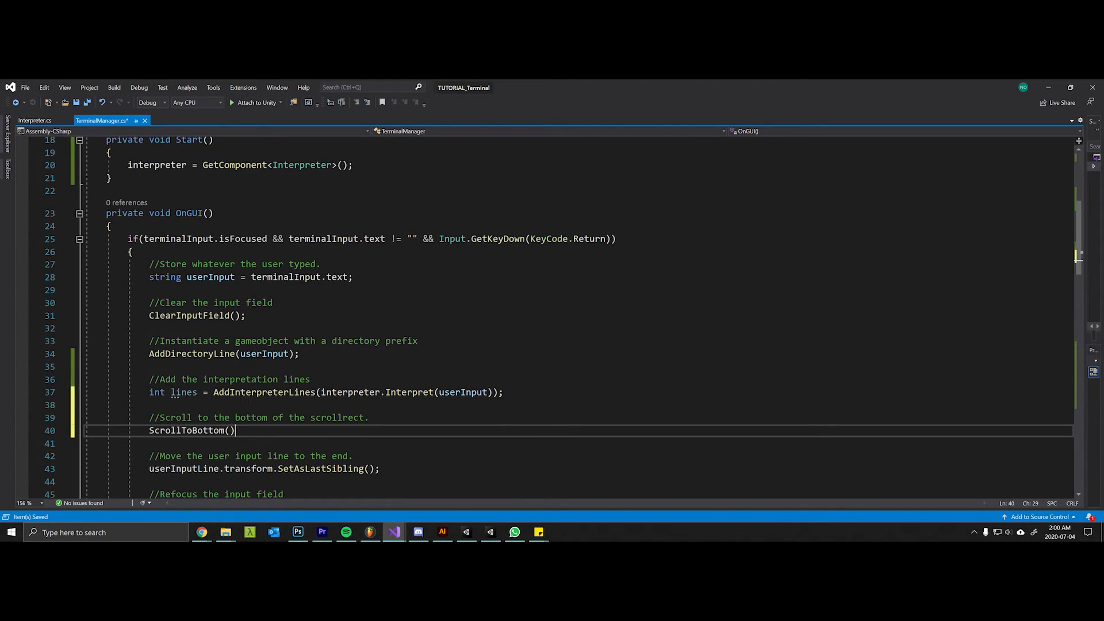
text(;)
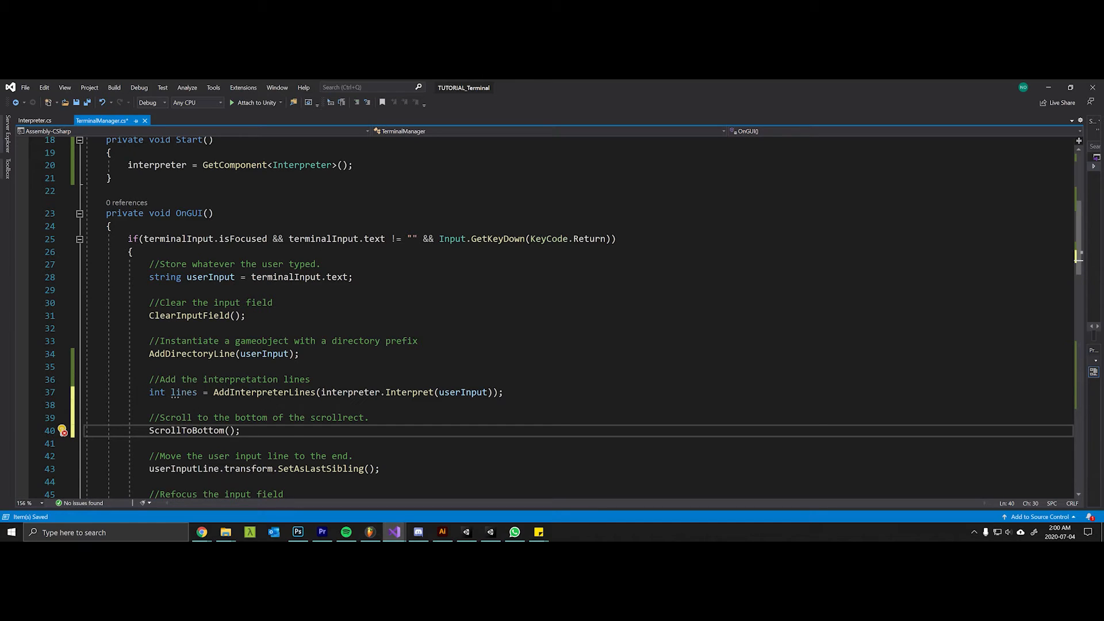
text(li)
text(v)
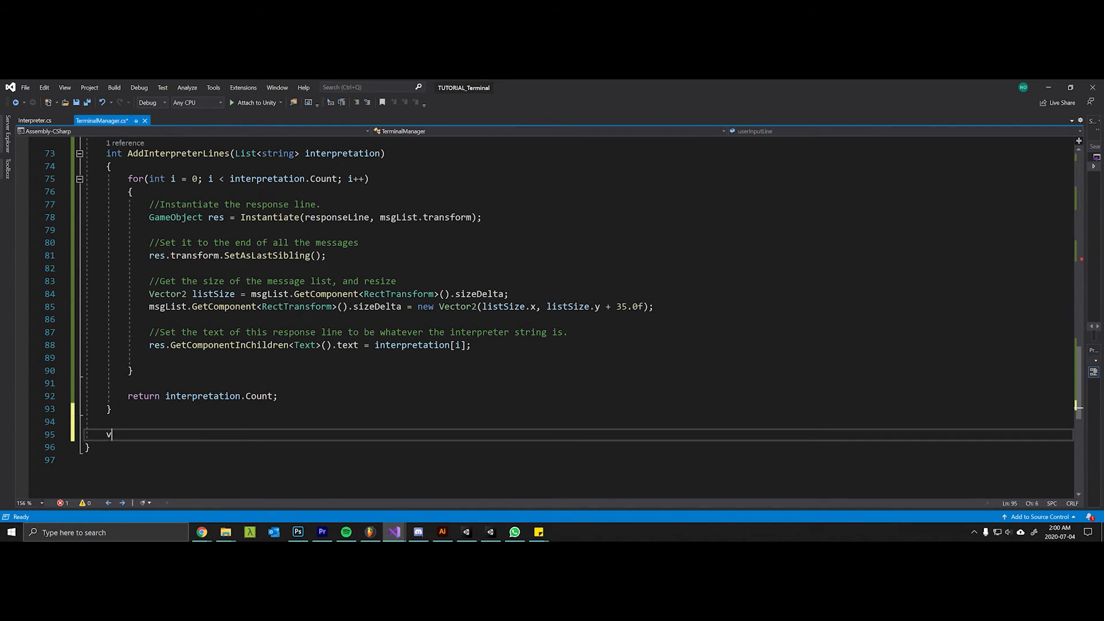
Write void ScrollToBottom(int lines) setting sr.velocity = new Vector2(0, 450) when lines > 4.
text(oid ScrollToBottom(int lines)
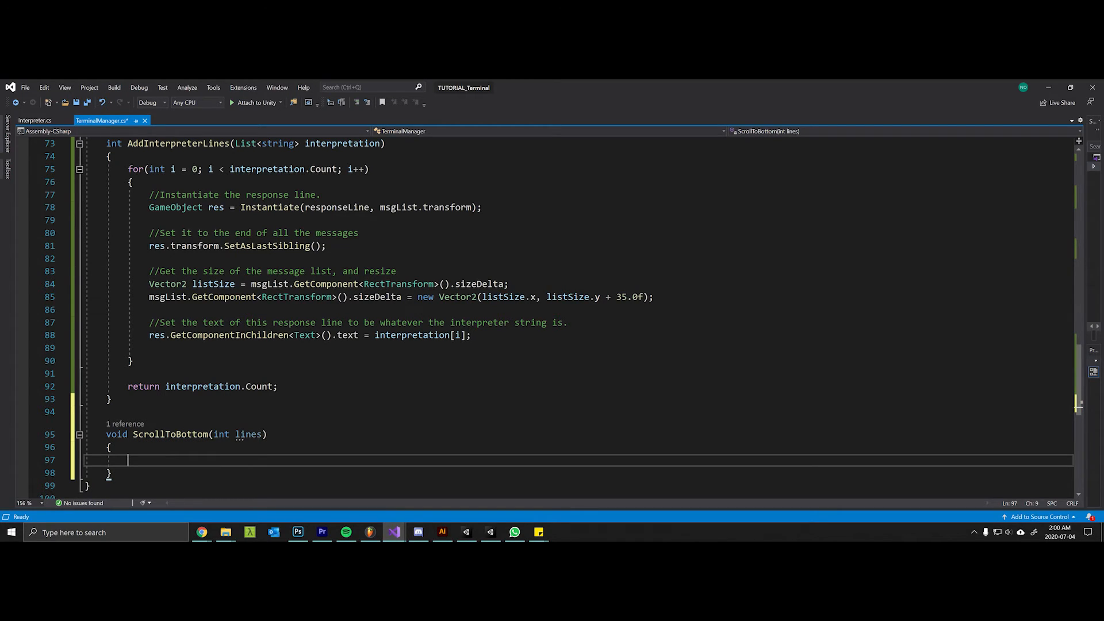
text(if(lines > 4)
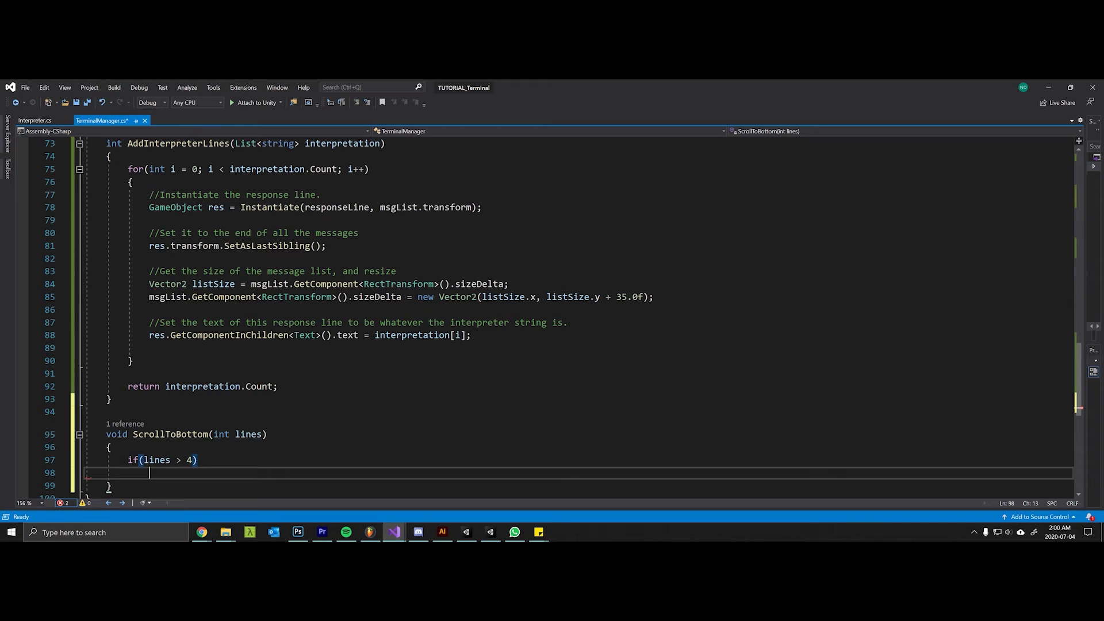
text(sr.velocity = new)
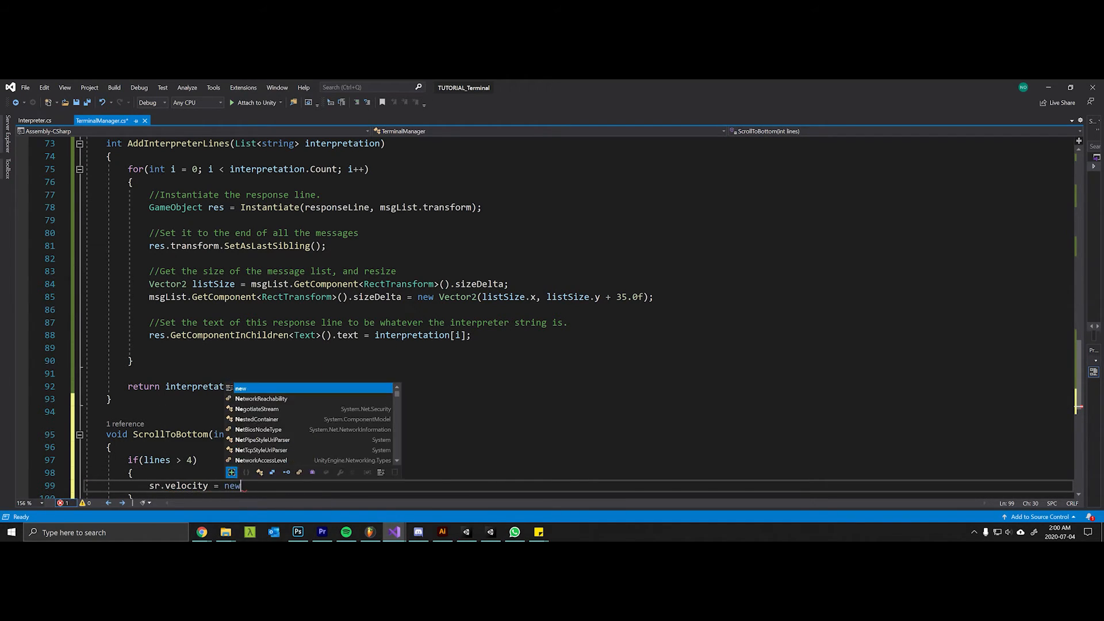
text(Vector)
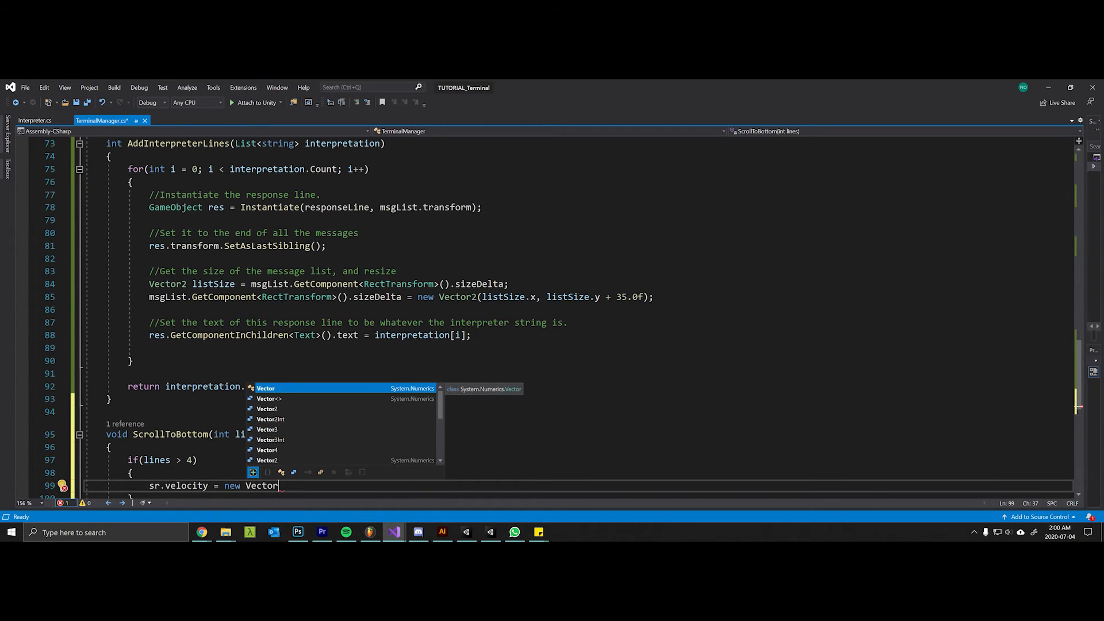
text(2(0, 450))
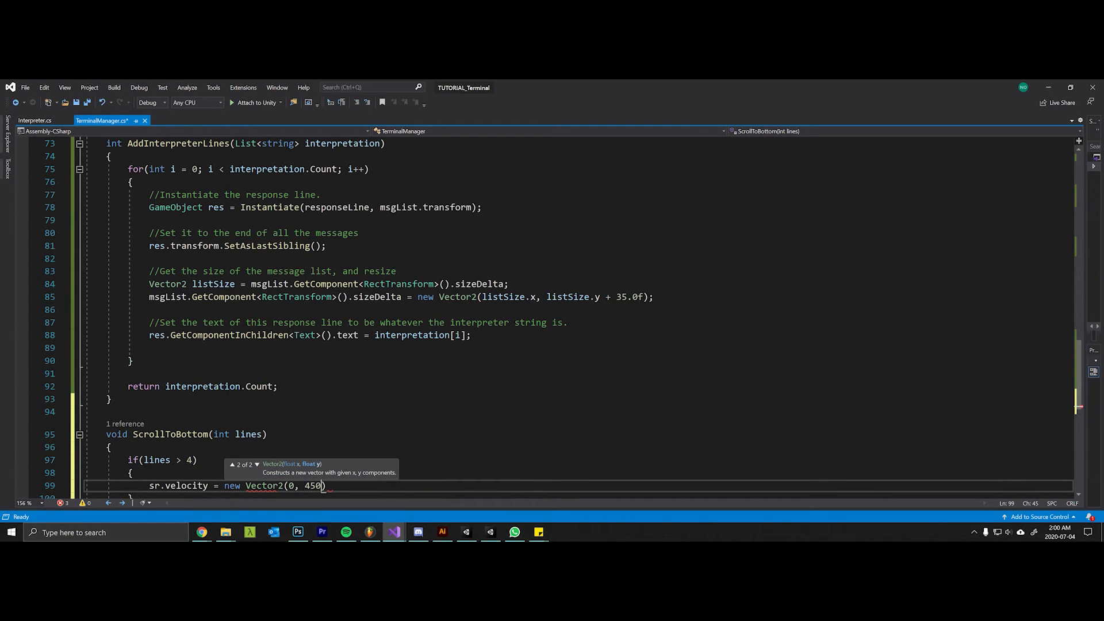
text();)
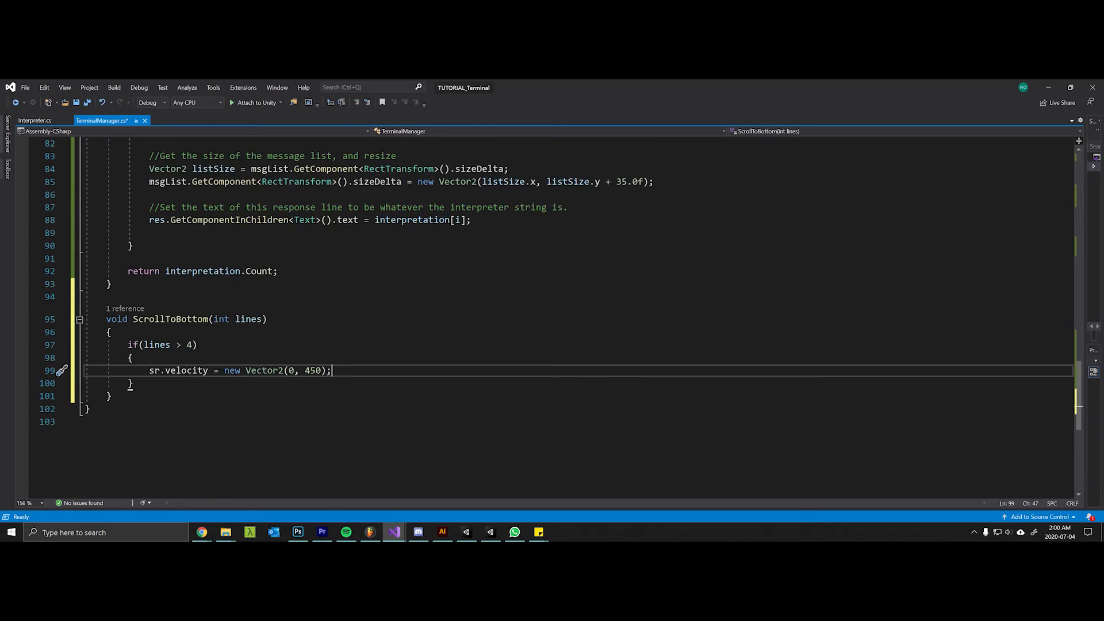
Add the else branch sr.verticalNormalizedPosition = 0 and save the script.
scroll(down, 3)
text(else)
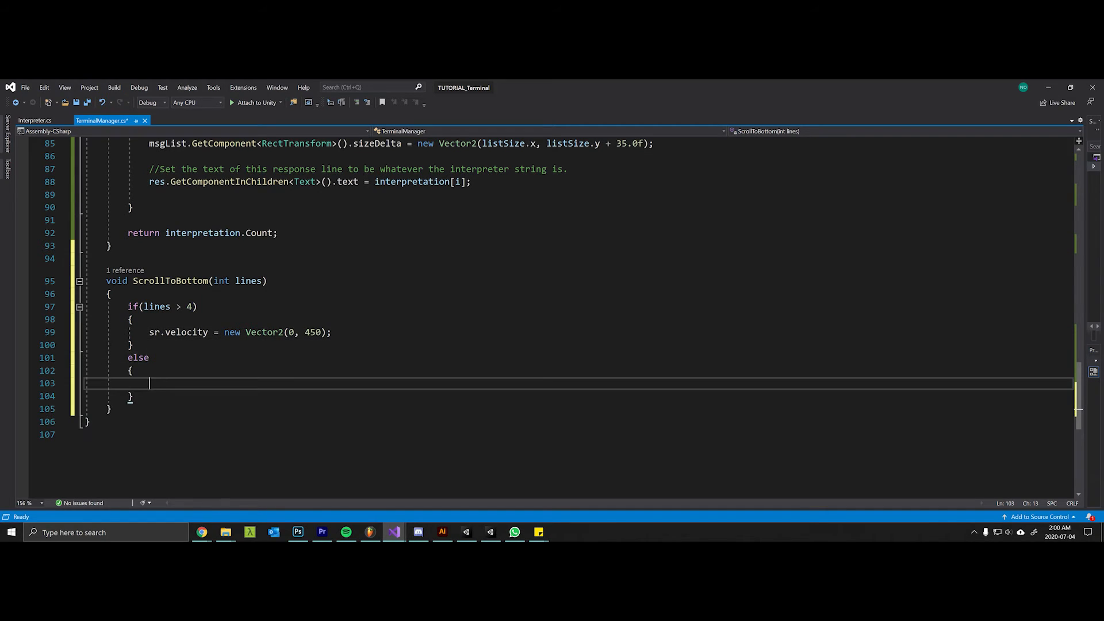
text(sr.V)
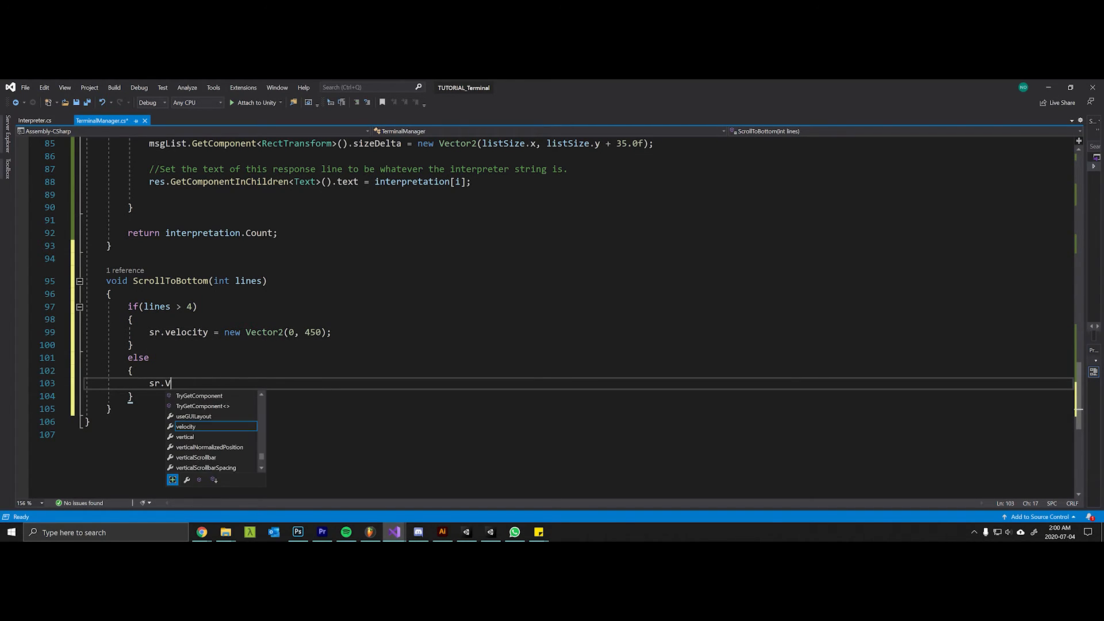
text(erticalNormalizedPosition)
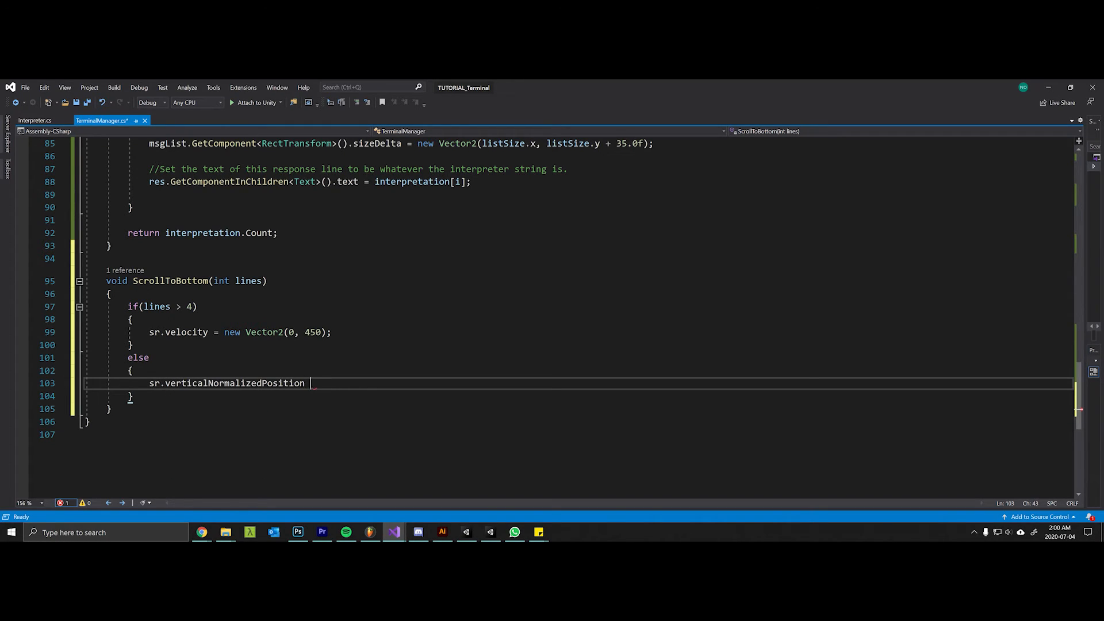
text(= 0;)
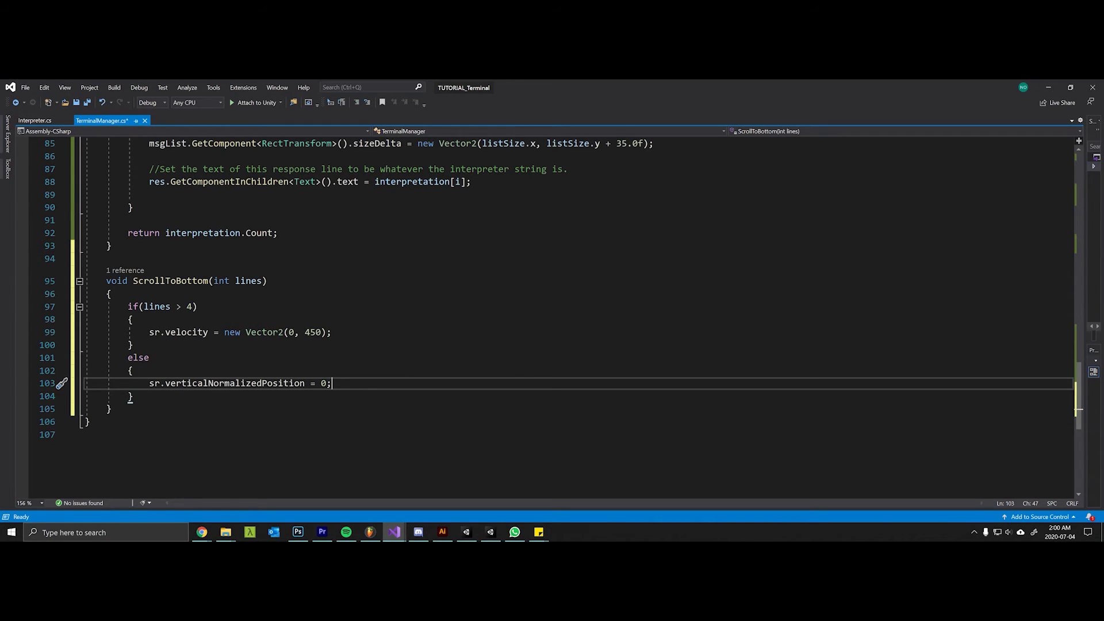
key(ctrl+s)
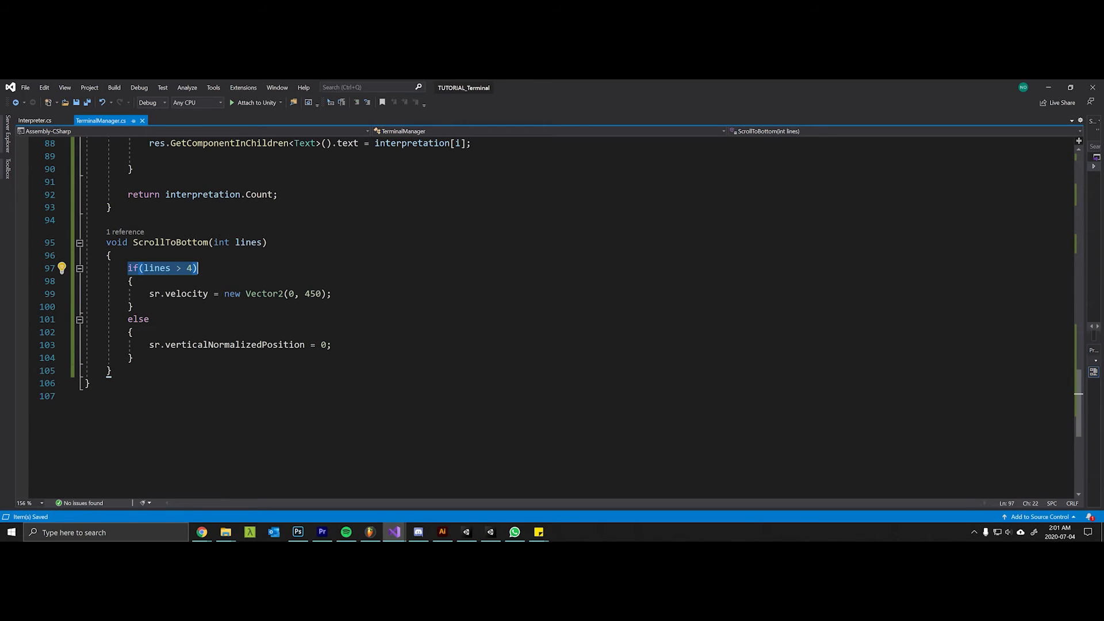
In Interpreter.cs initialize response as new List<string>().
click(32, 121)
text(List<string> response)
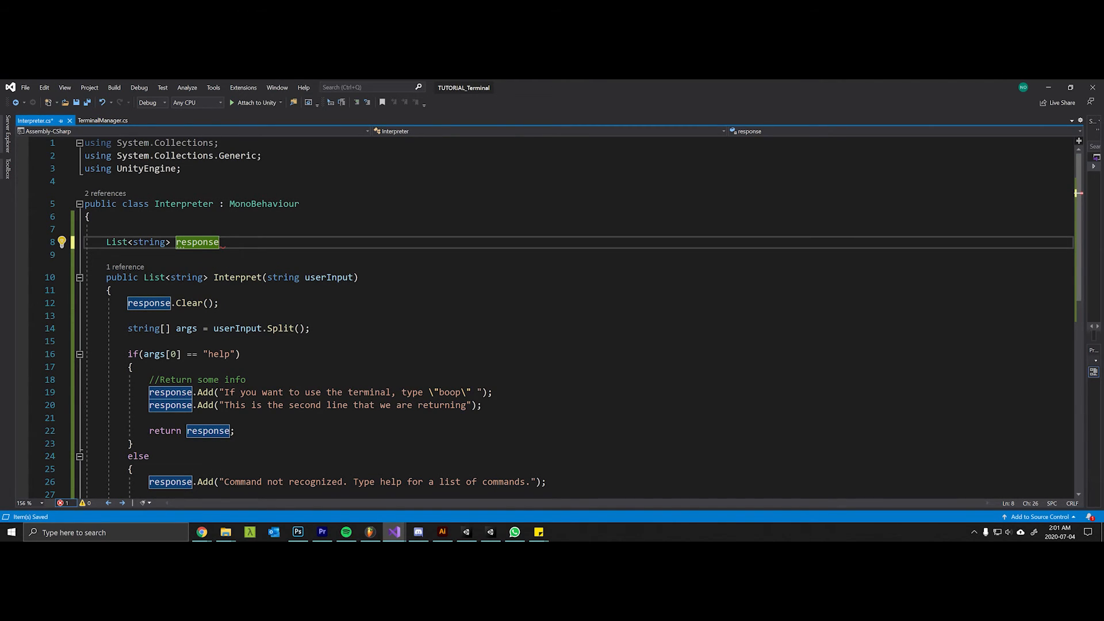
text(=)
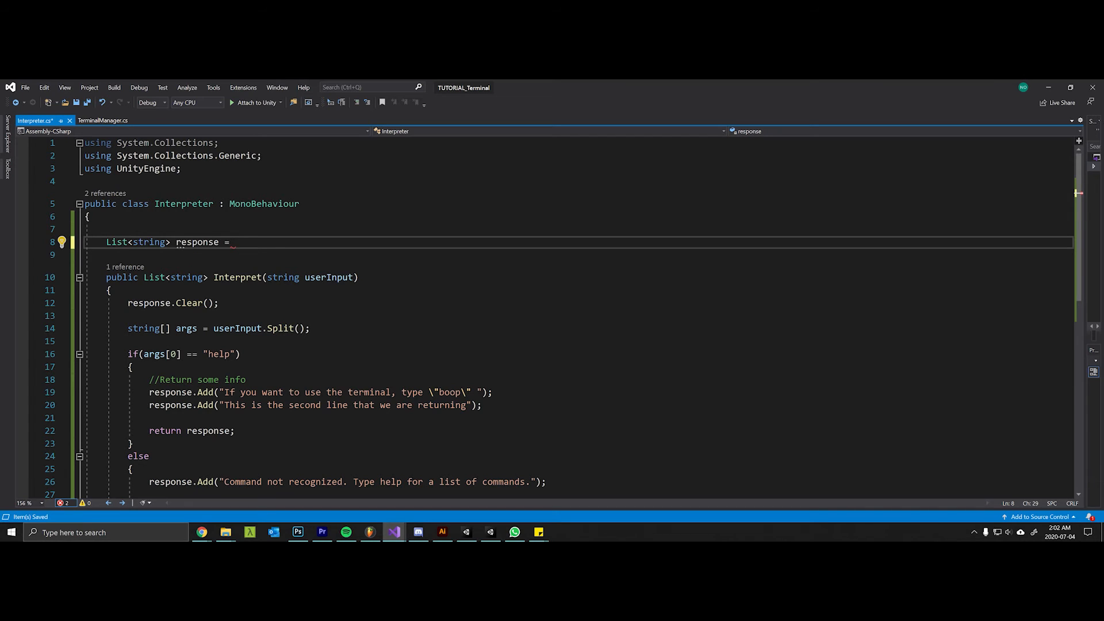
text(new L)
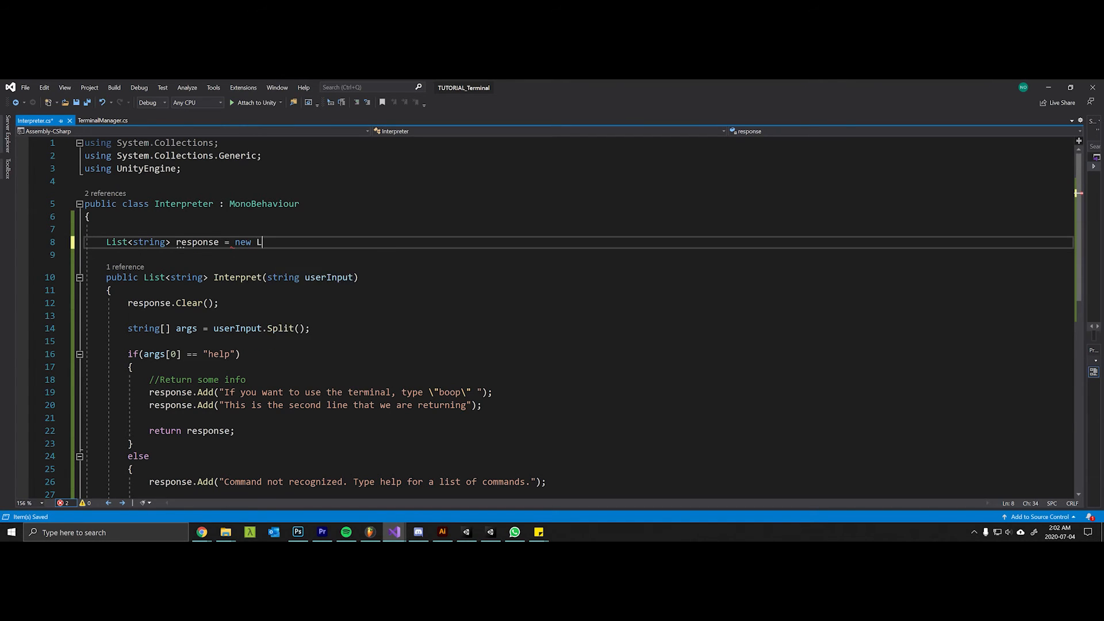
text(ist<stri>)
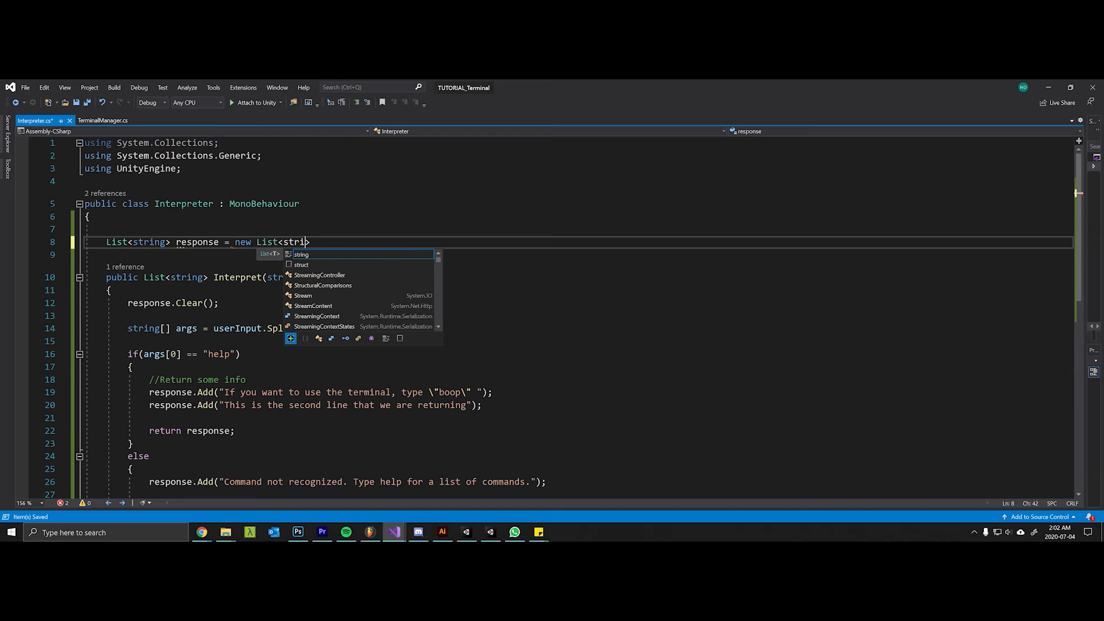
text(ng>();)
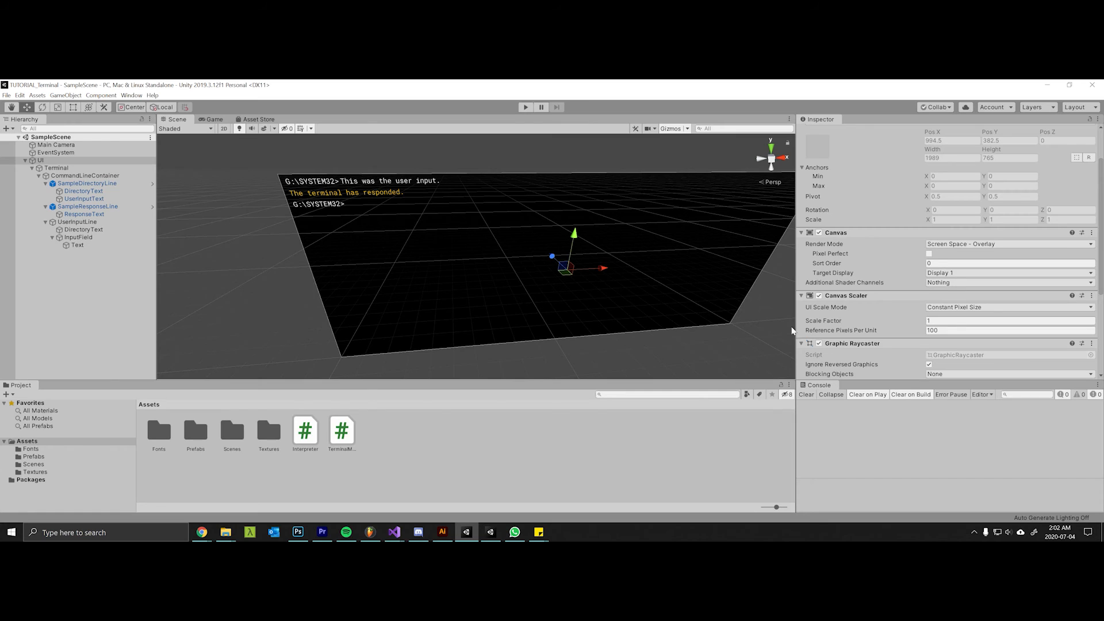
click(525, 107)
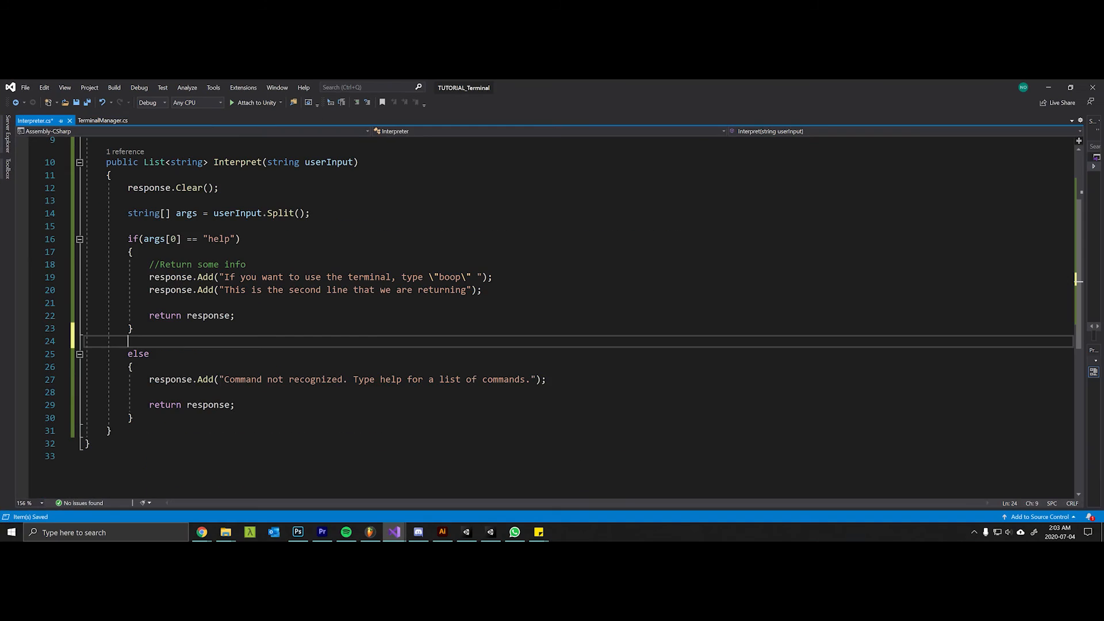
Add an if(args[0] == "boop") branch adding "Thank you for using the terminal." and returning response.
text(if(args[0] == "boo)
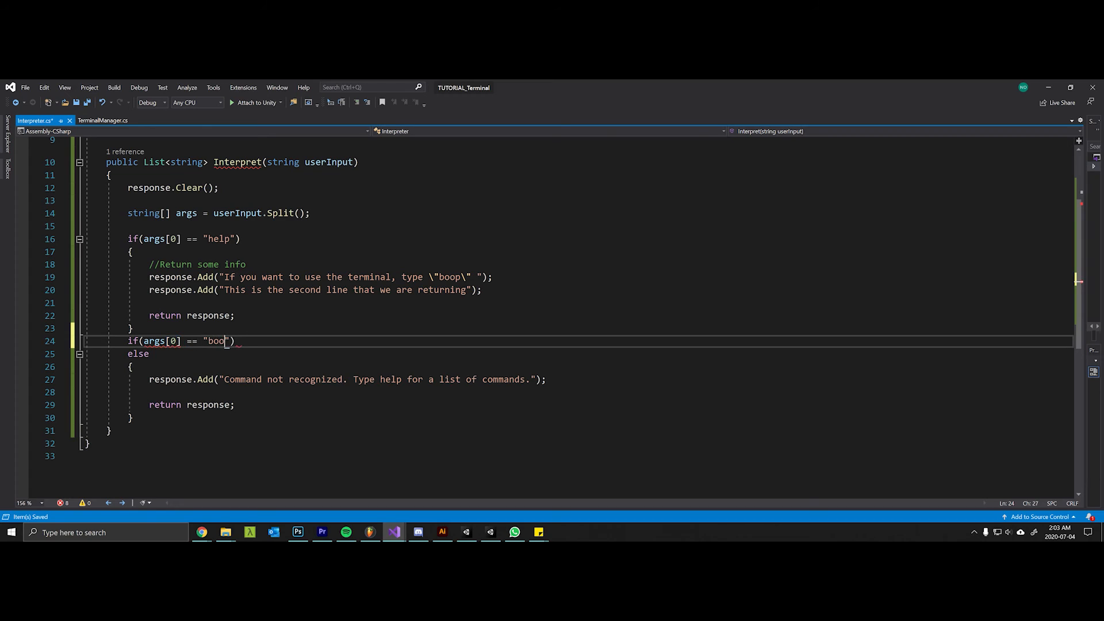
key(enter)
text(return re)
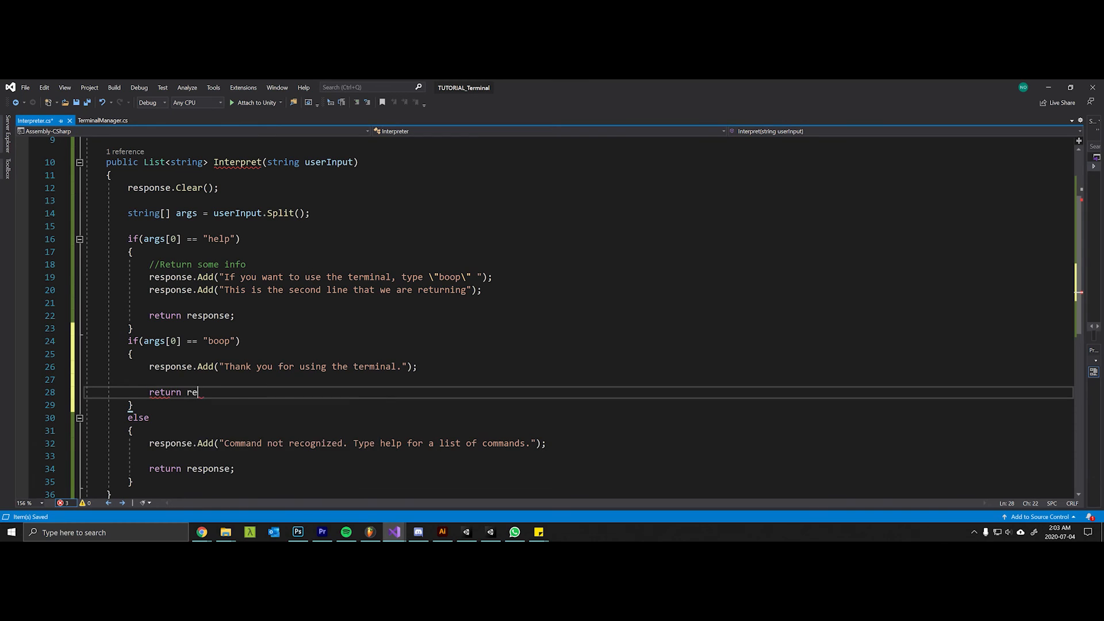
text(sponse;)
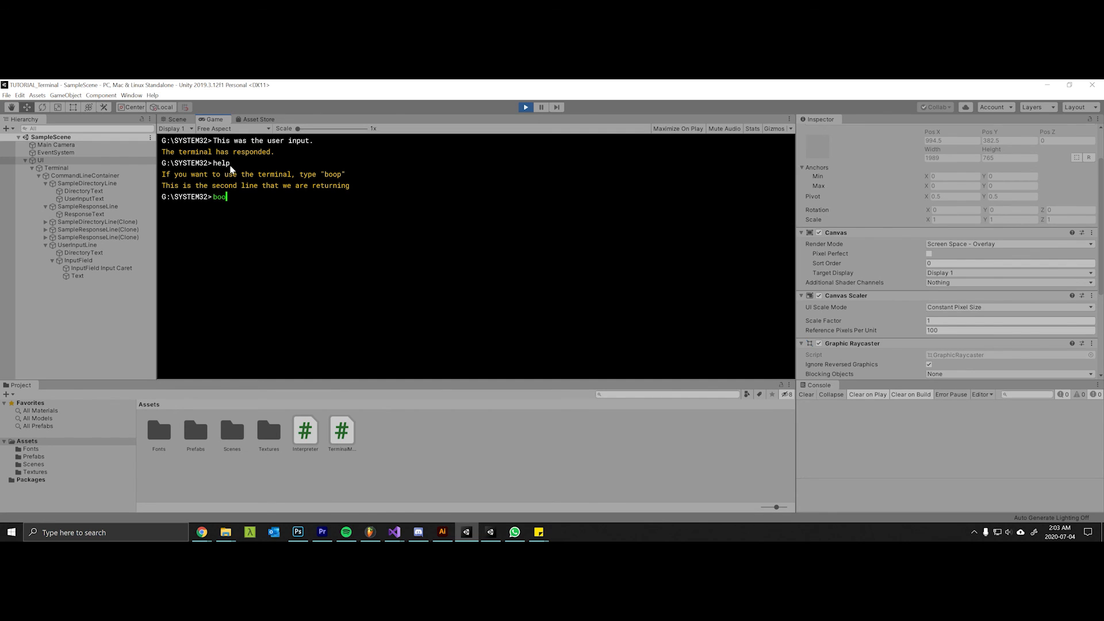
Submit the boop command in the running Game view terminal to get the thank-you line.
key(enter)
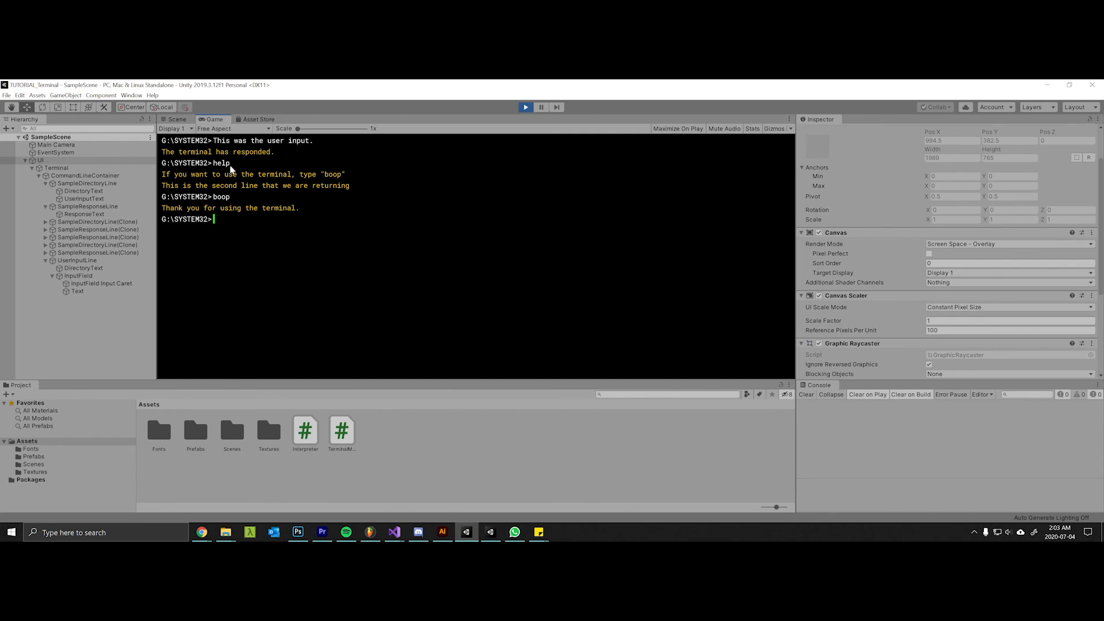